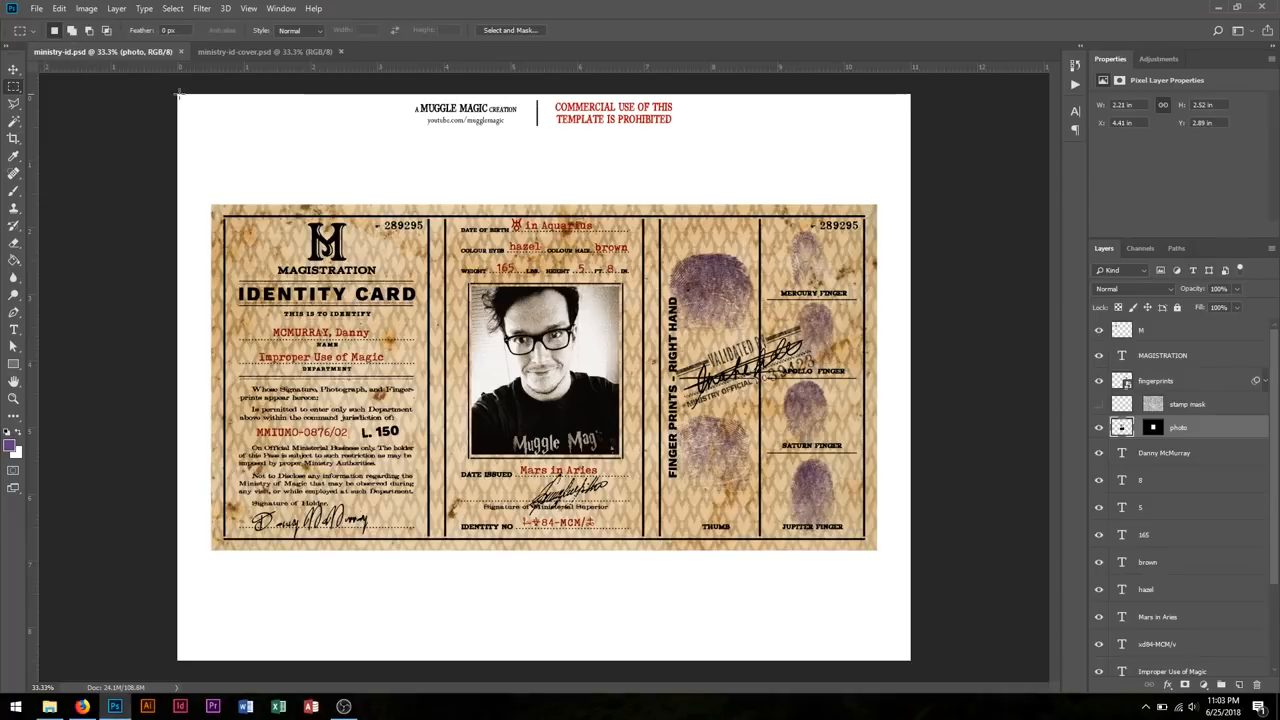
mouse_move(203, 199)
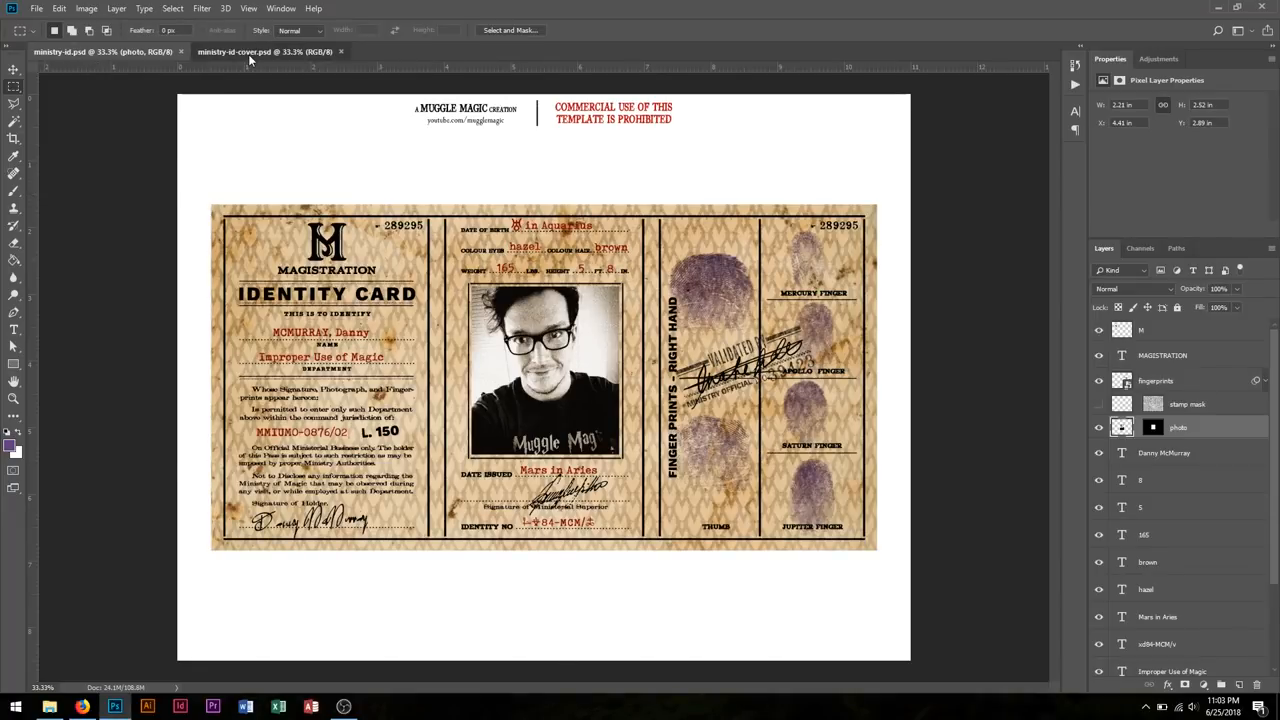
Step: Switch to the ministry-id-cover.psd document and zoom in on the cover
left_click(265, 51)
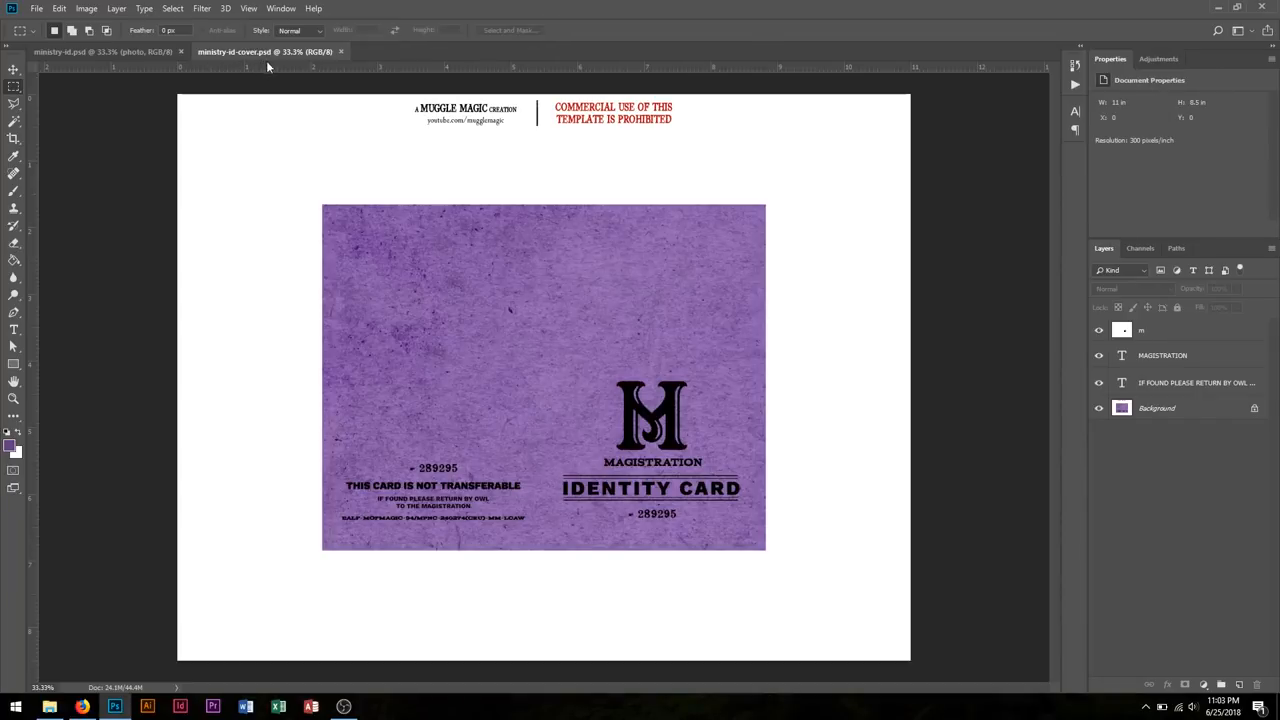
mouse_move(651, 593)
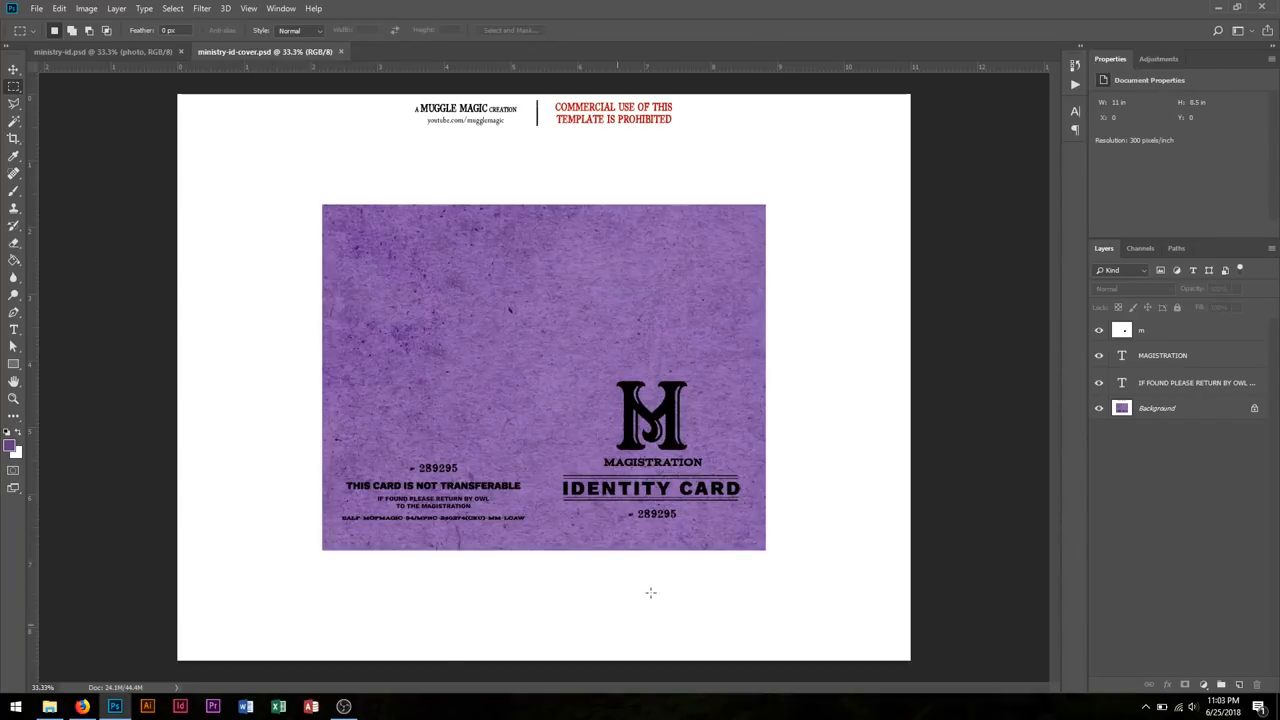
mouse_move(678, 328)
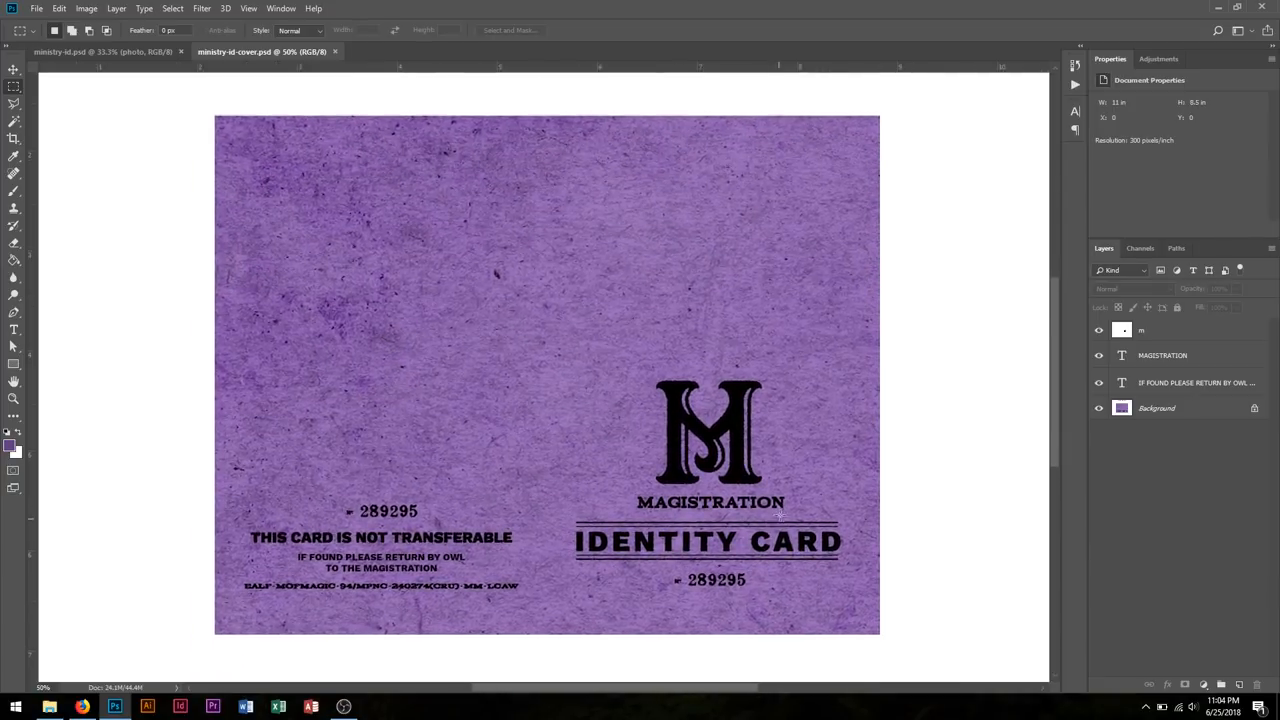
mouse_move(553, 493)
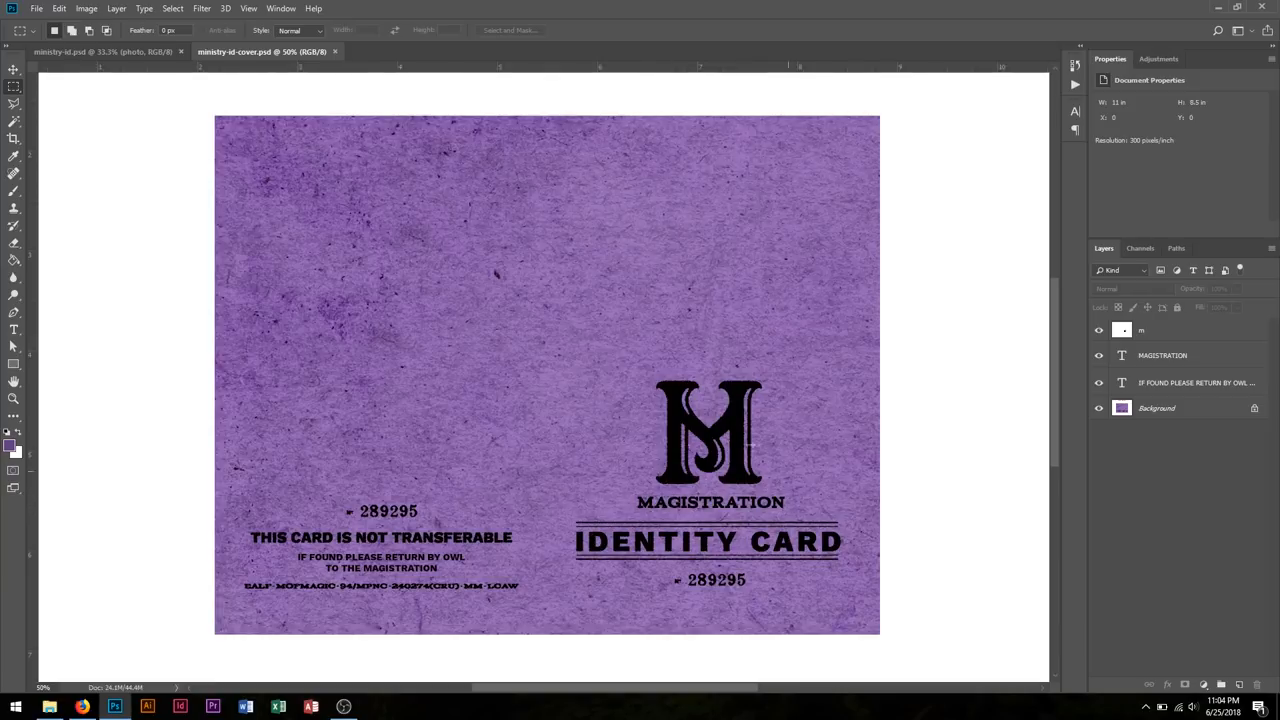
mouse_move(693, 500)
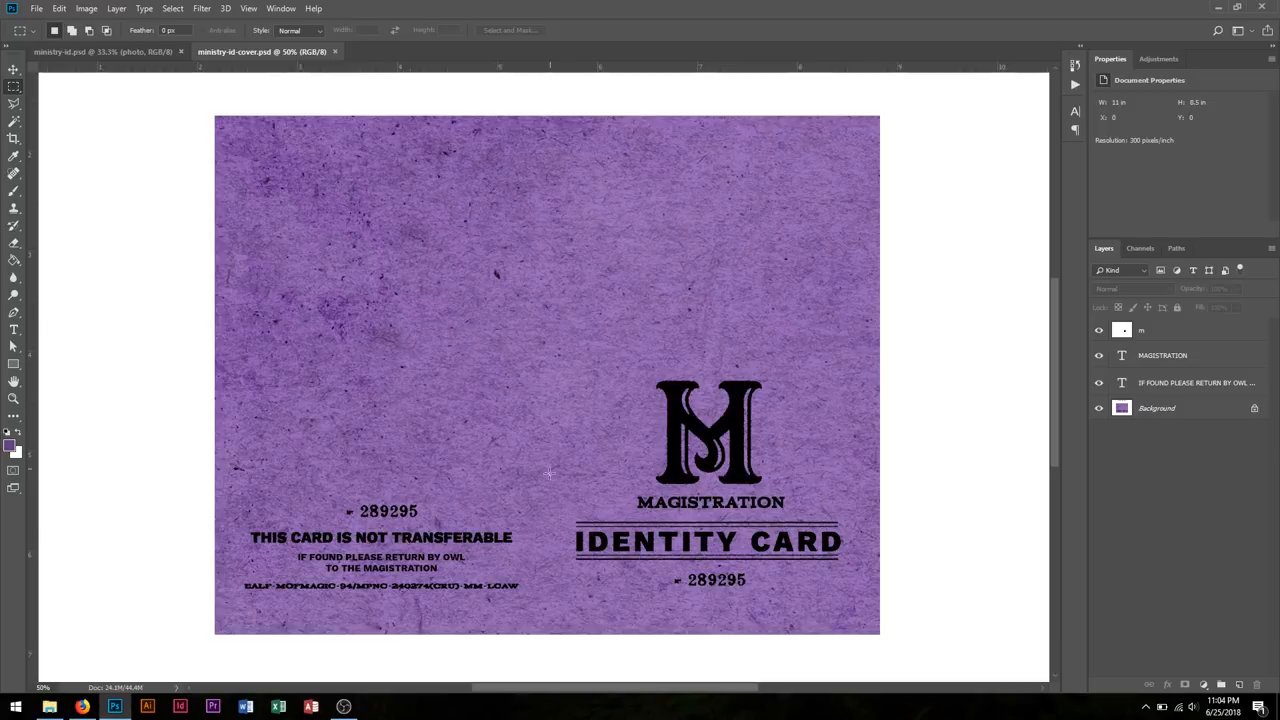
mouse_move(479, 556)
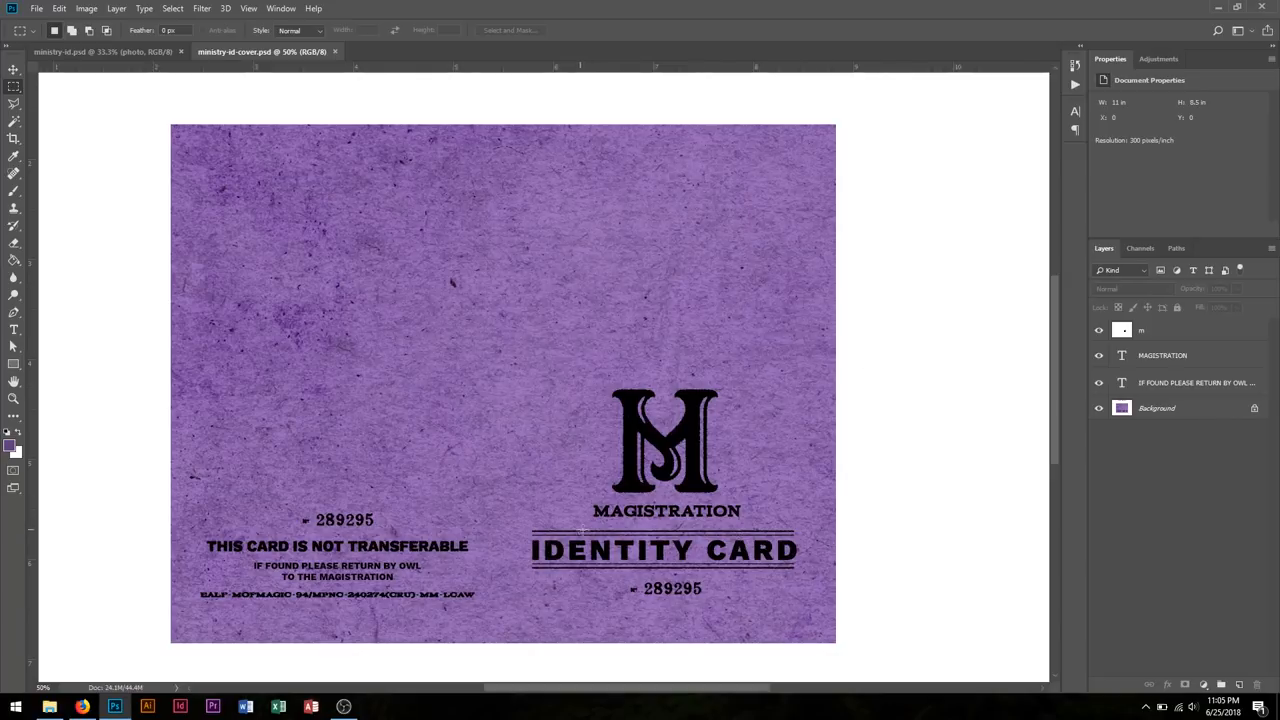
mouse_move(595, 375)
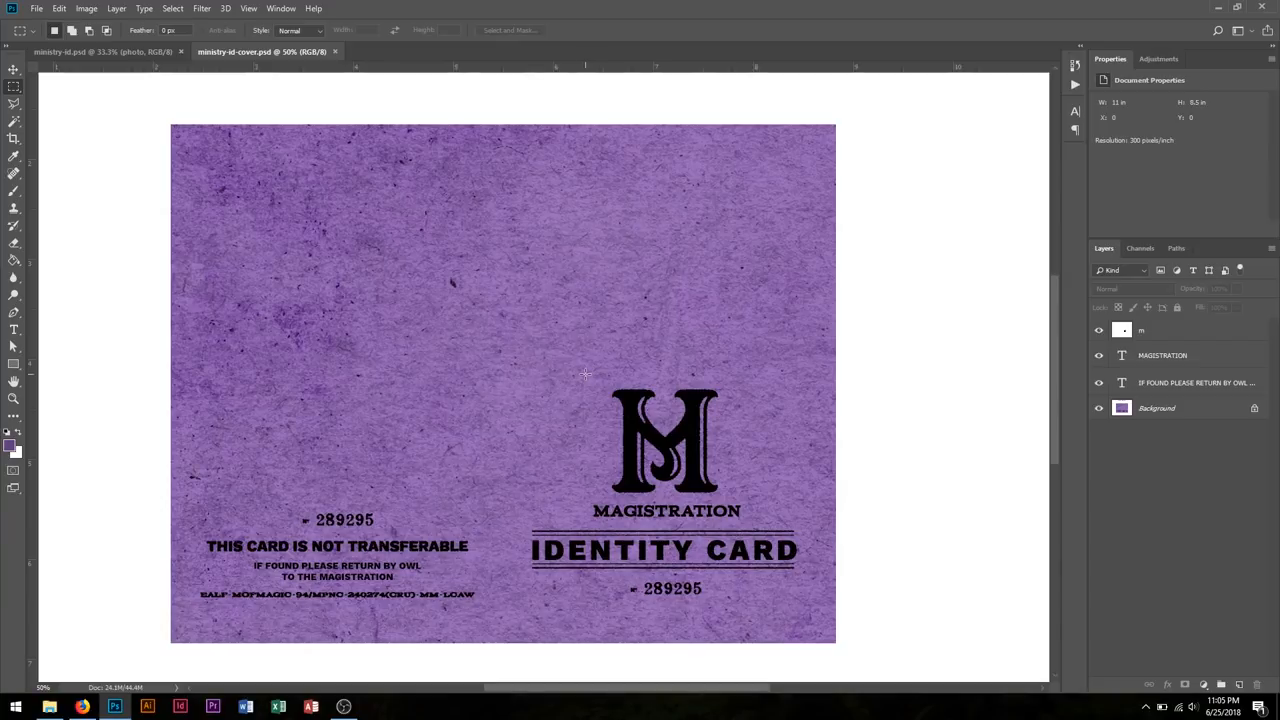
left_click_drag(585, 374, 683, 430)
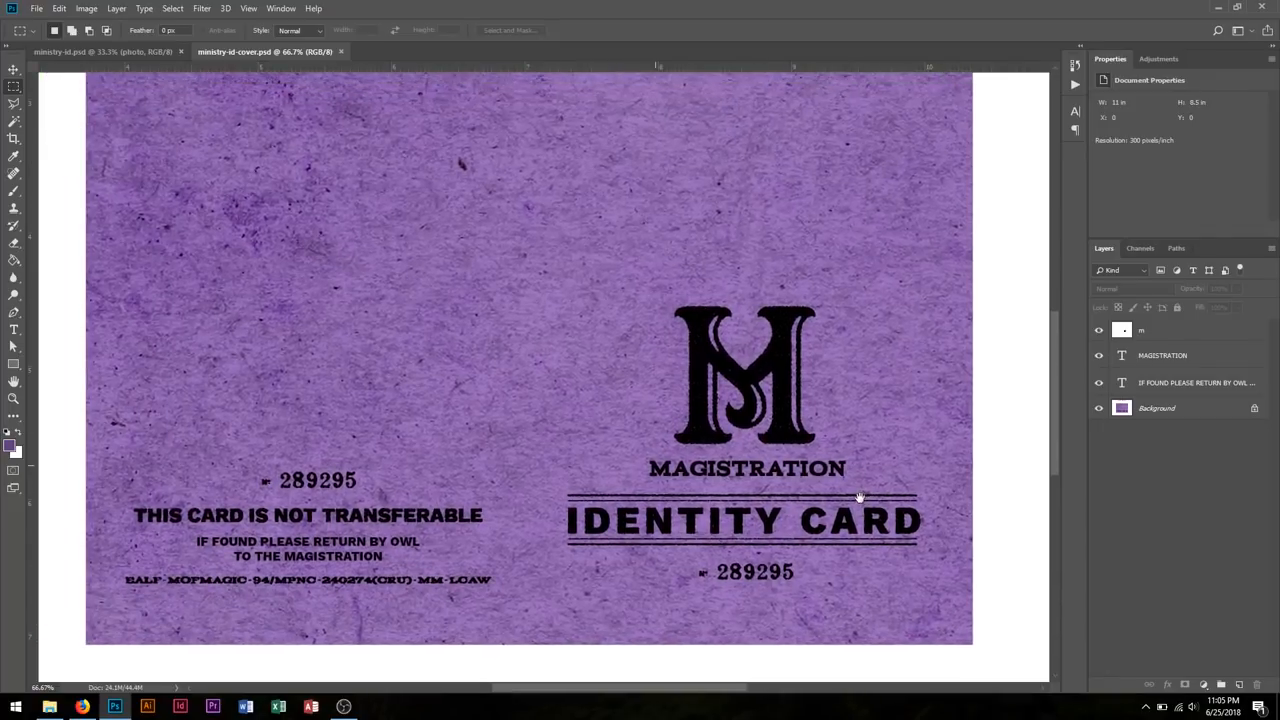
mouse_move(703, 252)
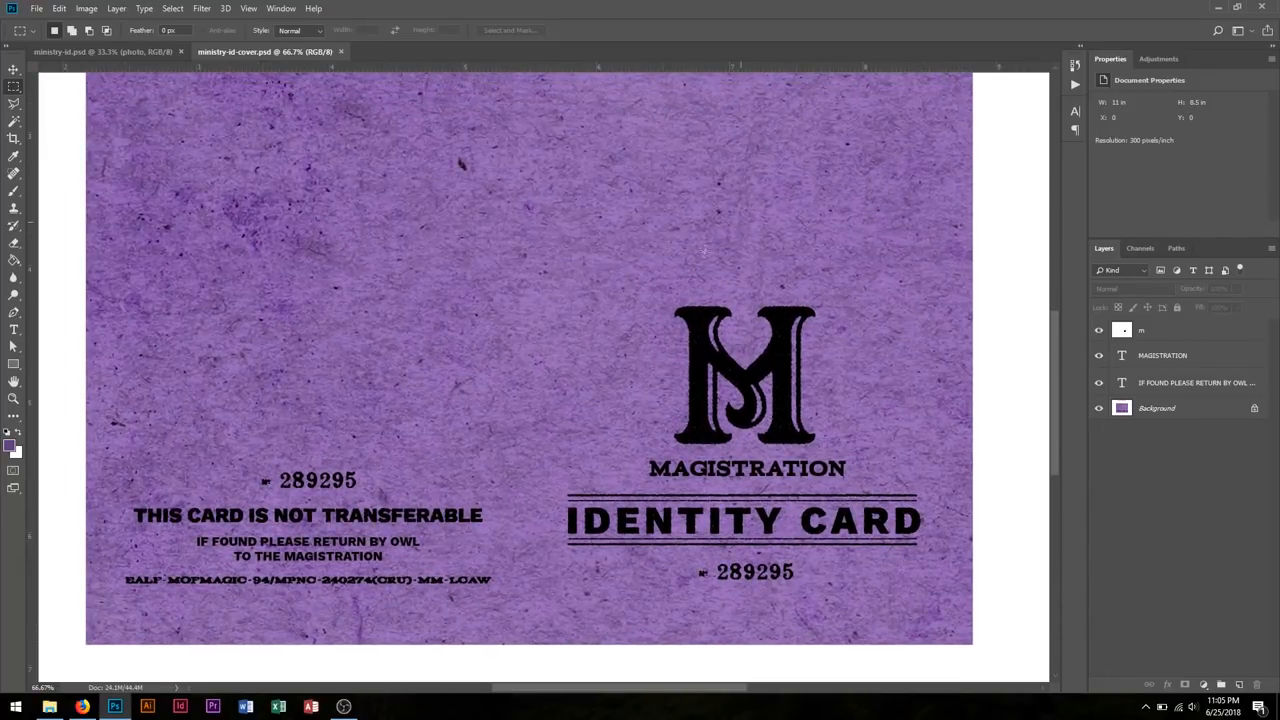
mouse_move(516, 401)
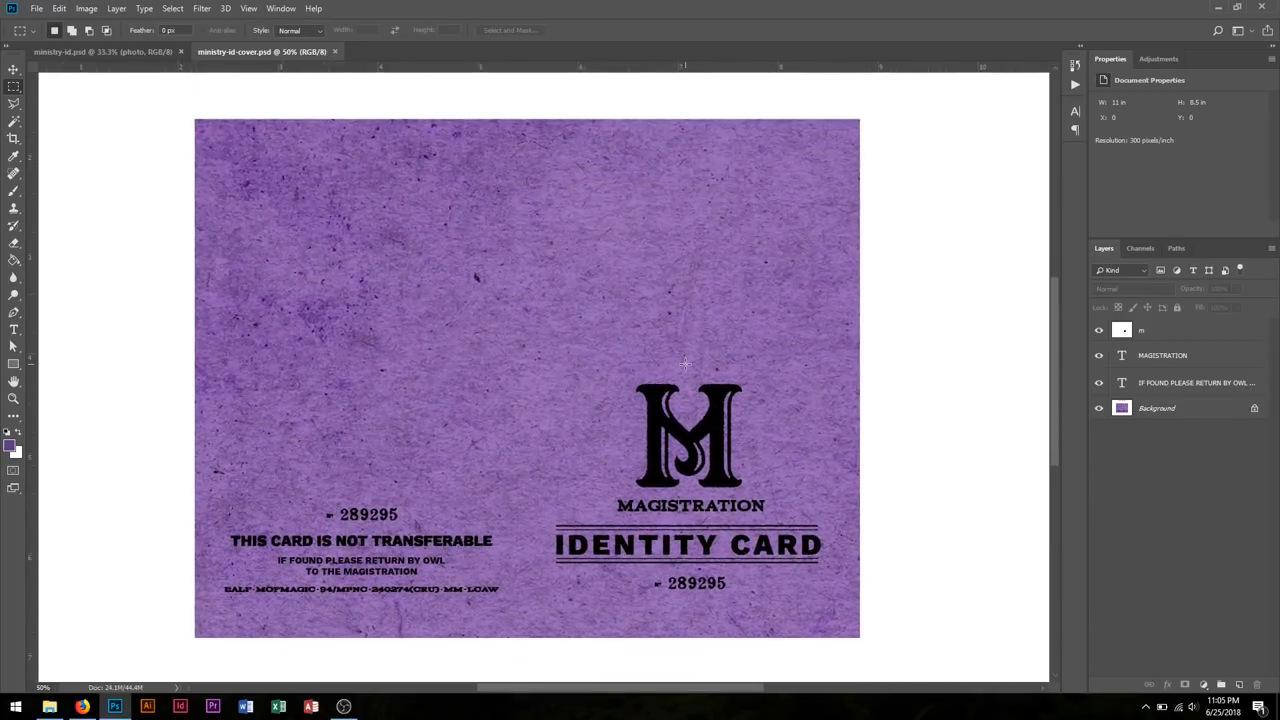
left_click(14, 330)
type("MINISTRY OF MAGIC")
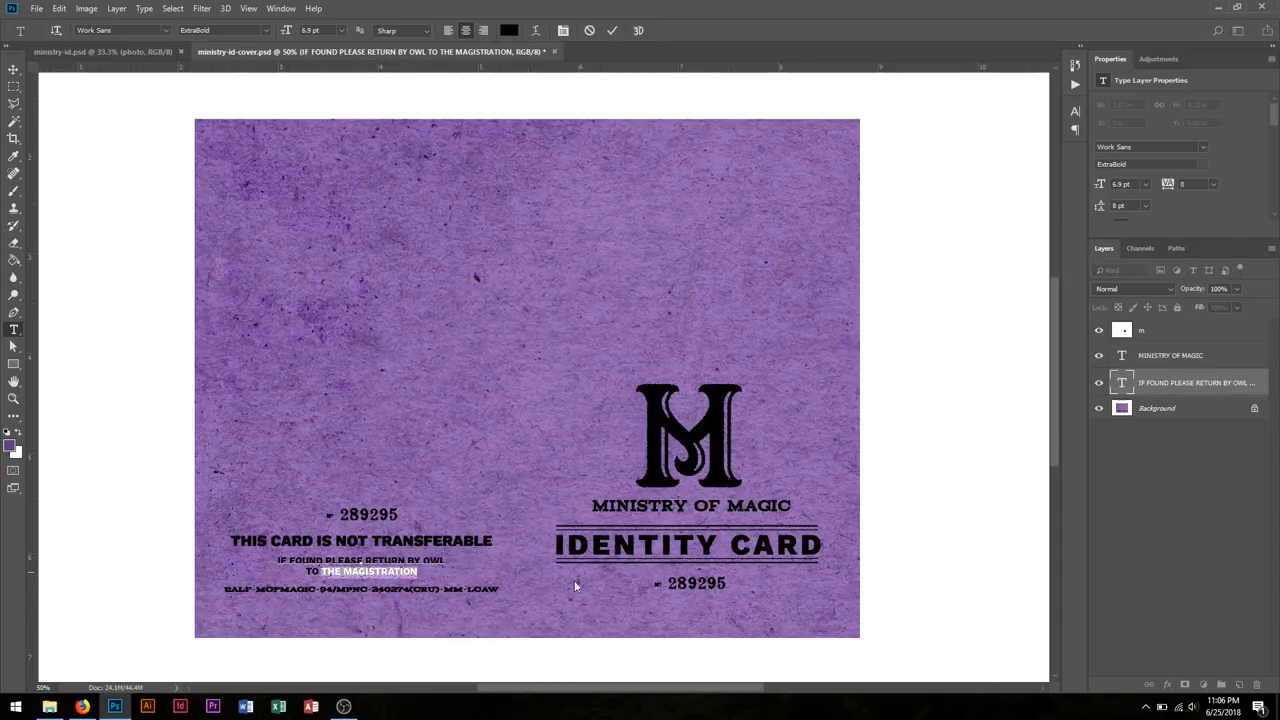
mouse_move(663, 600)
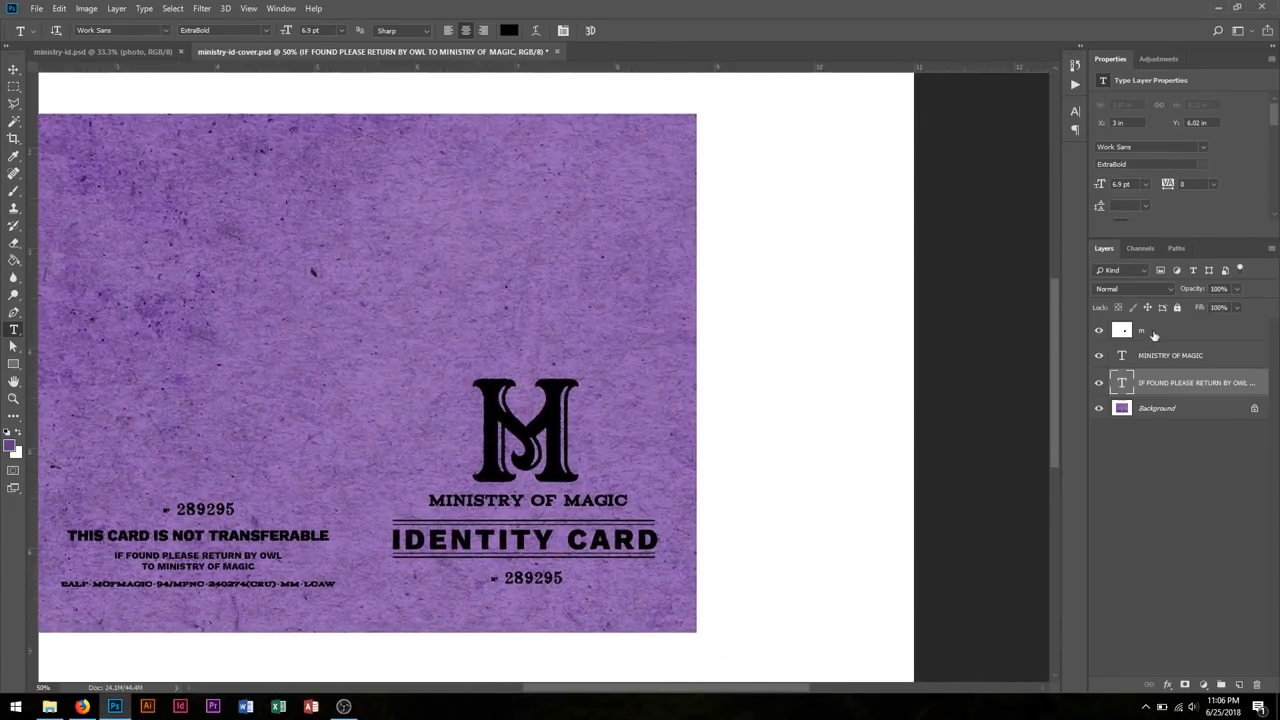
Step: Hide the old large M monogram layer on the cover
left_click(1099, 330)
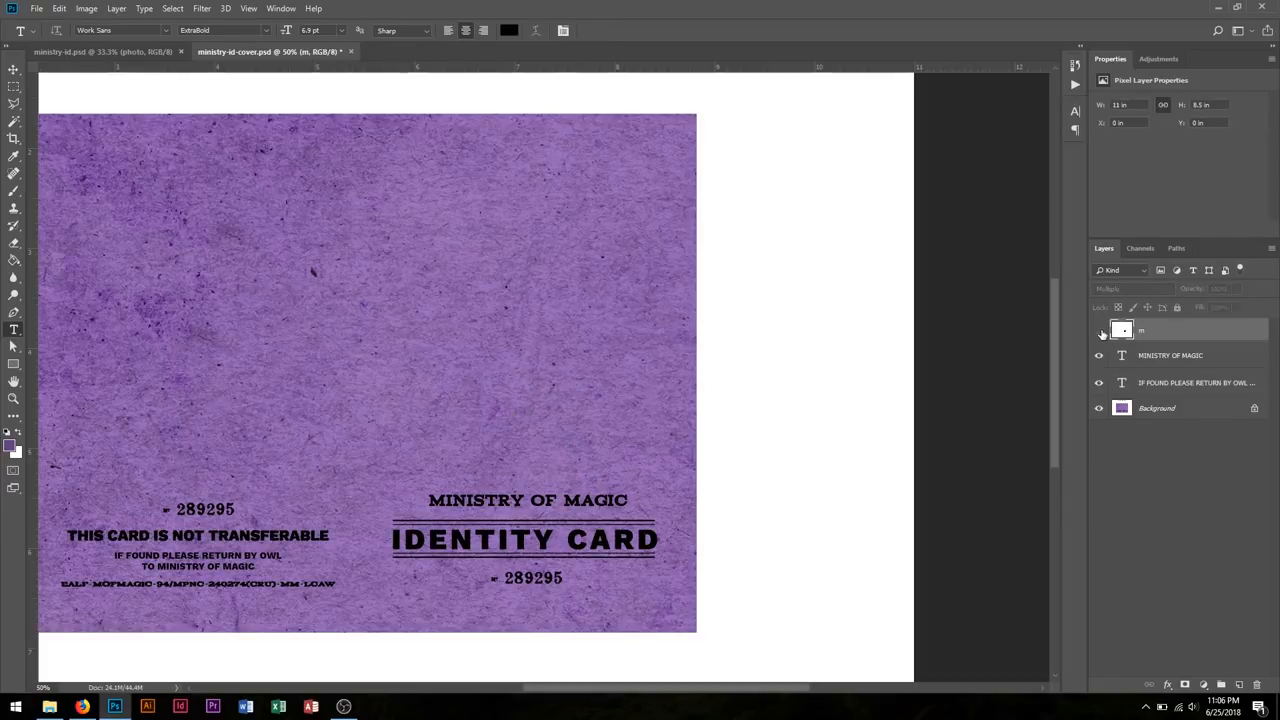
Step: Search Google Images for 'MINISTRY OF MAGIC M' to find winged M logos
left_click(1099, 330)
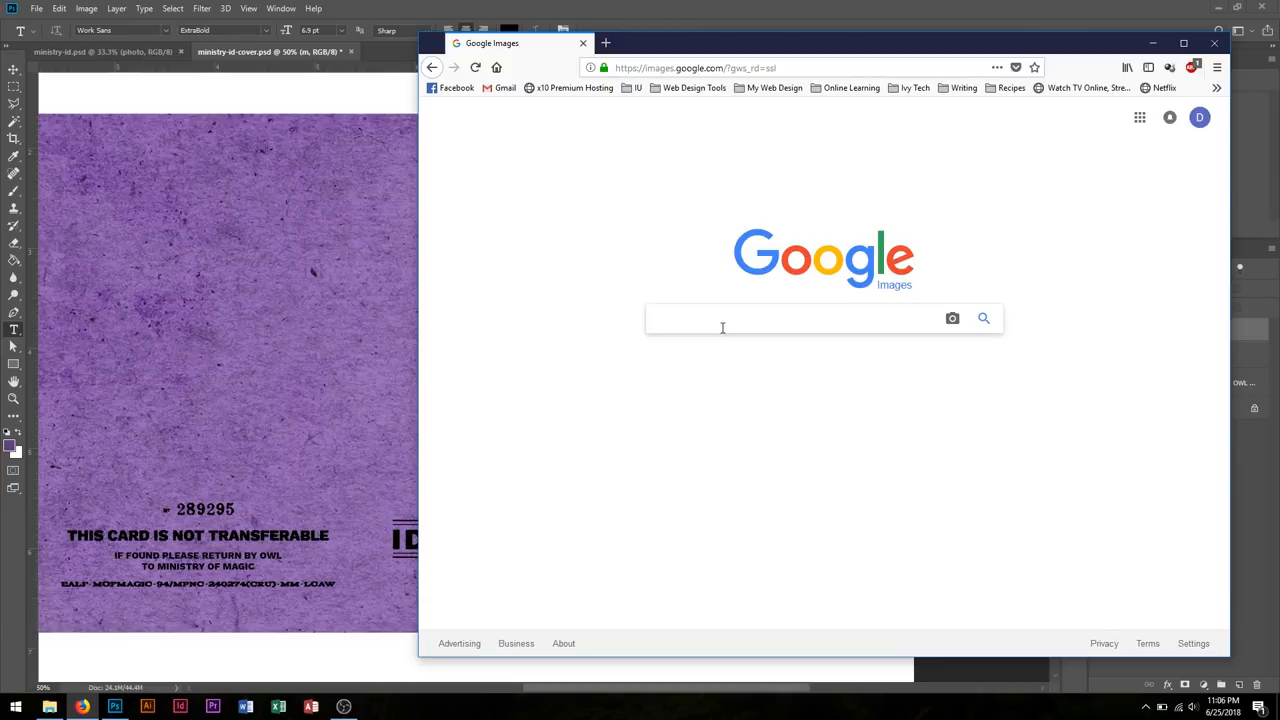
type("MINISTRY OF MAGIC")
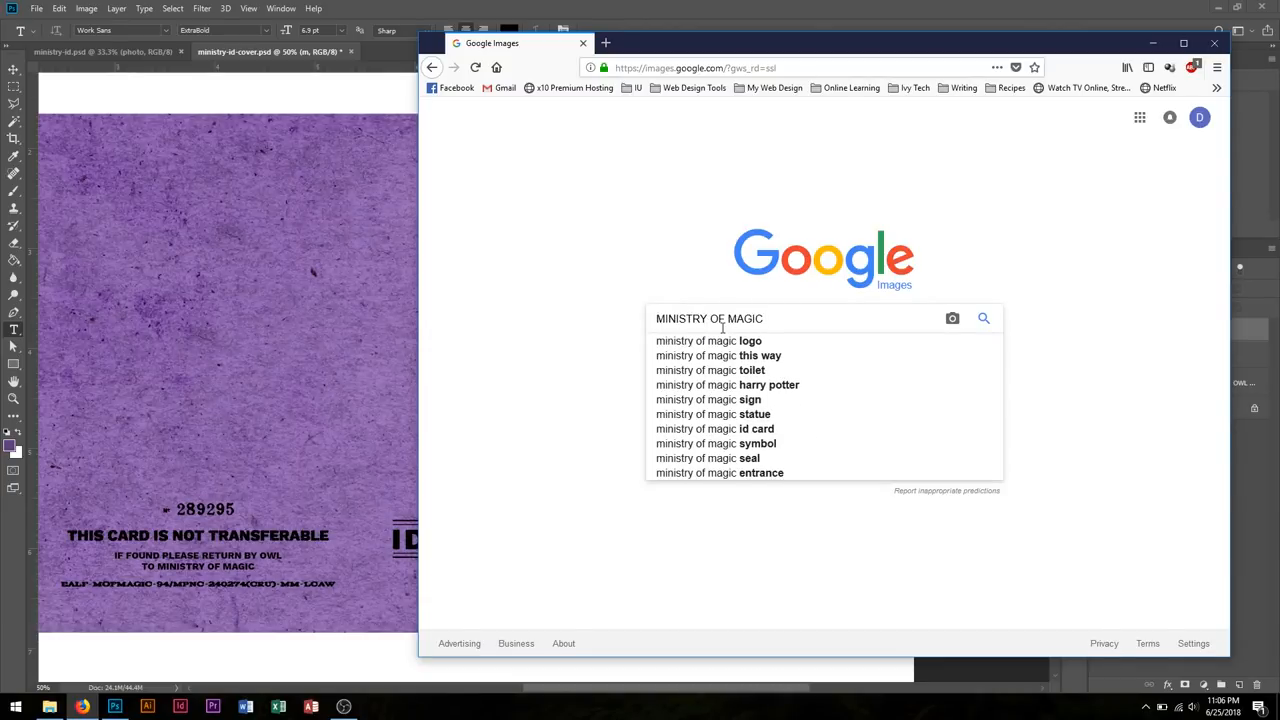
left_click(983, 318)
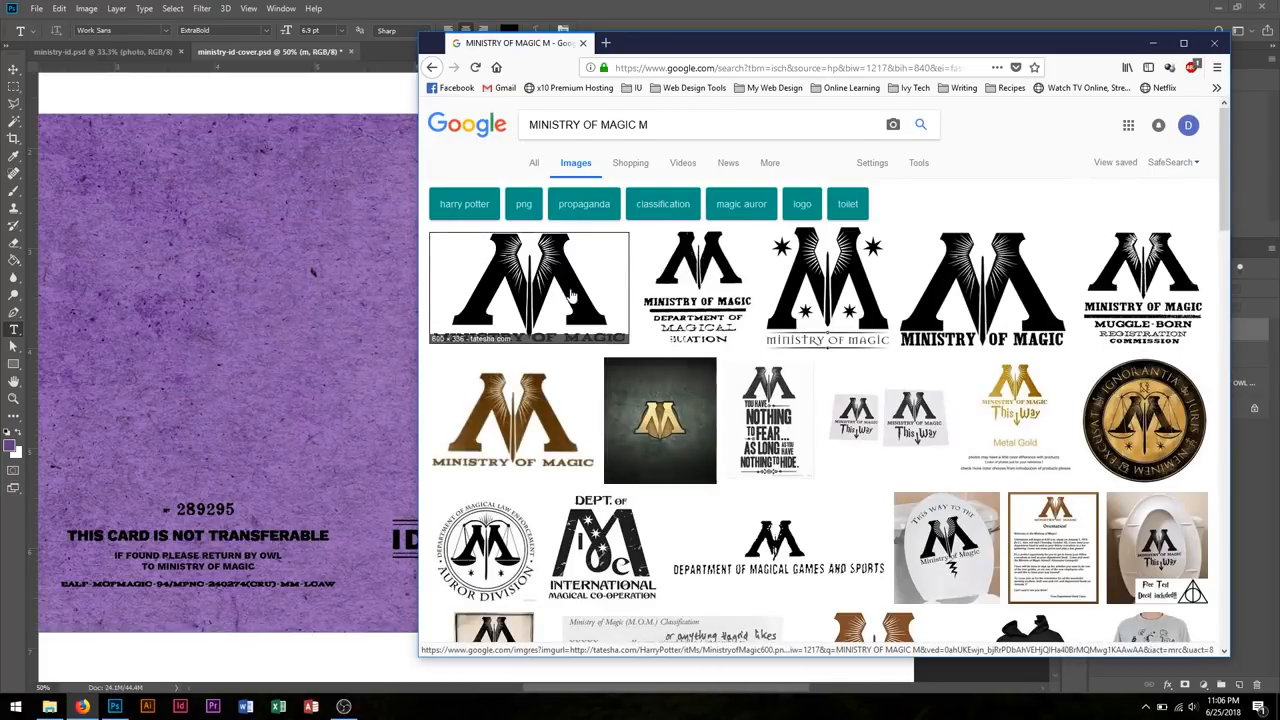
mouse_move(975, 287)
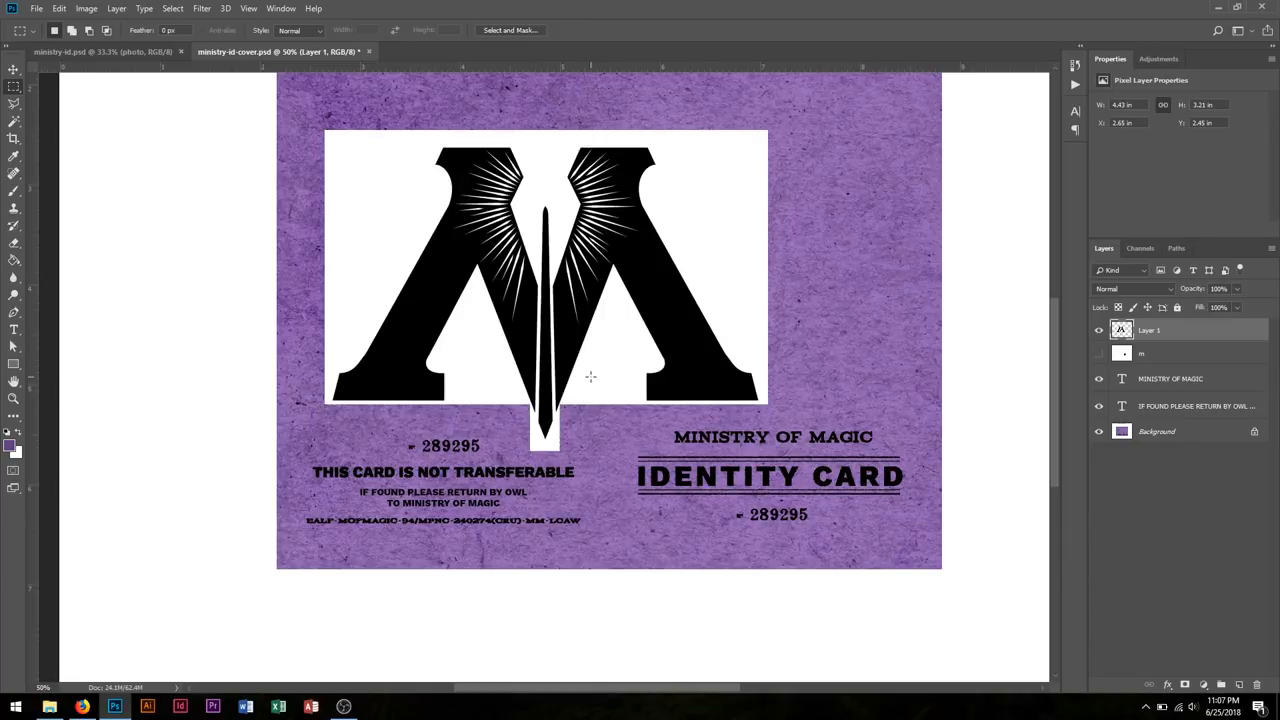
Step: Free Transform the pasted winged M logo, shrinking it above the title
left_click(59, 8)
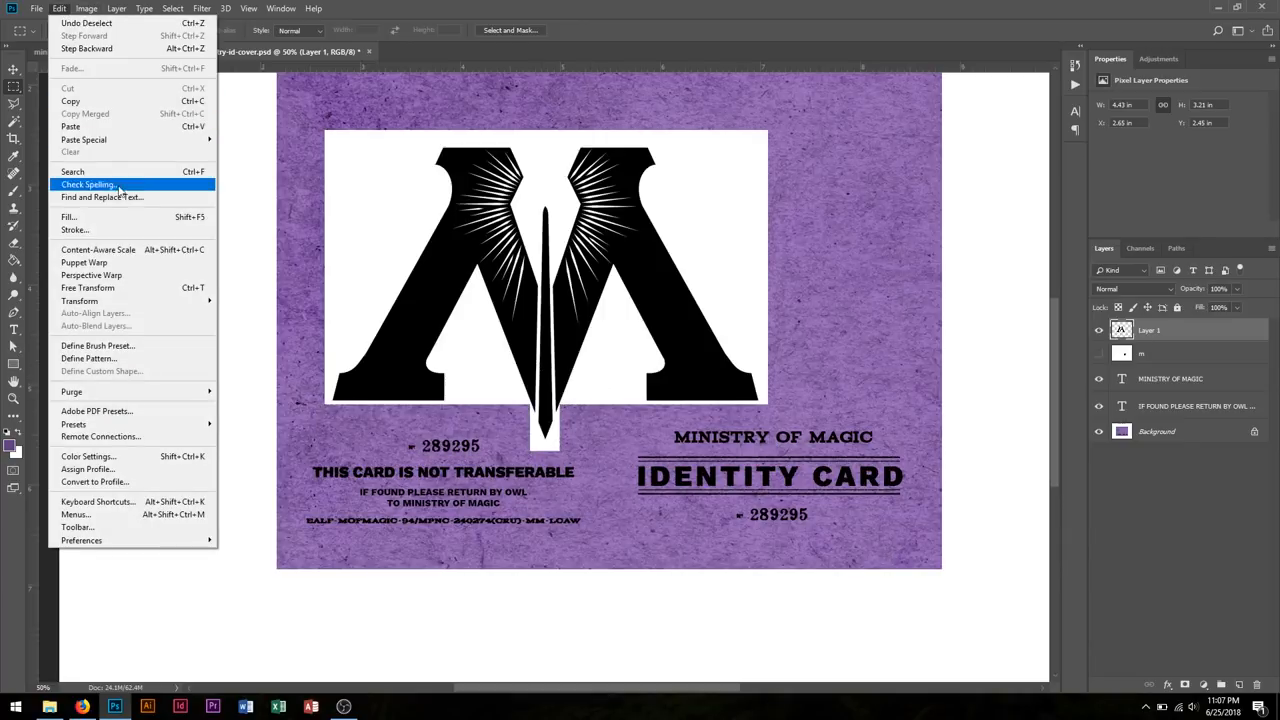
mouse_move(88, 288)
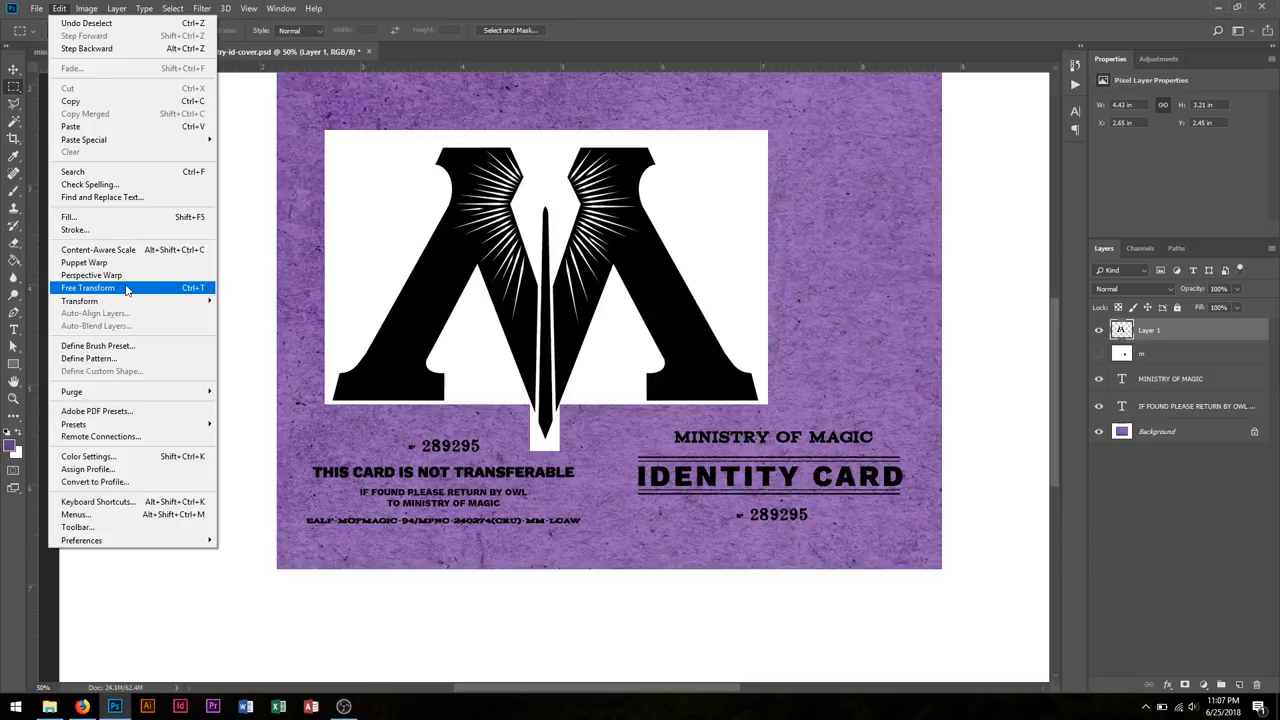
left_click(88, 288)
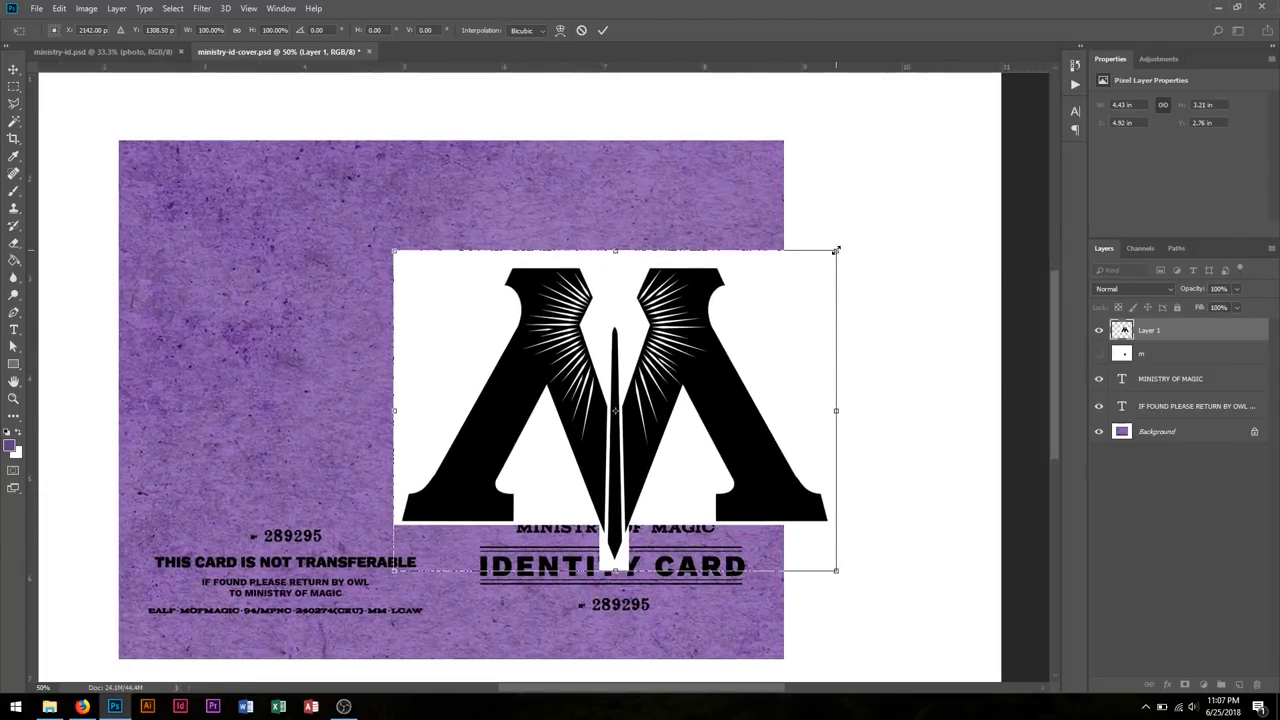
left_click_drag(836, 251, 833, 255)
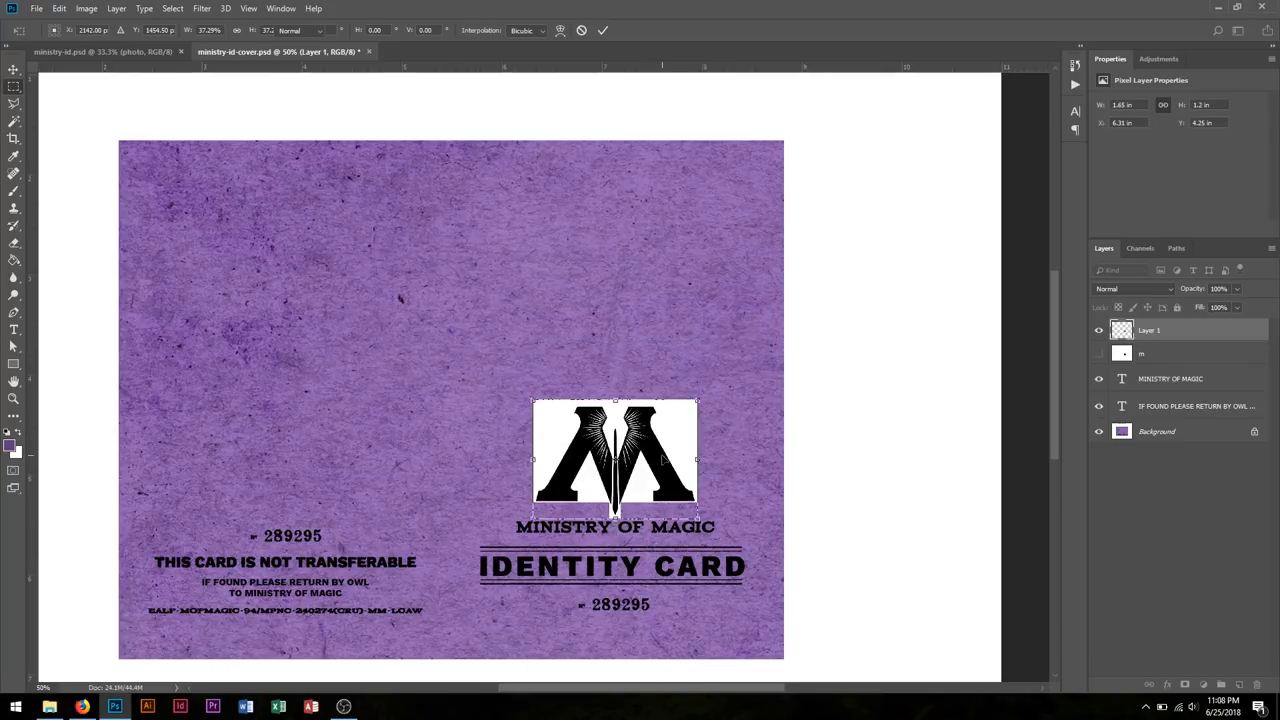
Step: Set the logo layer's blend mode to Multiply
left_click(1133, 288)
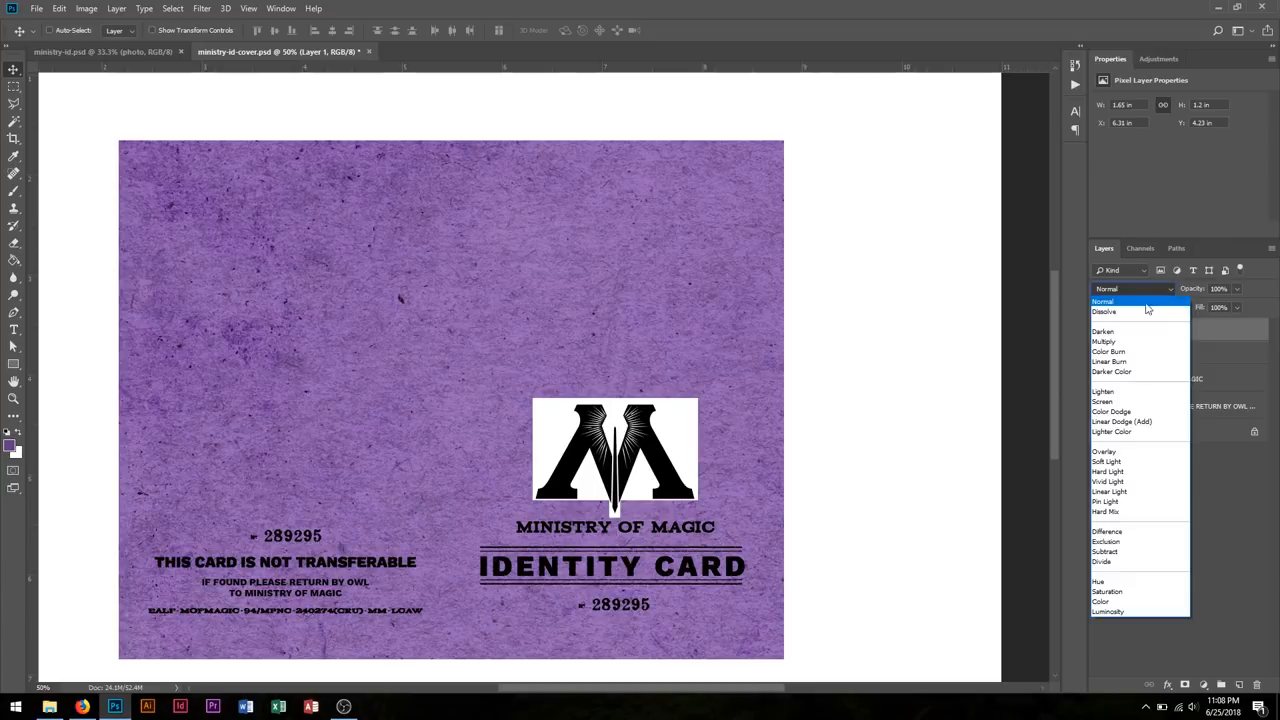
mouse_move(1110, 302)
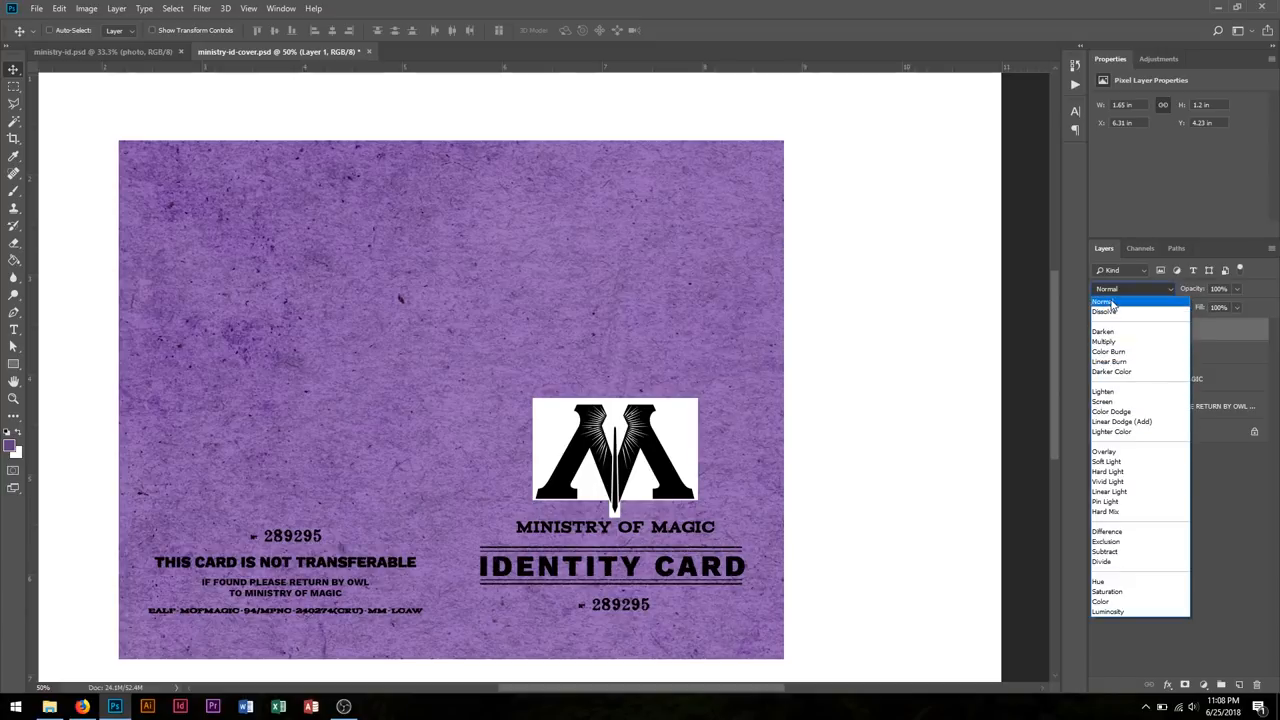
mouse_move(1104, 341)
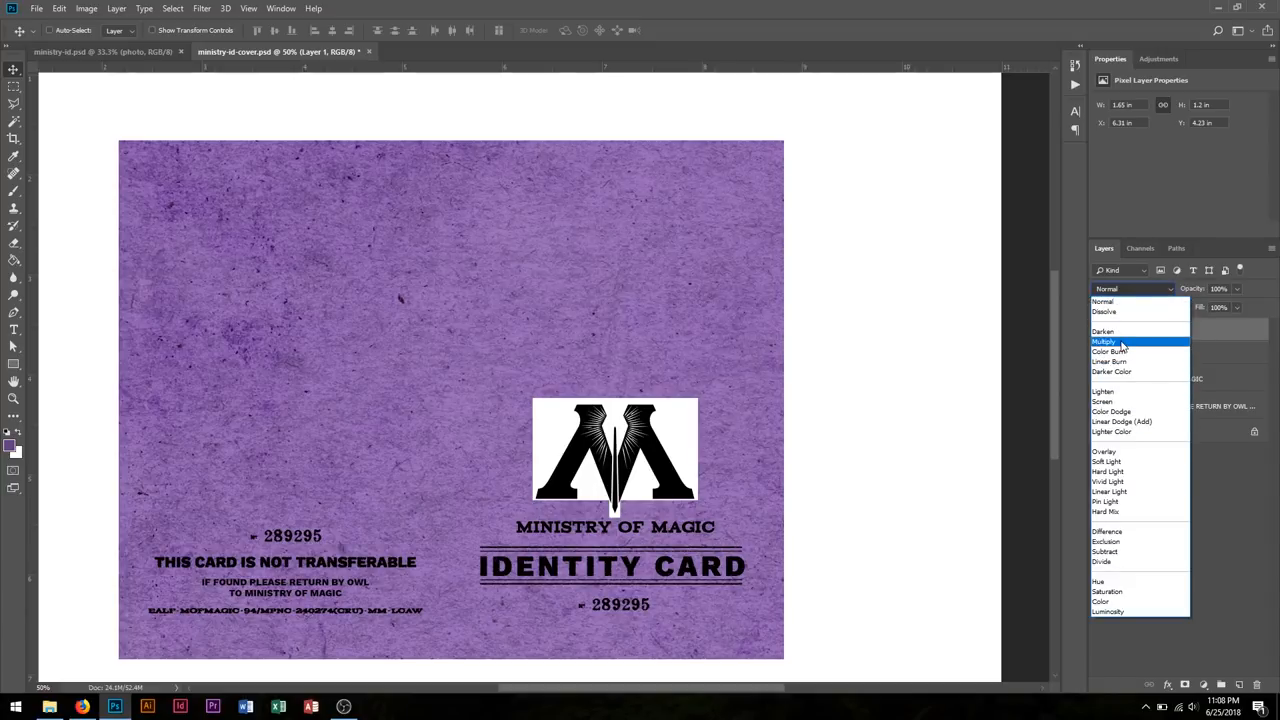
left_click(1104, 341)
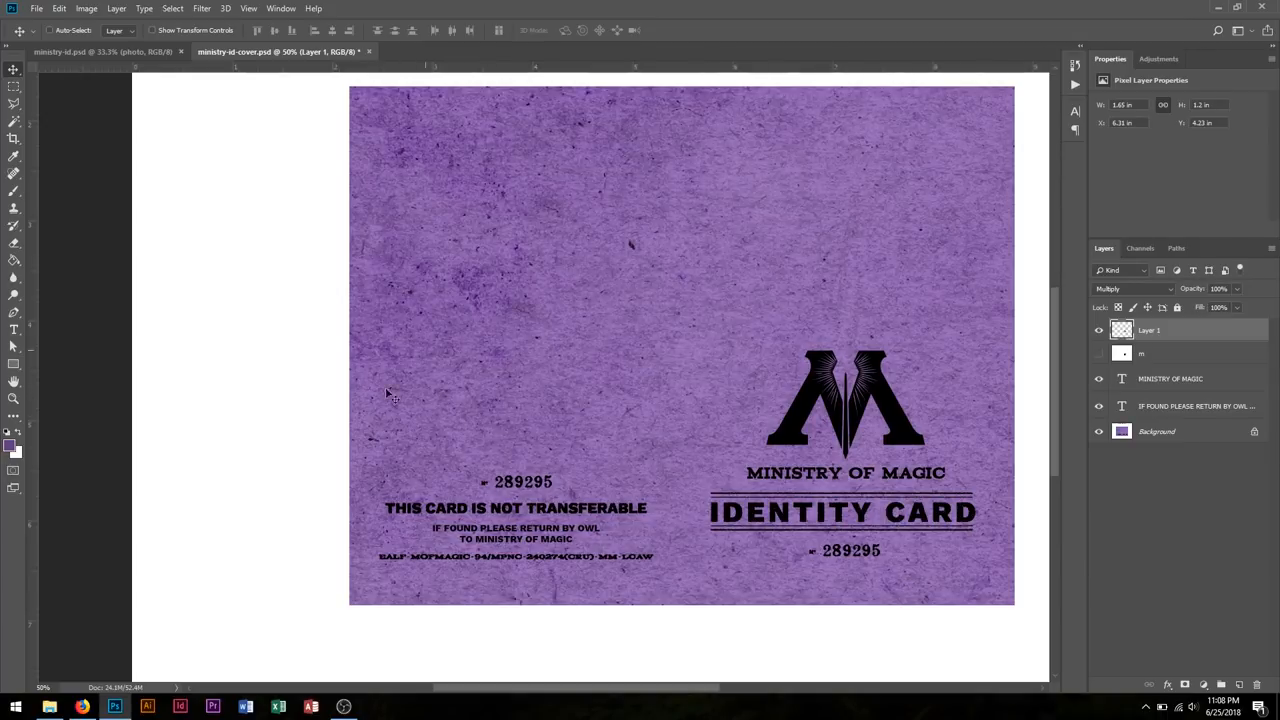
mouse_move(83, 707)
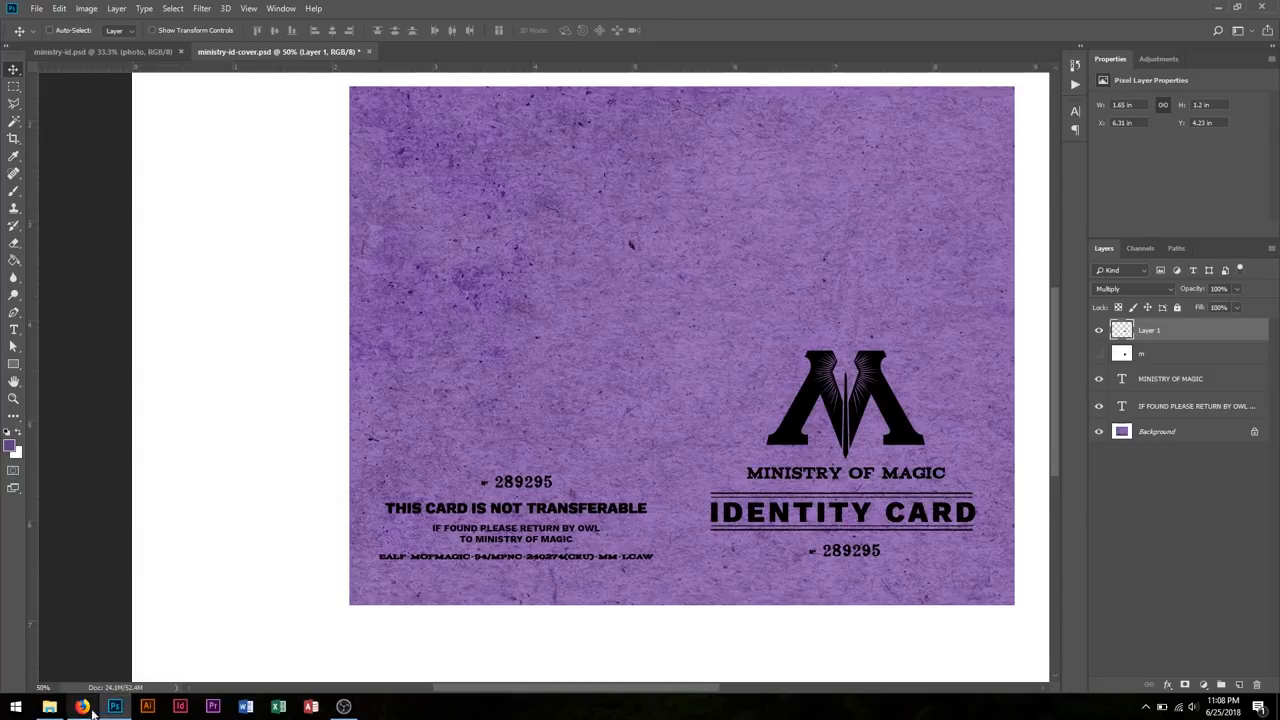
Step: Search 'MINISTRY OF MAGIC stamp' and preview the purple certified stamp
left_click(83, 707)
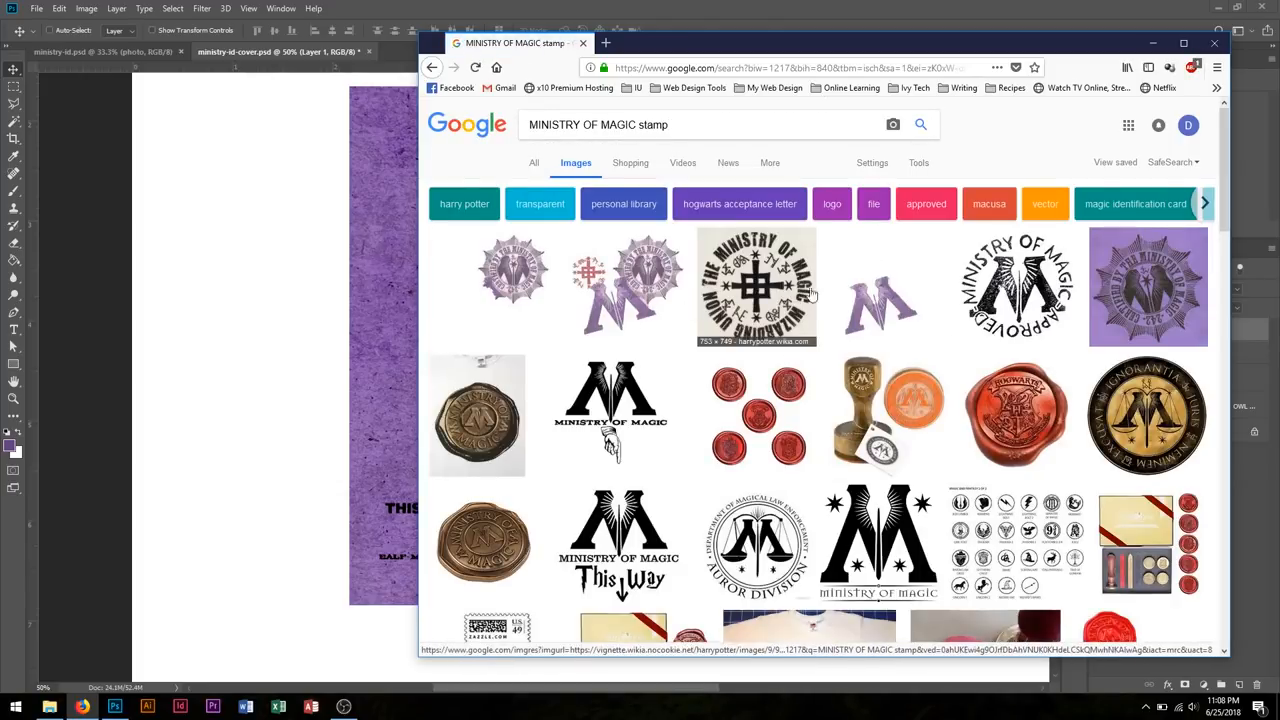
mouse_move(1122, 293)
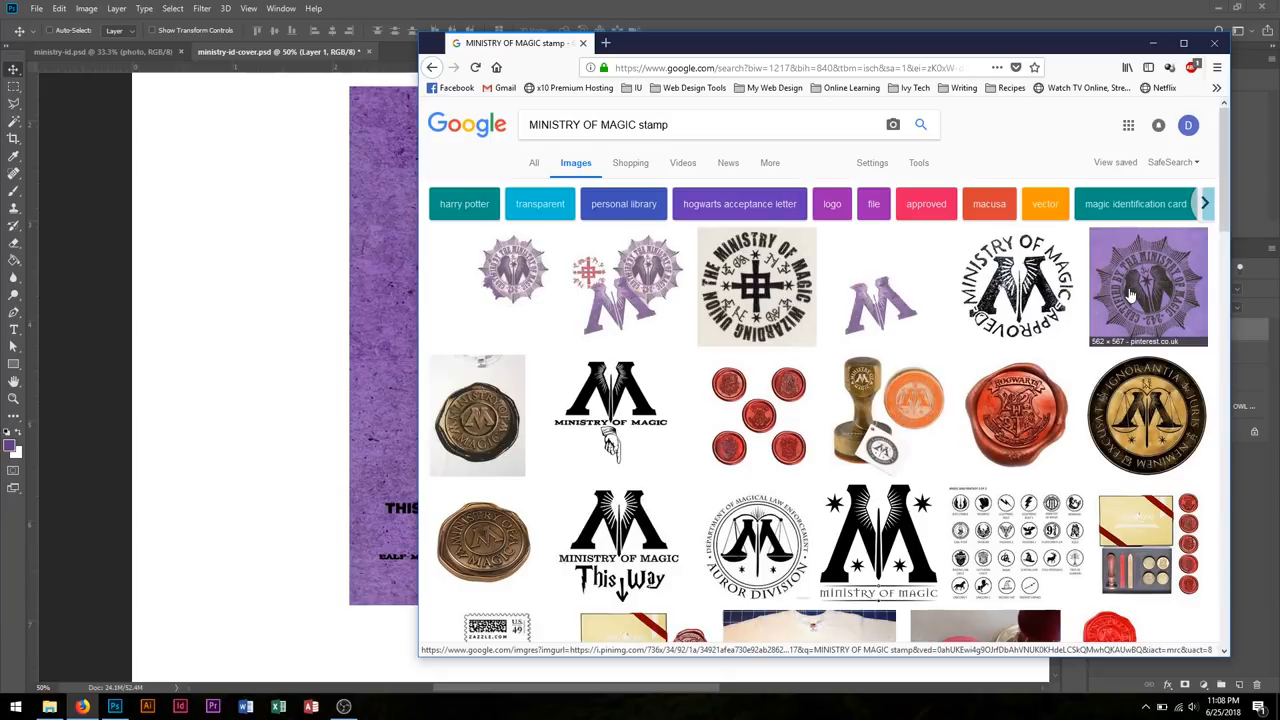
left_click(1147, 287)
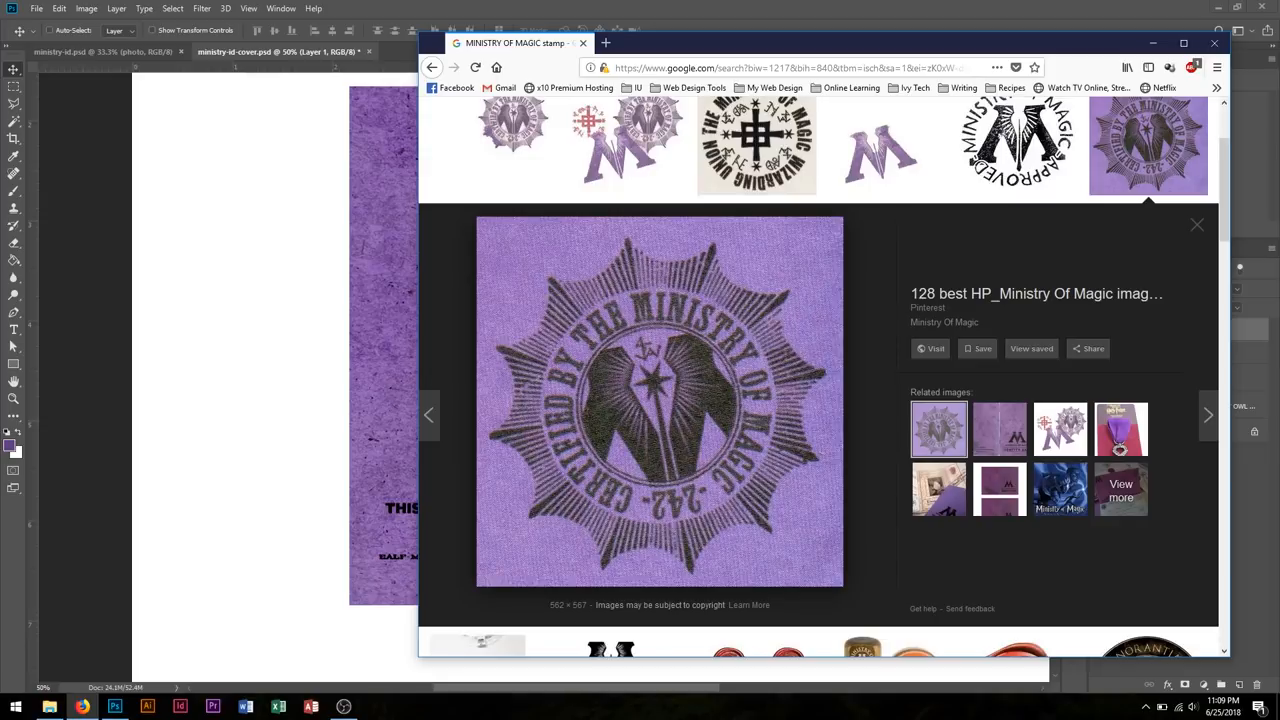
mouse_move(713, 425)
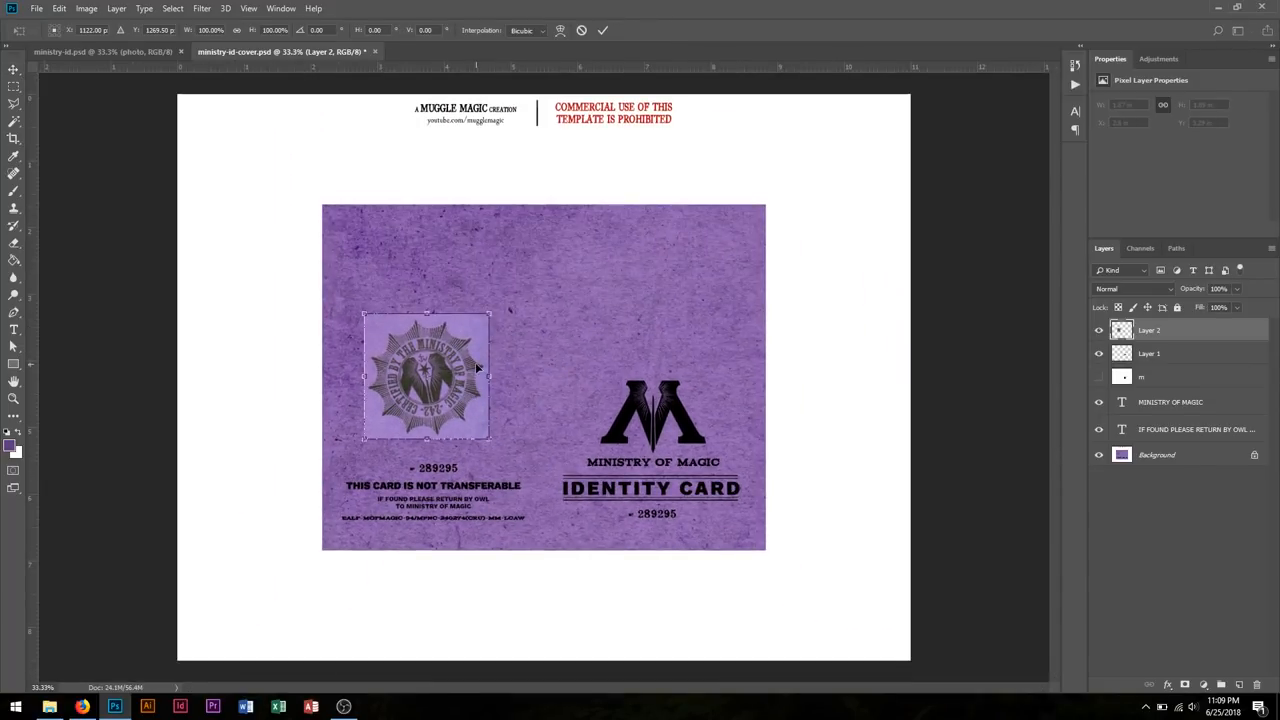
Step: Enlarge the pasted certification stamp on Layer 2 with Free Transform and commit
left_click(59, 8)
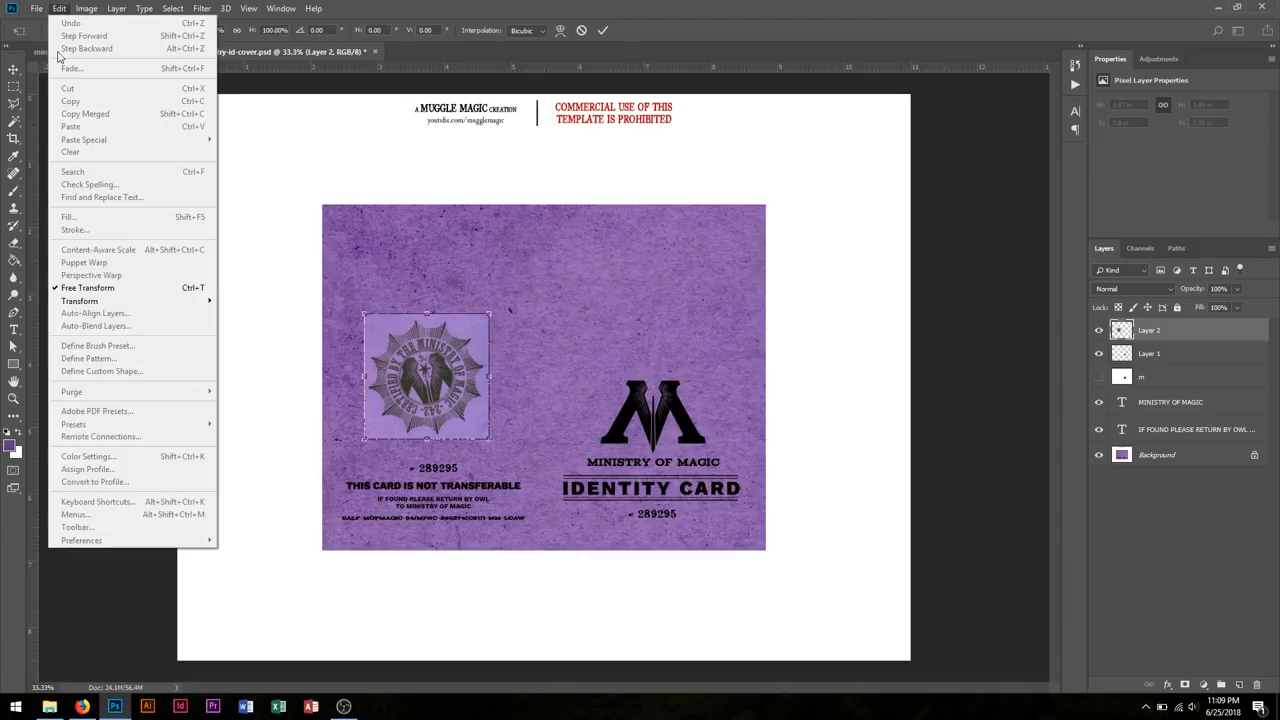
mouse_move(653, 6)
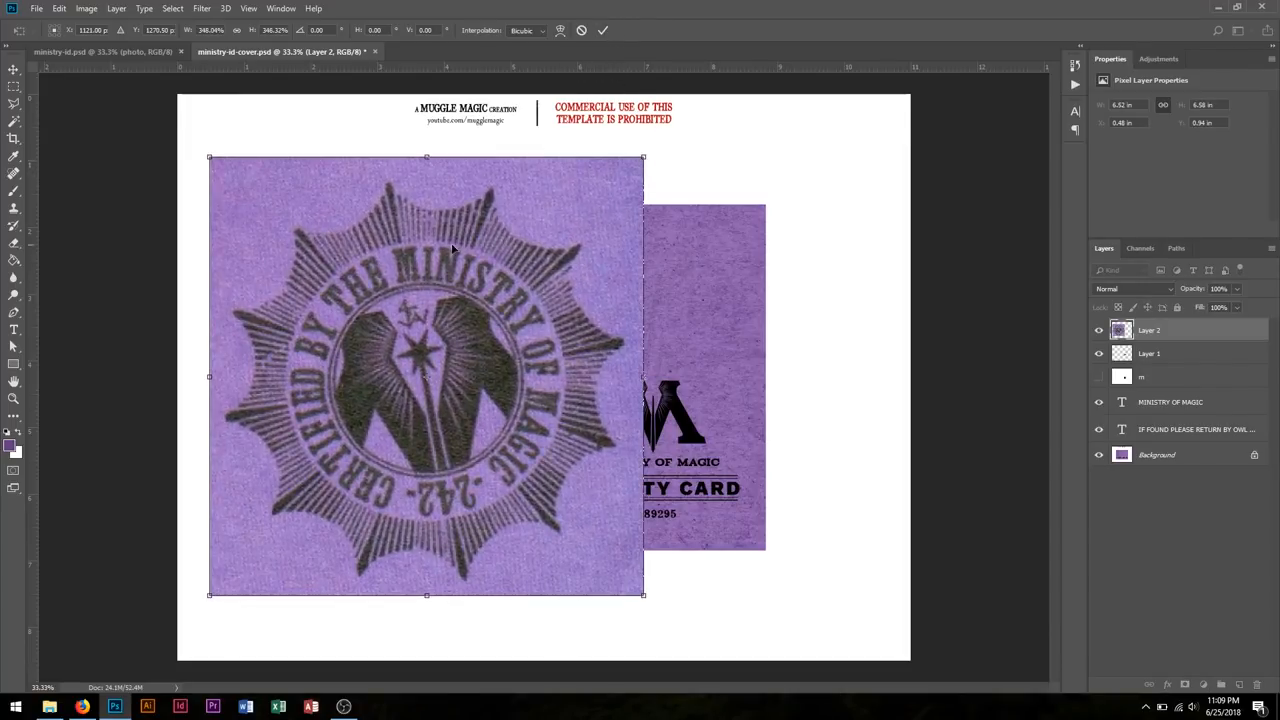
left_click(603, 30)
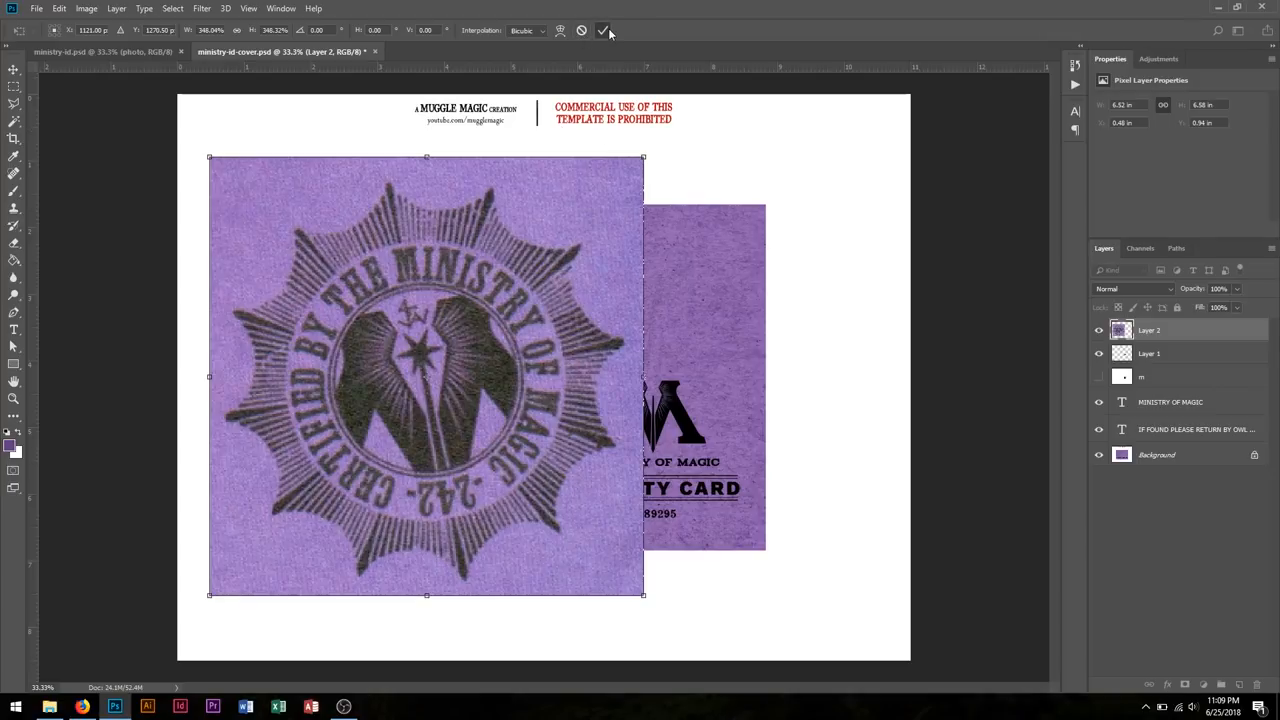
left_click(604, 30)
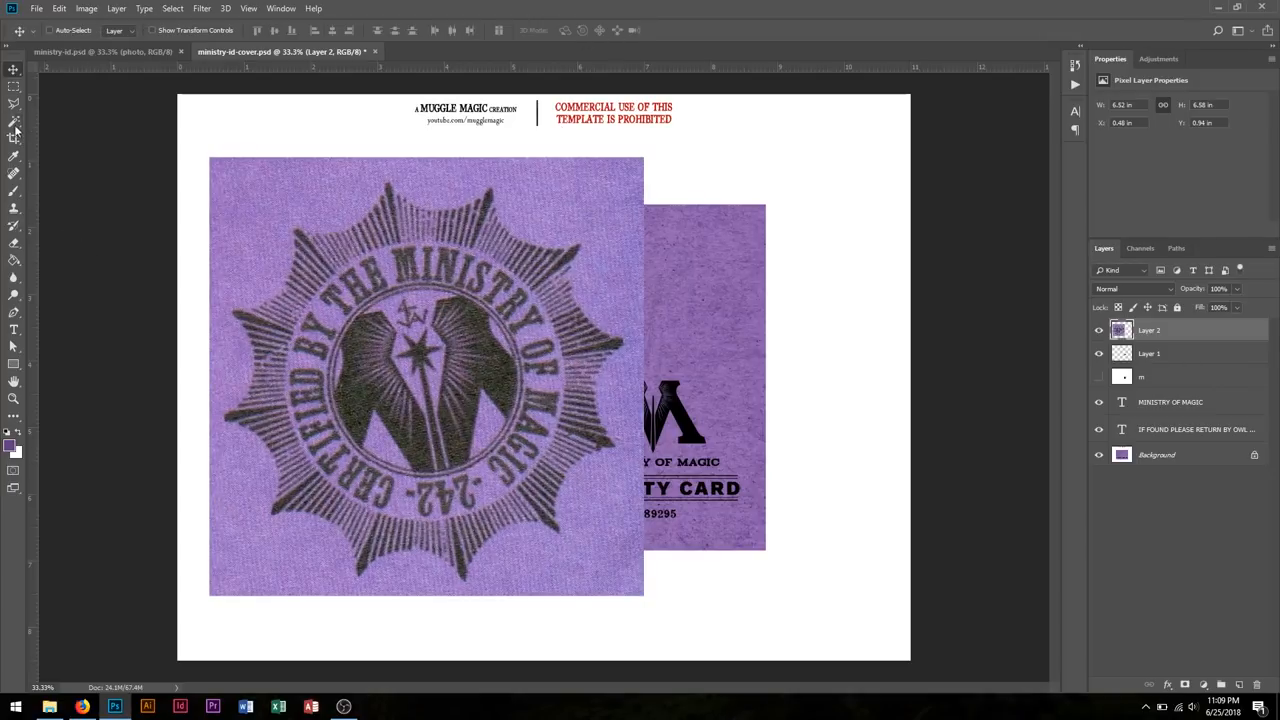
mouse_move(14, 130)
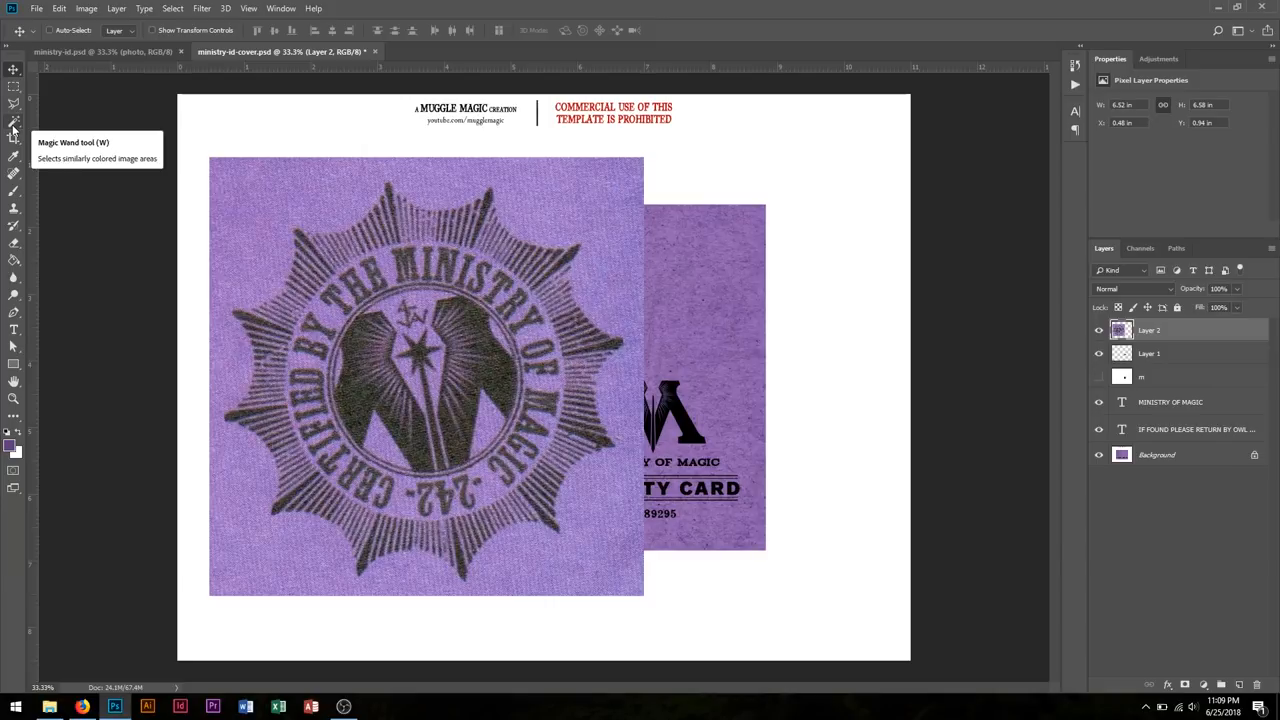
Step: Select all the stamp's dark ink with the non-contiguous Magic Wand
left_click(14, 121)
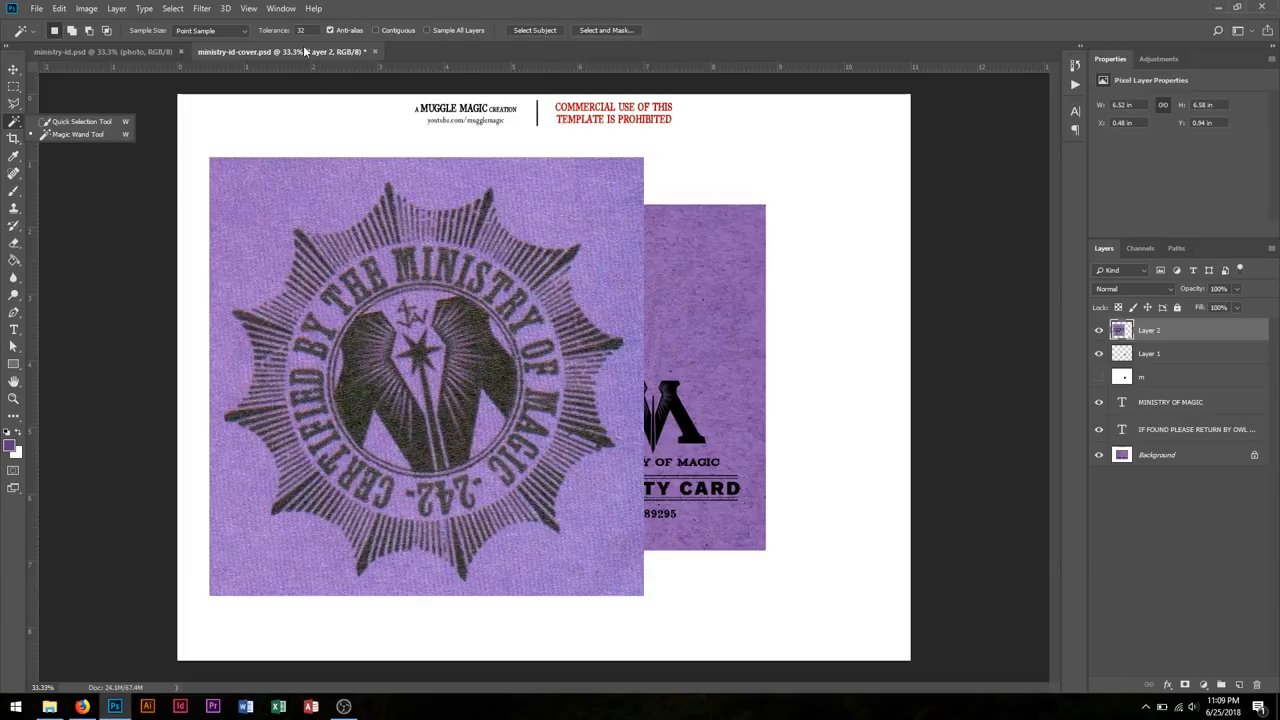
mouse_move(377, 47)
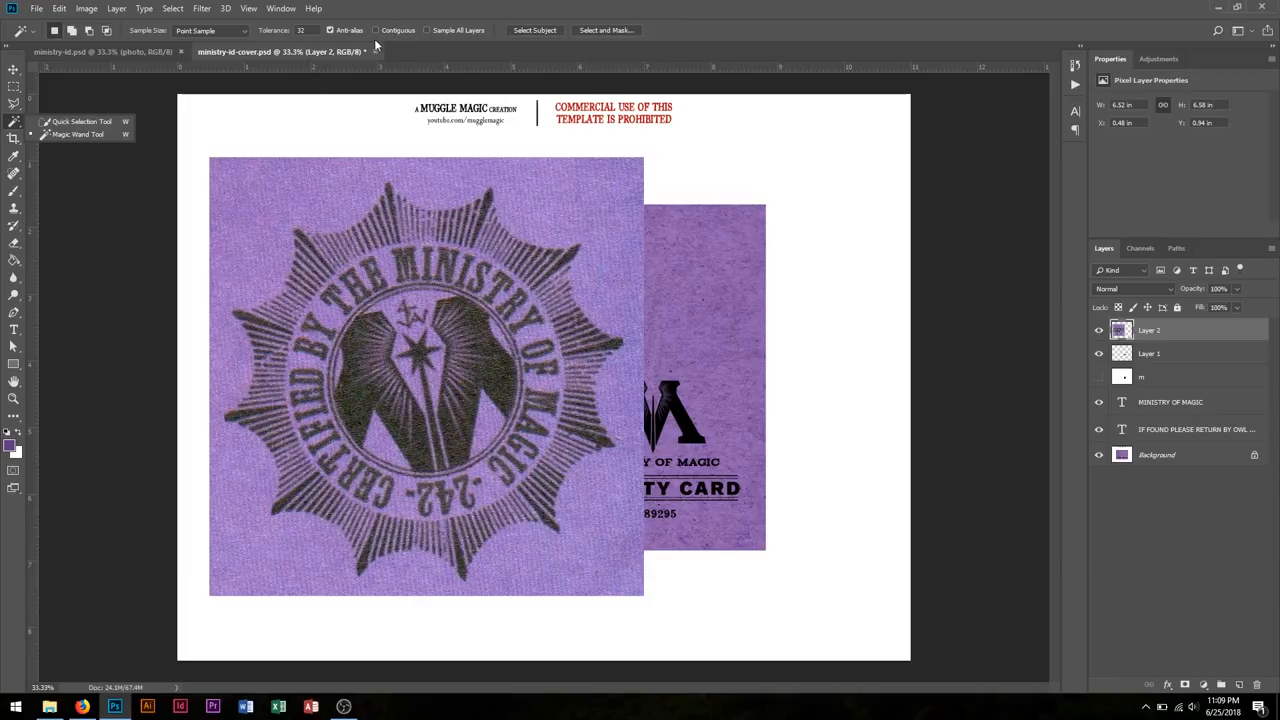
left_click(450, 275)
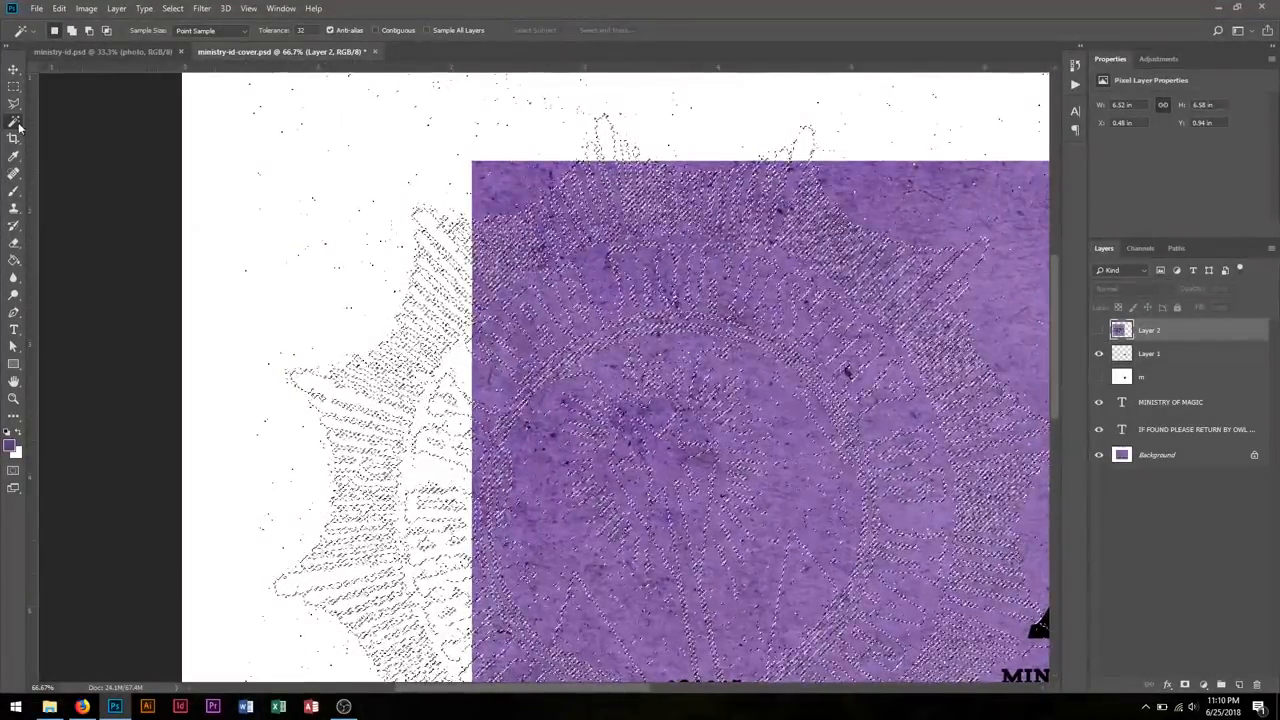
Step: Lasso-subtract stray specks from the ink selection and show Layer 2 again
left_click(14, 104)
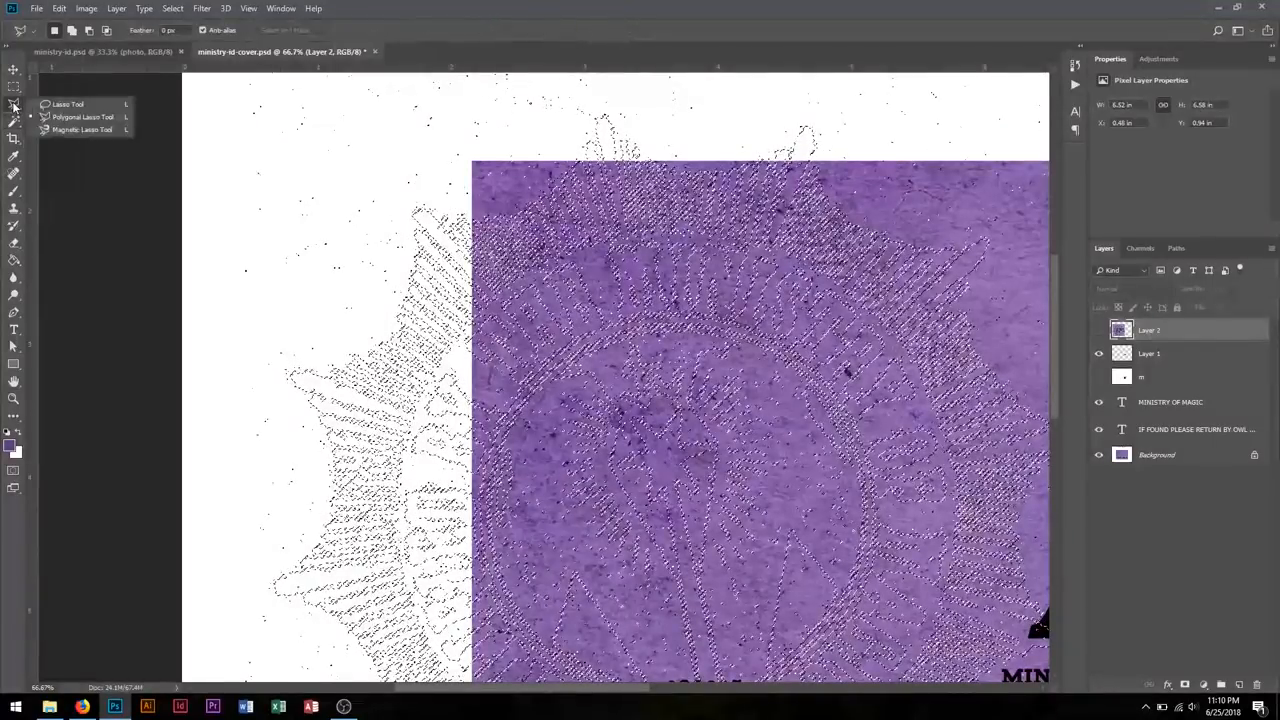
left_click(68, 104)
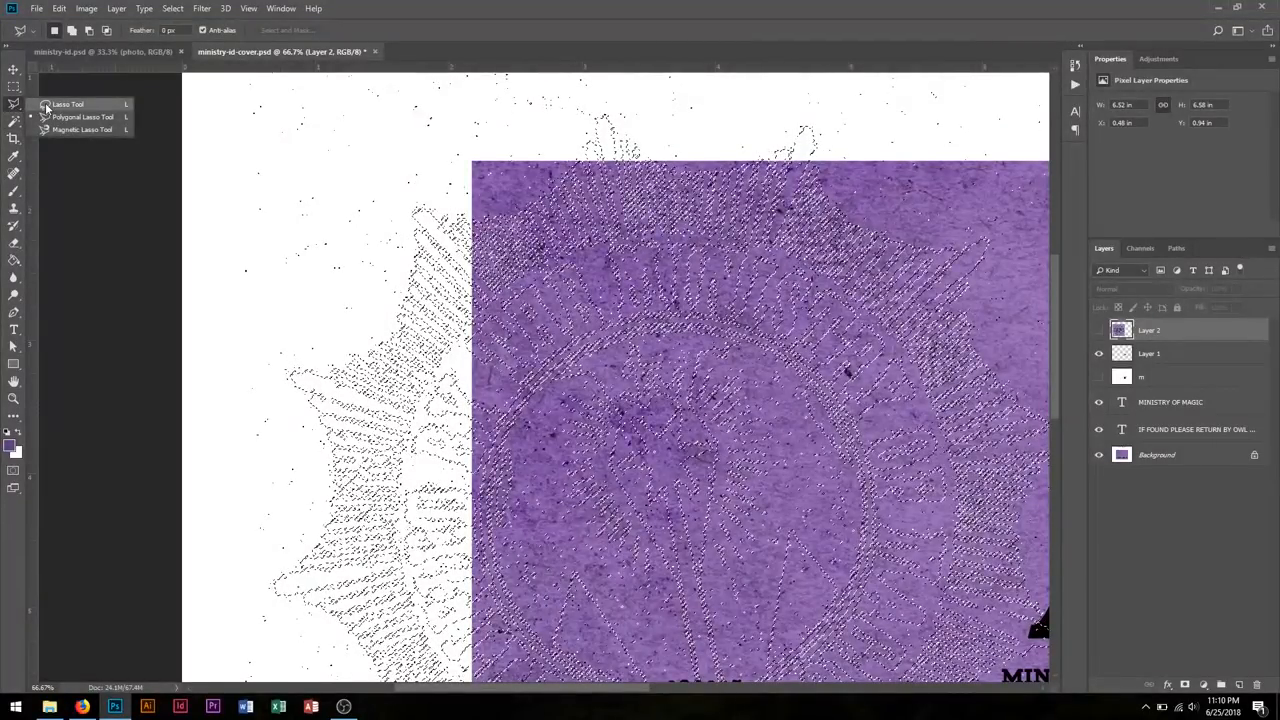
left_click(67, 104)
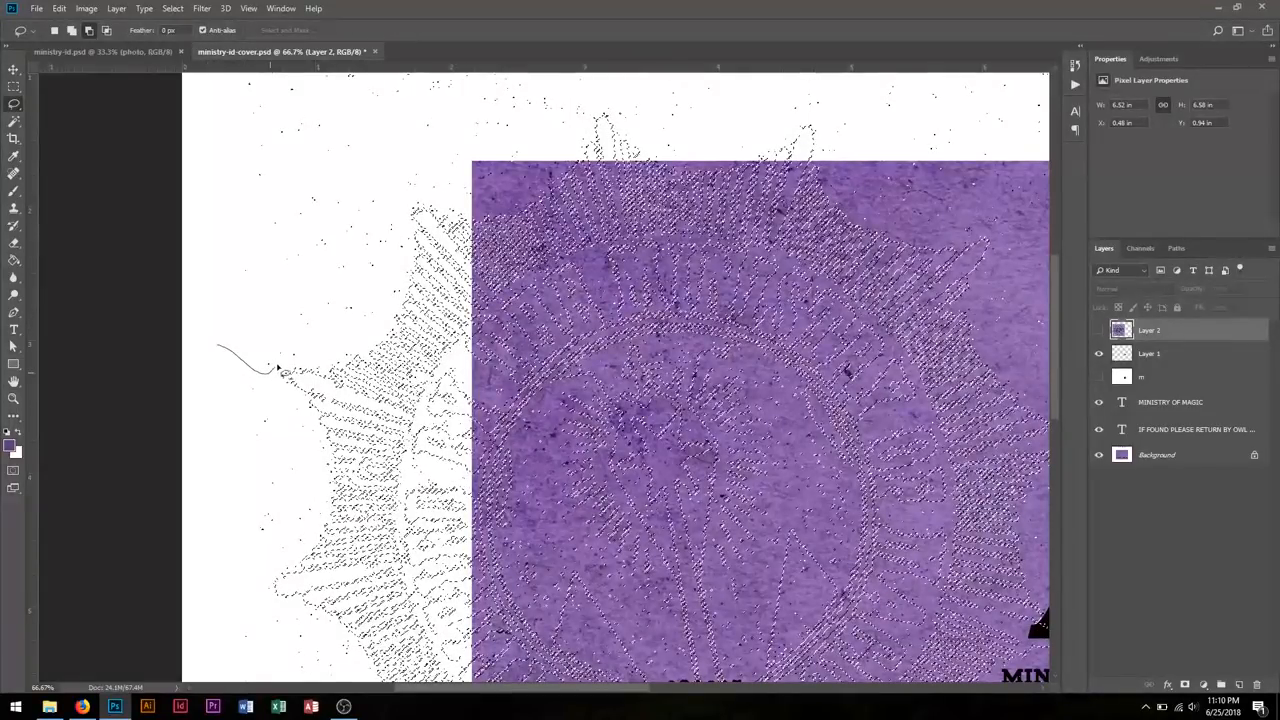
left_click_drag(280, 370, 375, 318)
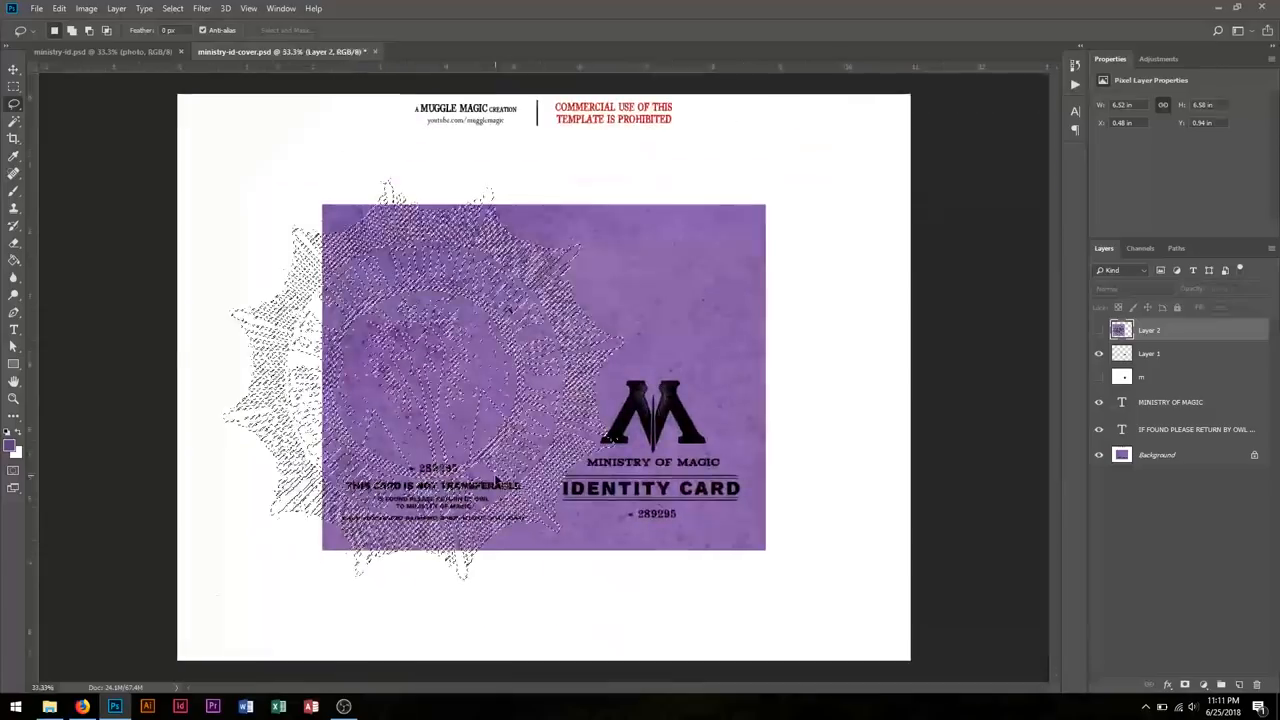
left_click(1099, 330)
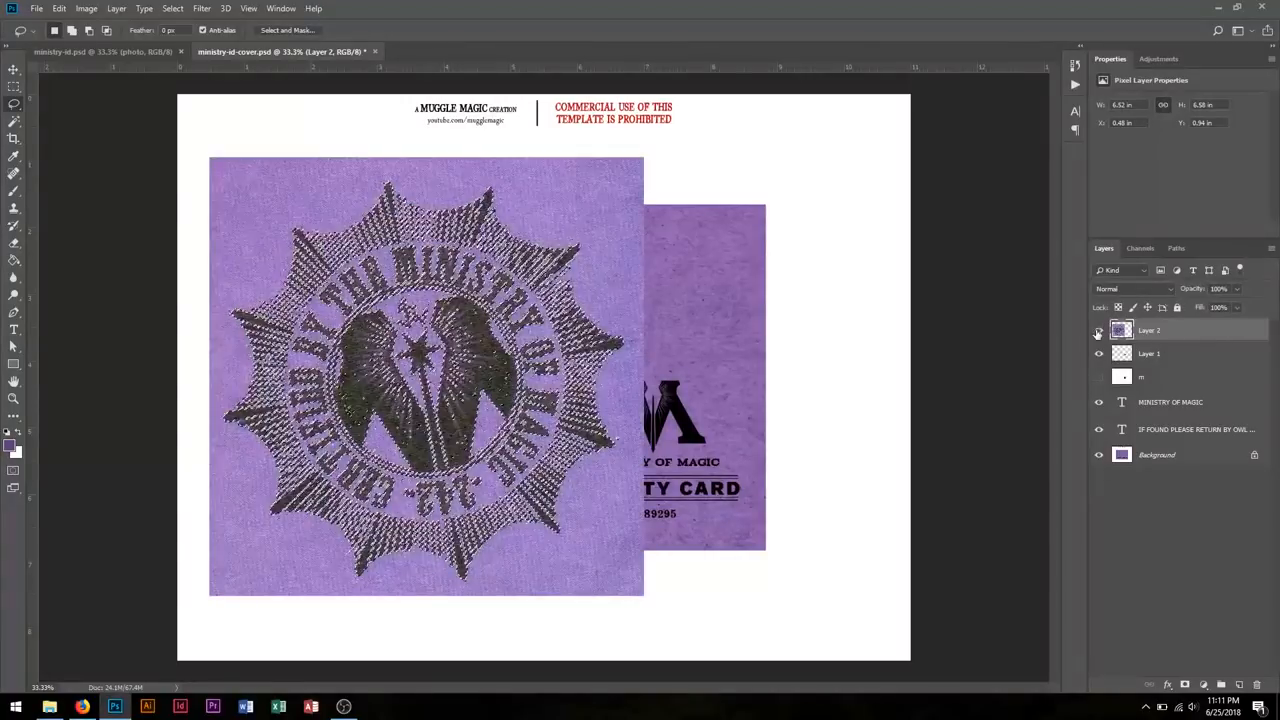
left_click(1099, 330)
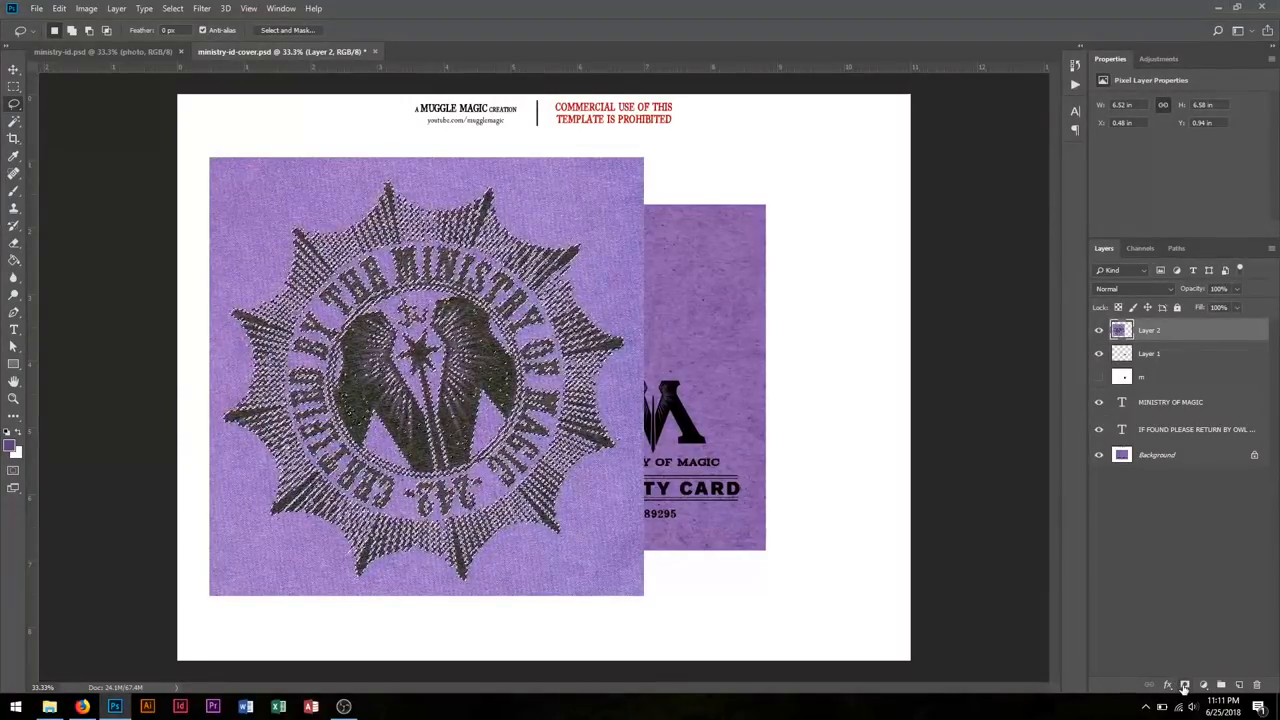
Step: Add a layer mask to the stamp keeping only its ink
left_click(1184, 684)
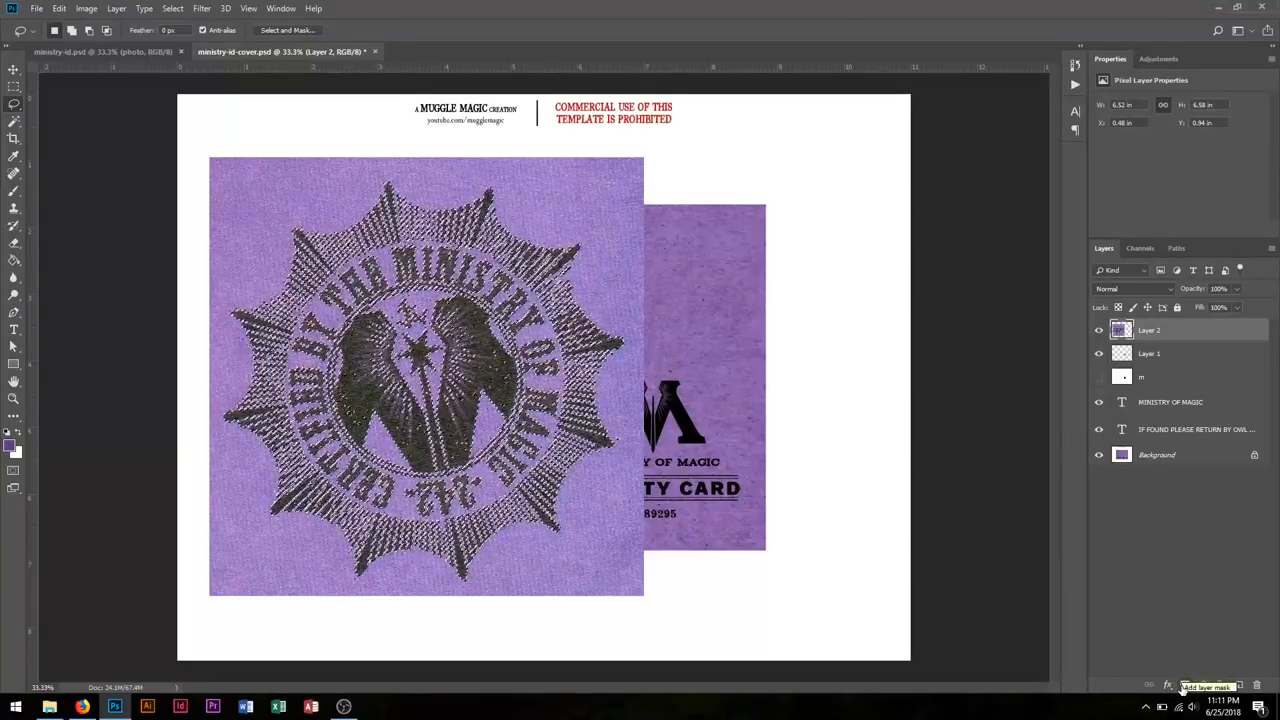
left_click(1184, 684)
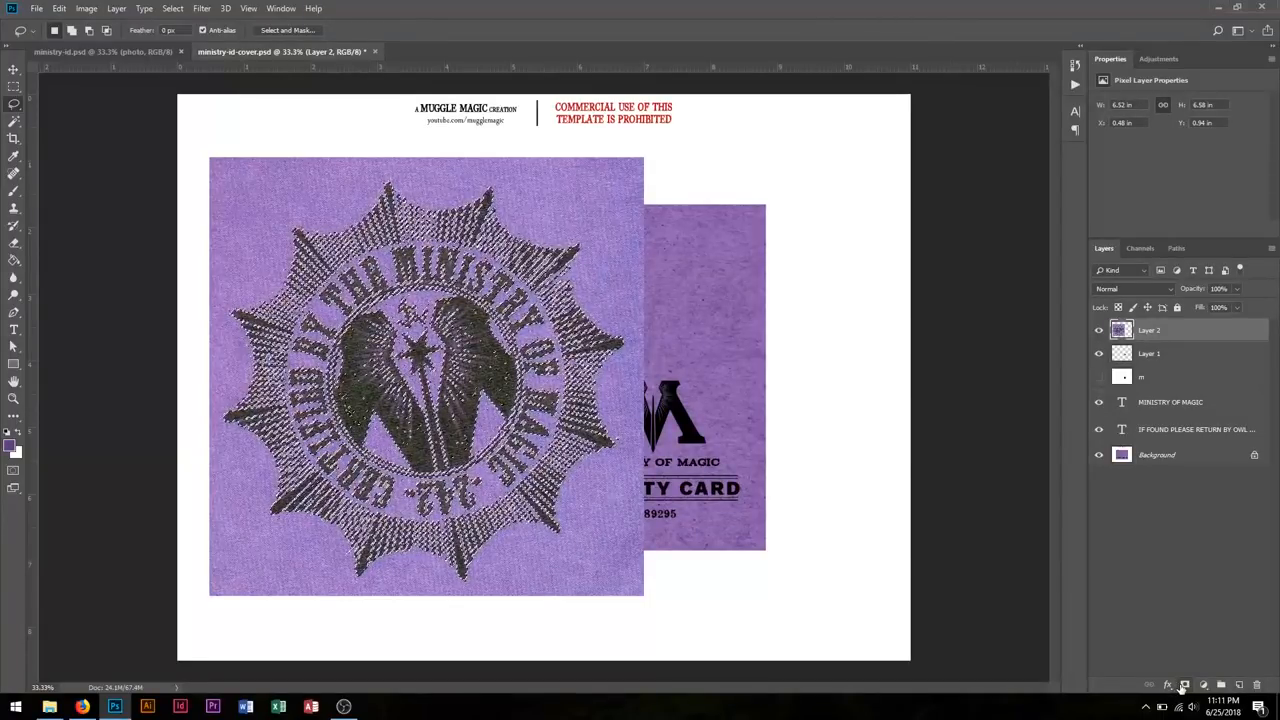
left_click(1184, 684)
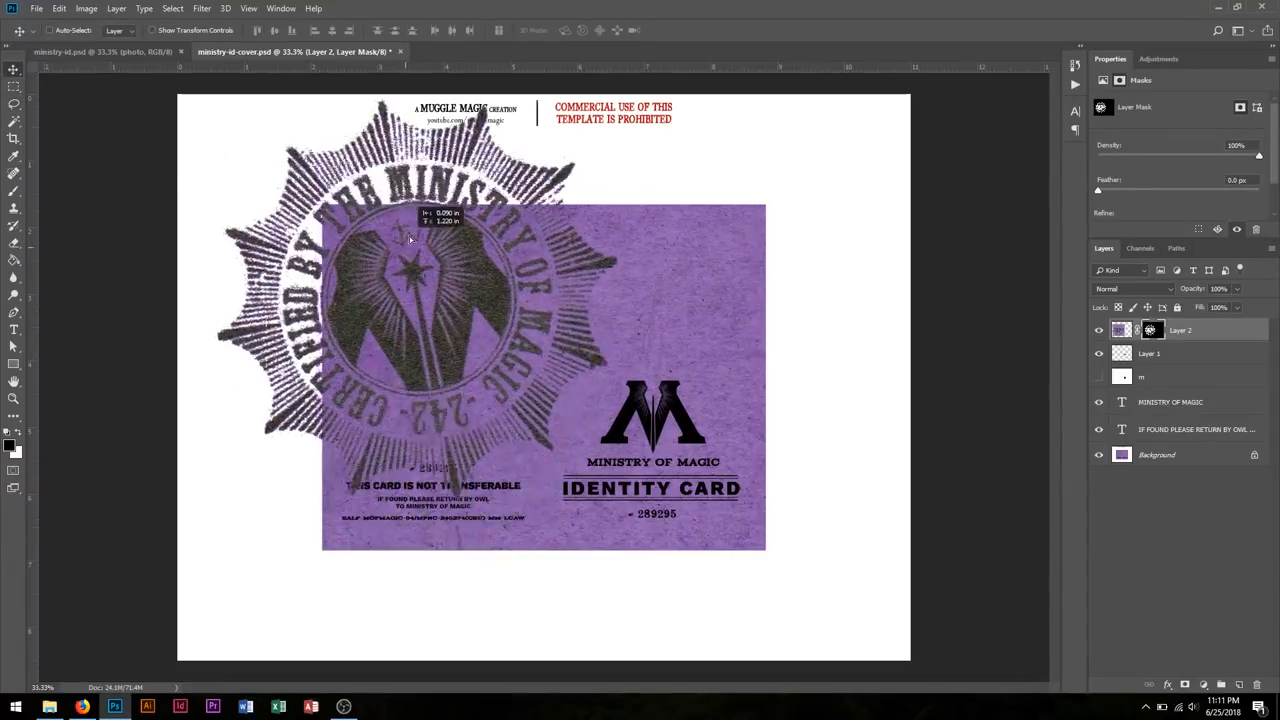
Step: Move the stamp lower over the card and apply its layer mask
left_click_drag(410, 240, 463, 337)
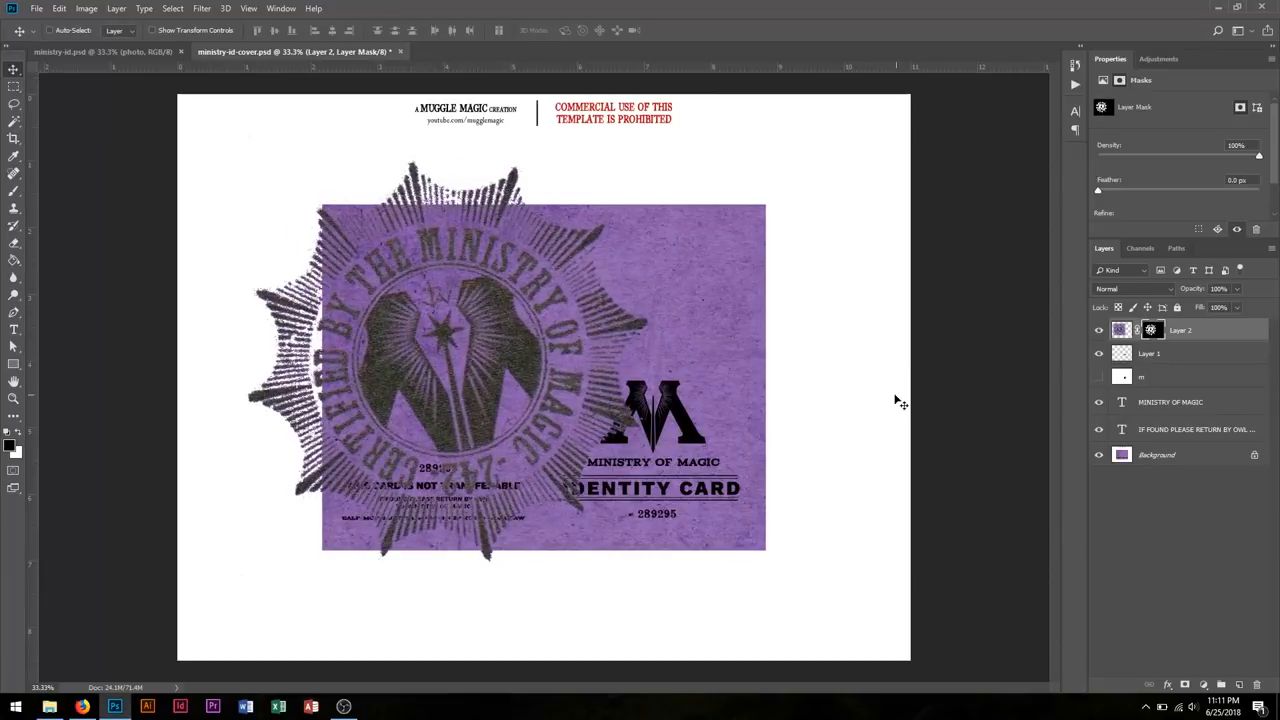
right_click(1152, 330)
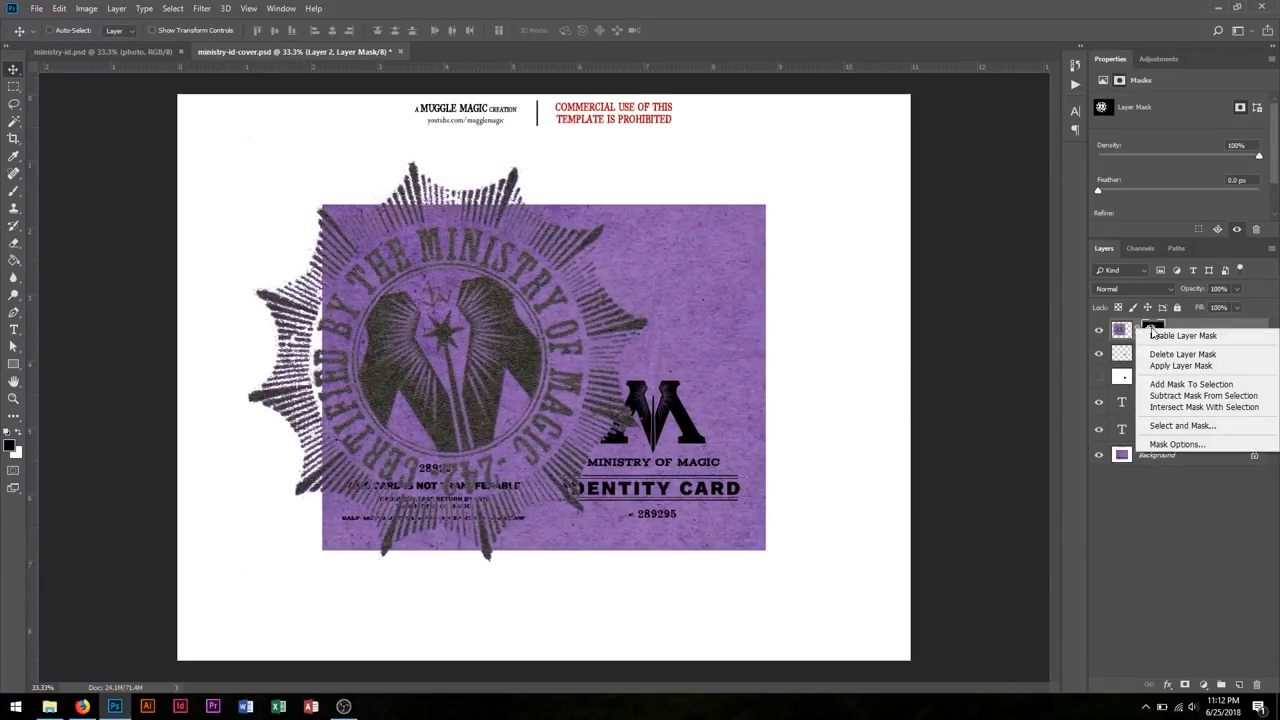
mouse_move(1181, 365)
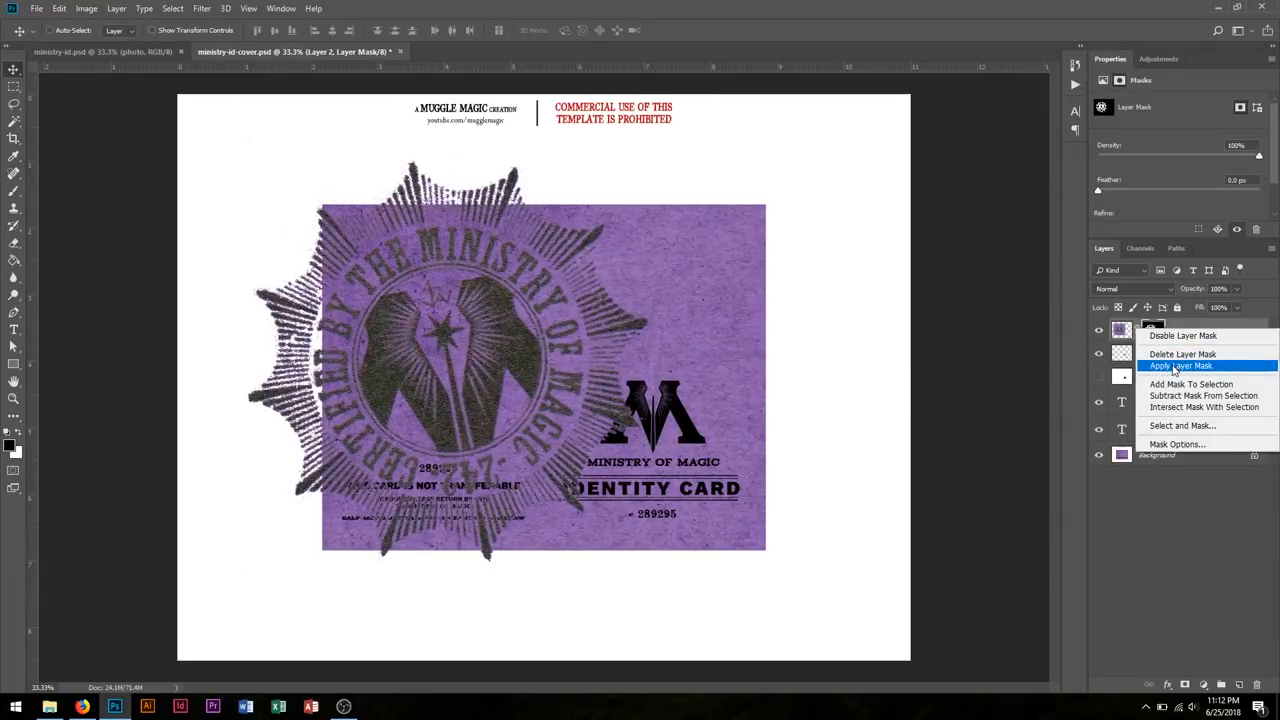
left_click(1181, 365)
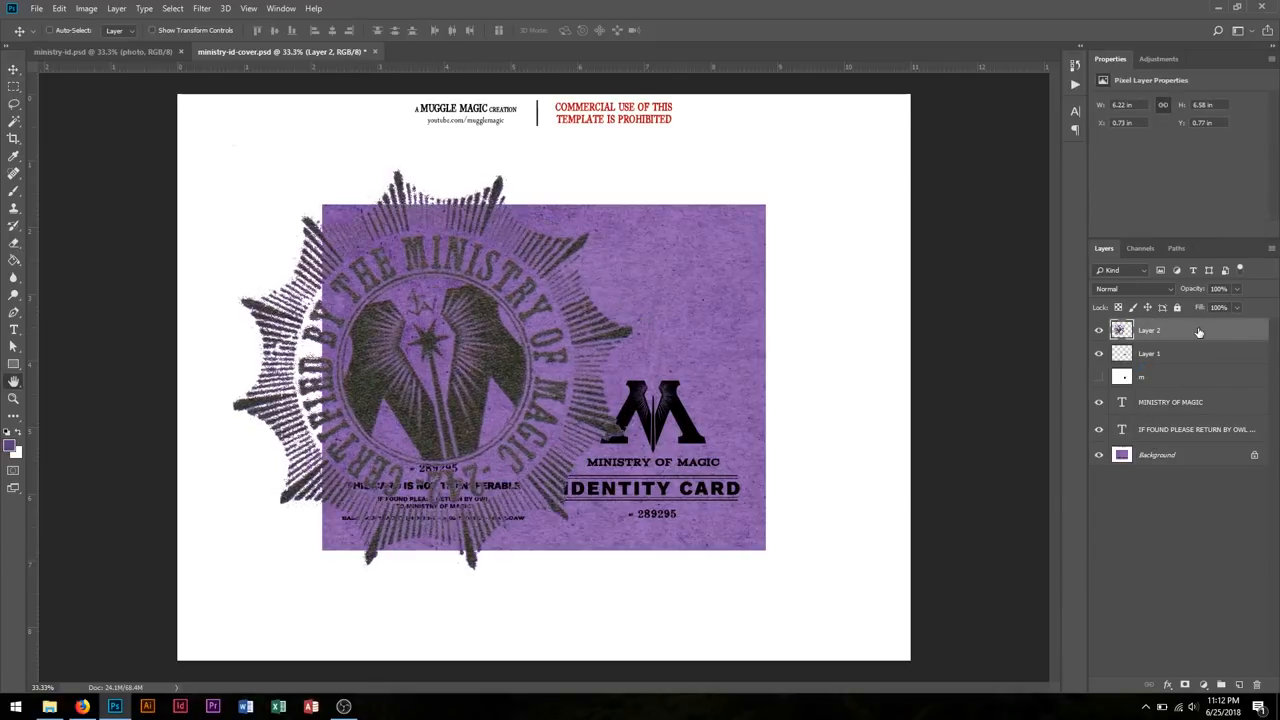
Step: Apply a dark green Color Overlay layer style to the stamp on Layer 2
double_click(1160, 330)
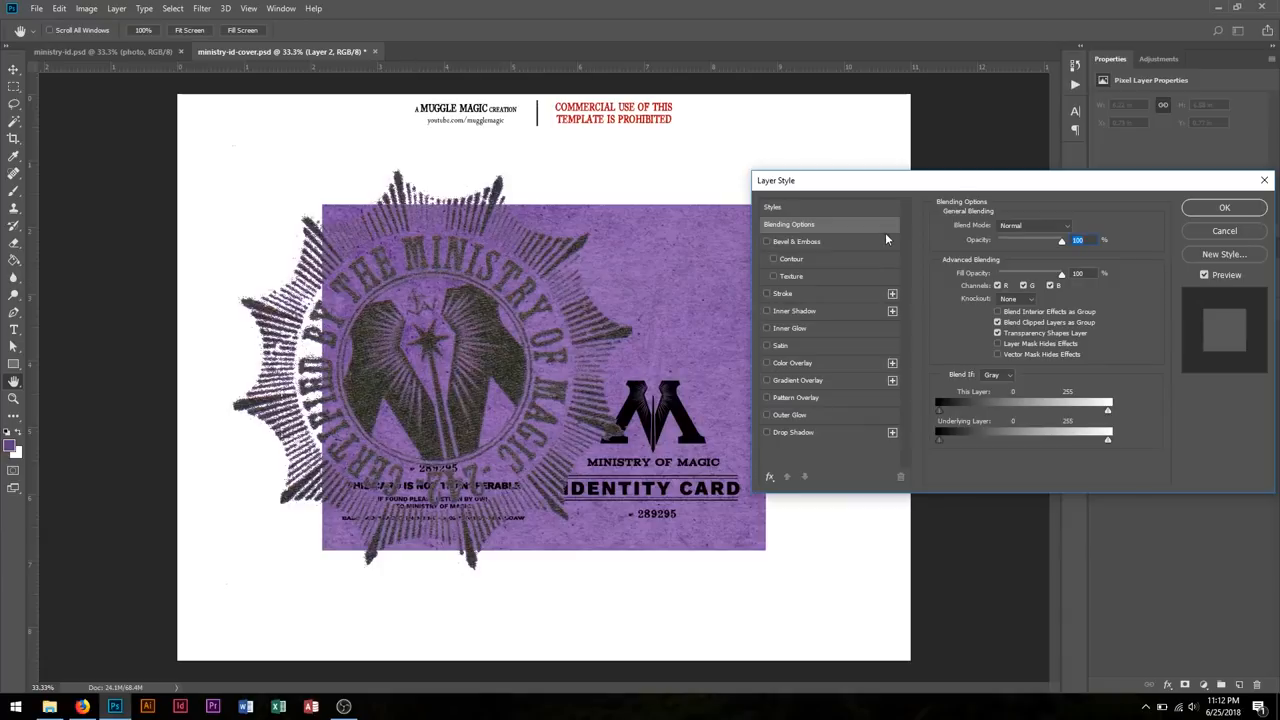
mouse_move(797, 339)
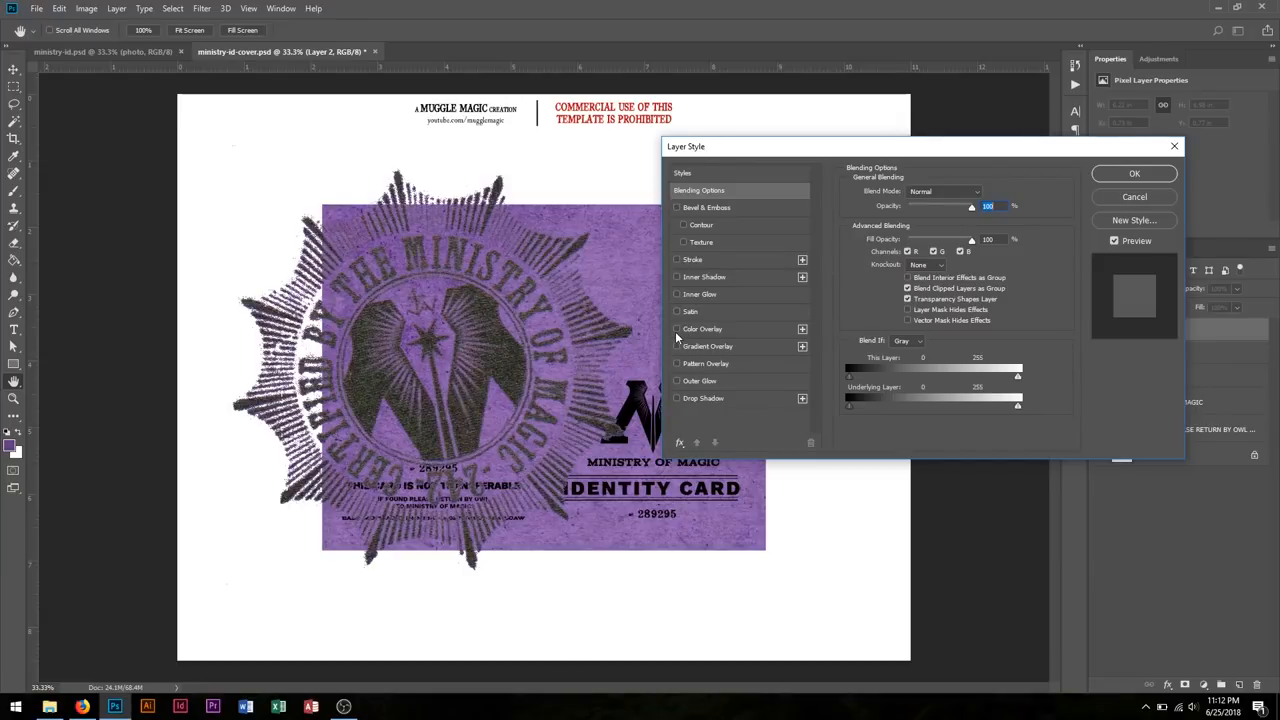
left_click(677, 328)
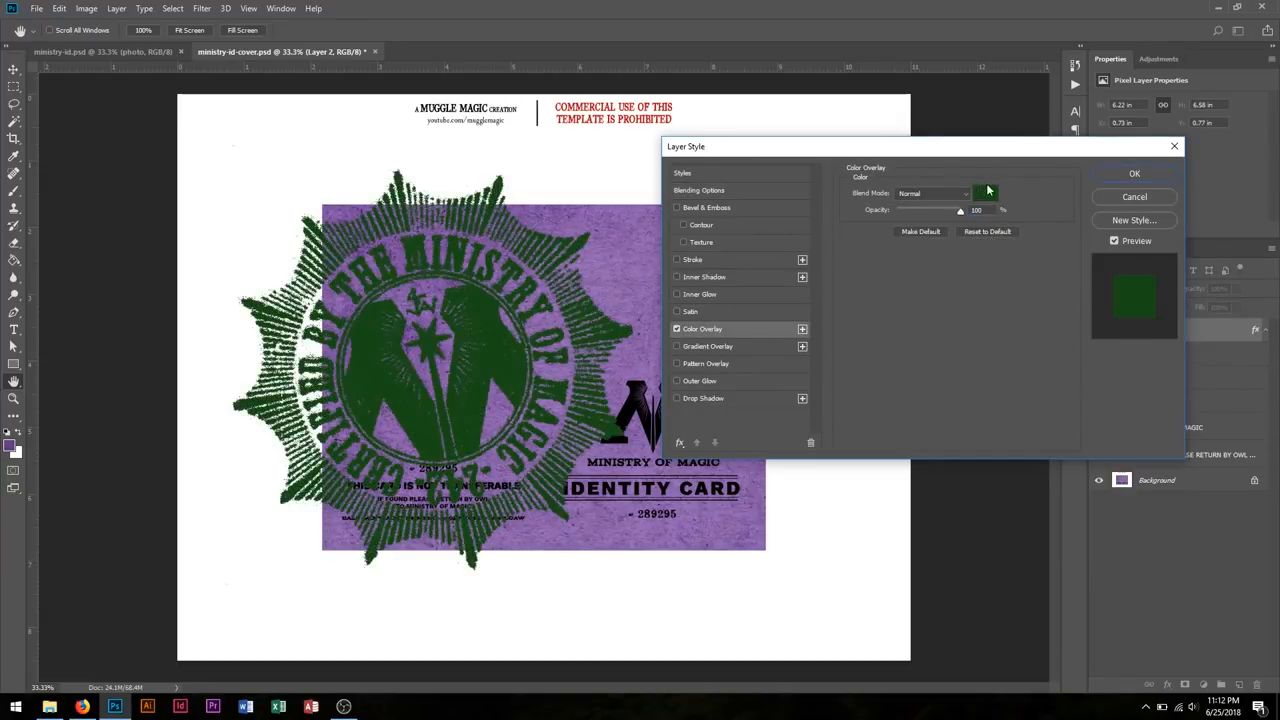
left_click(985, 192)
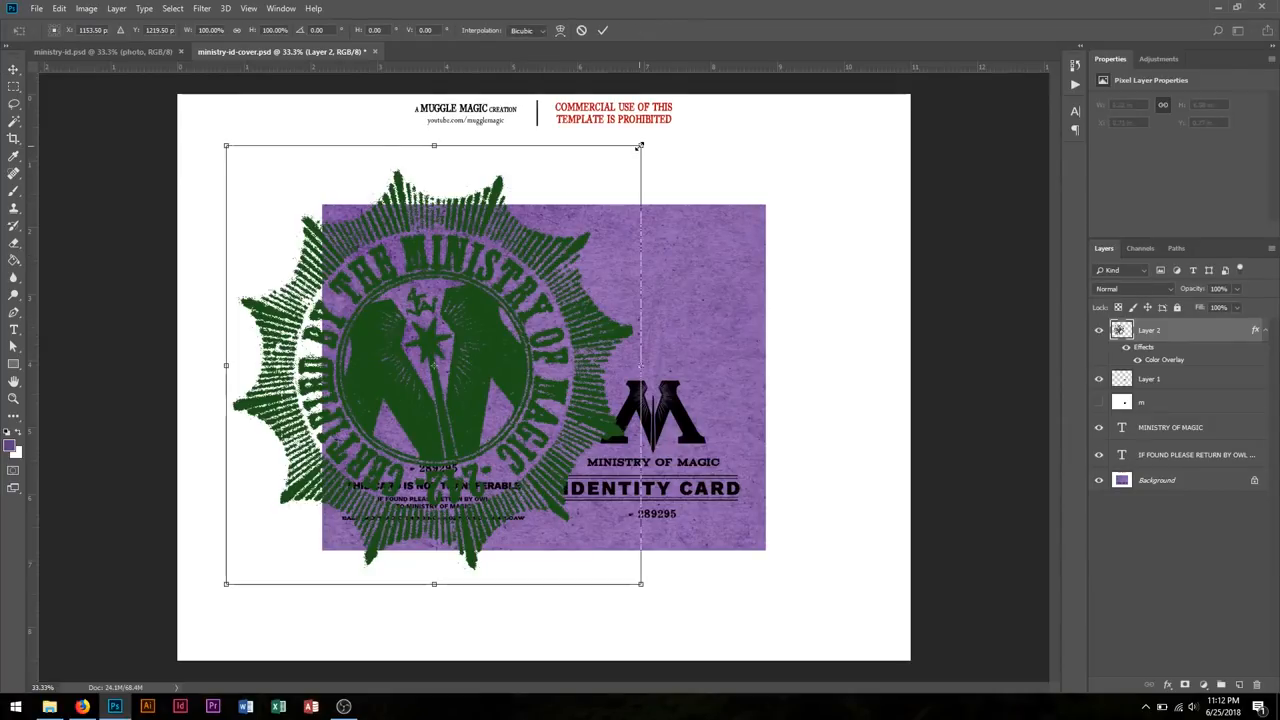
mouse_move(645, 150)
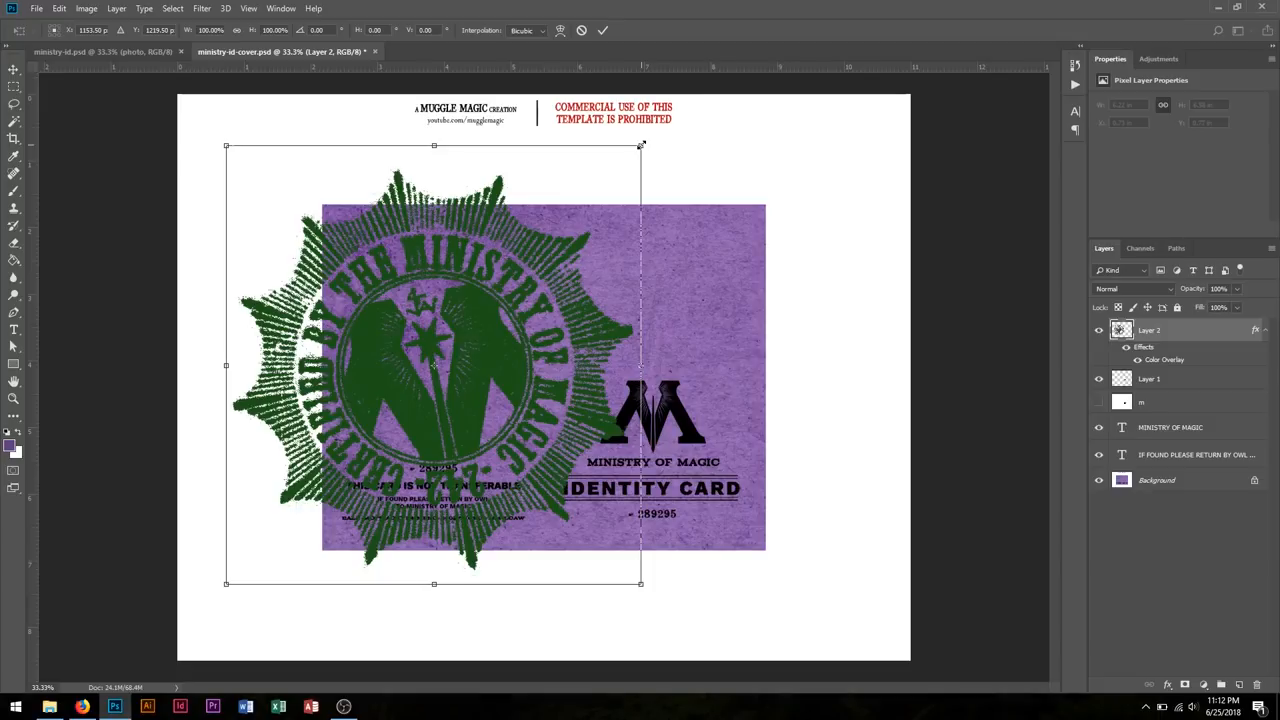
Step: Free-transform the green stamp to a small seal and move it to the card's lower left
left_click_drag(641, 145, 598, 190)
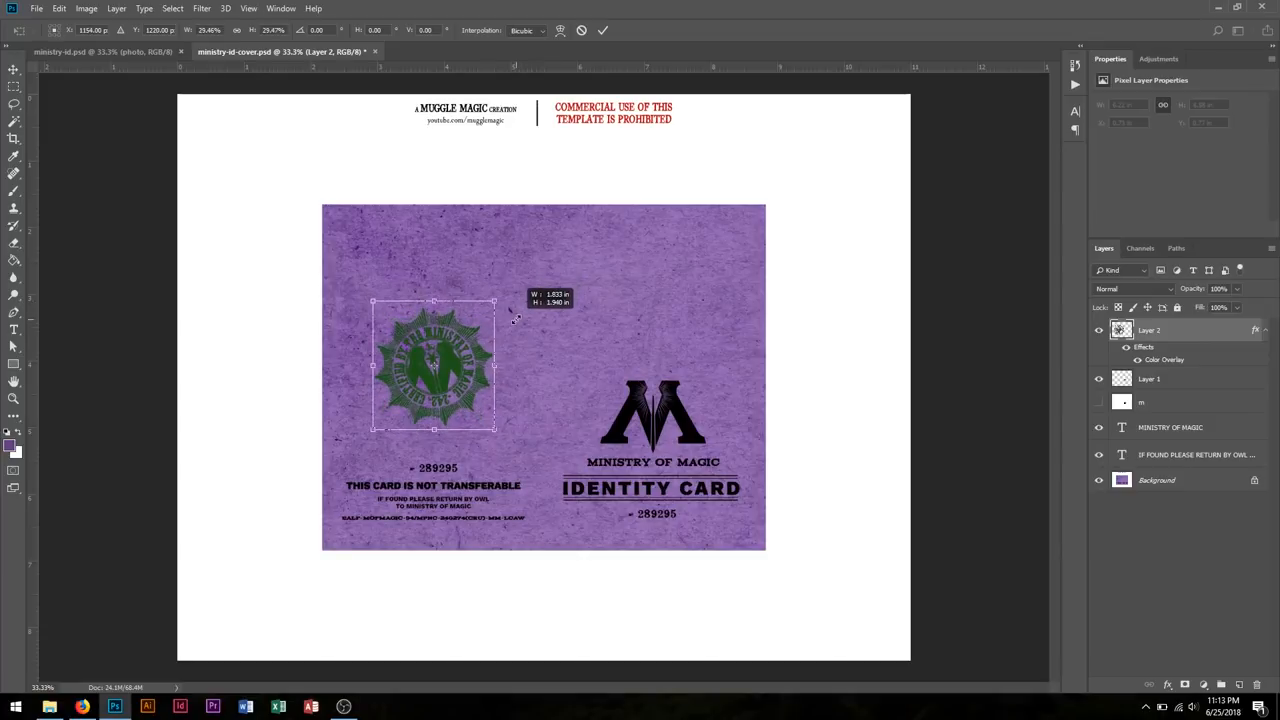
left_click_drag(434, 365, 387, 432)
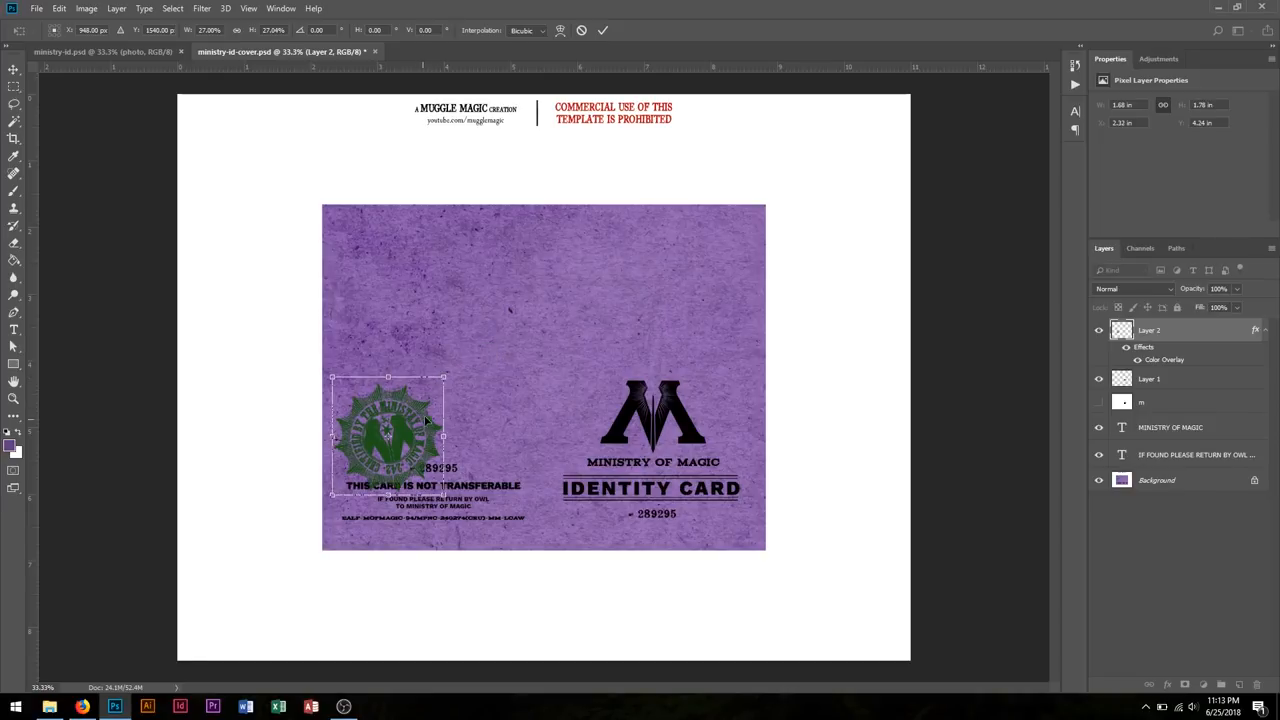
left_click(602, 30)
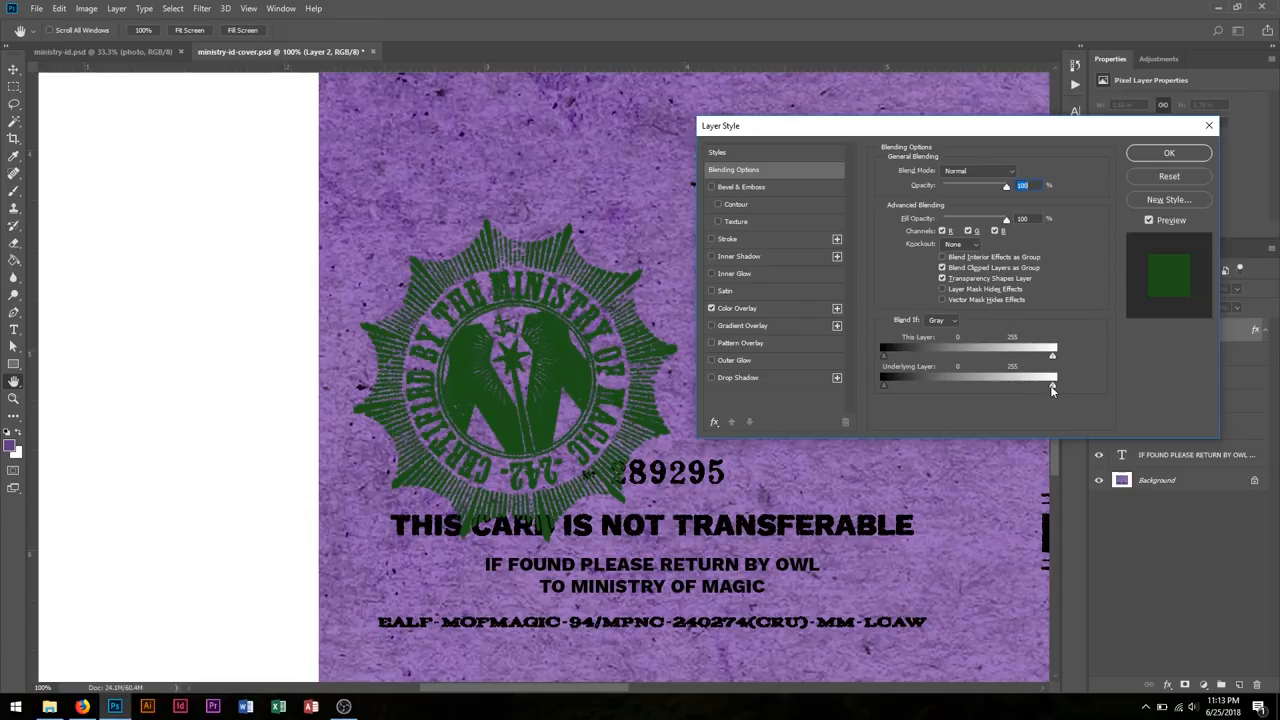
Step: Adjust the Blend If sliders so the card texture shows through the green stamp, then confirm
left_click_drag(1052, 388, 1040, 388)
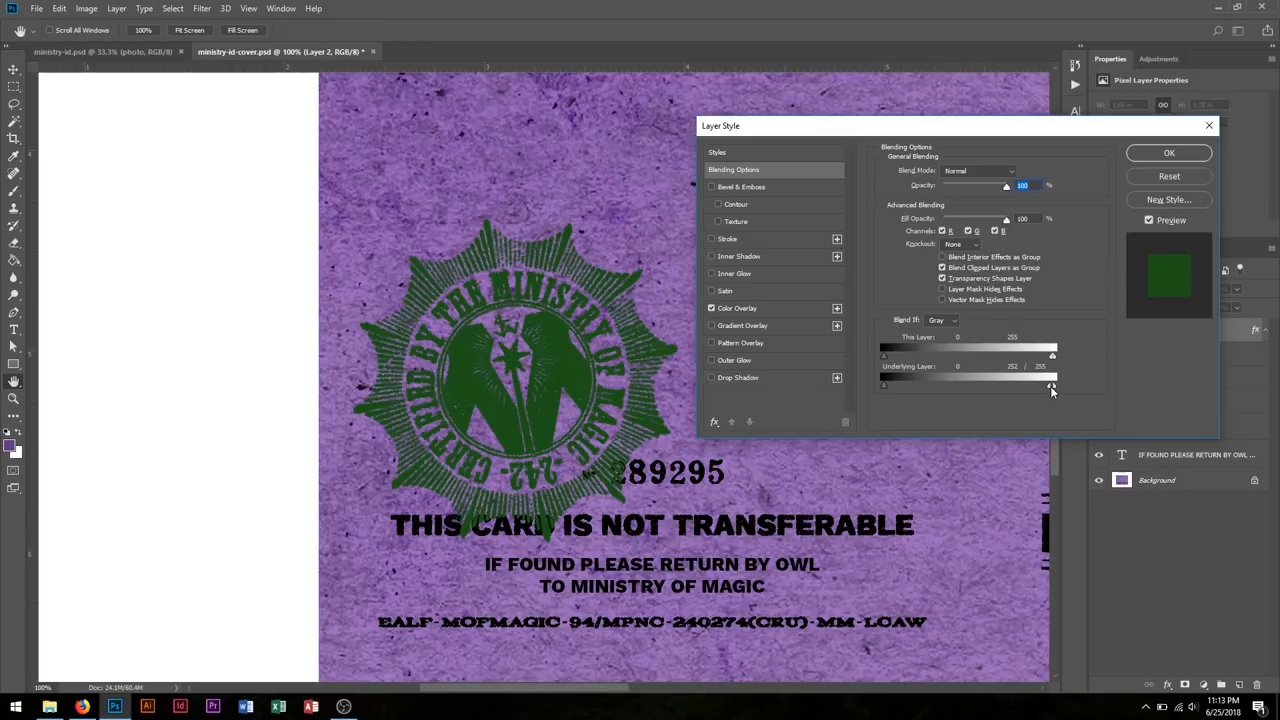
left_click_drag(1051, 385, 968, 385)
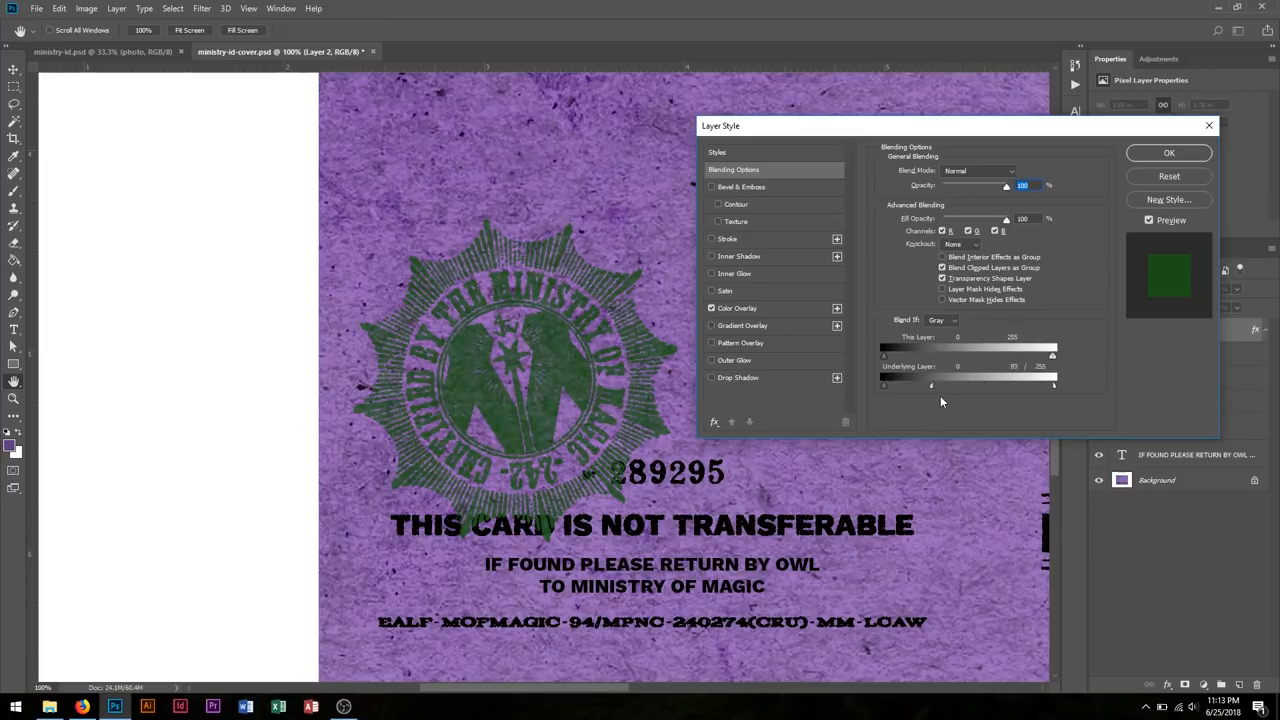
left_click_drag(930, 385, 913, 385)
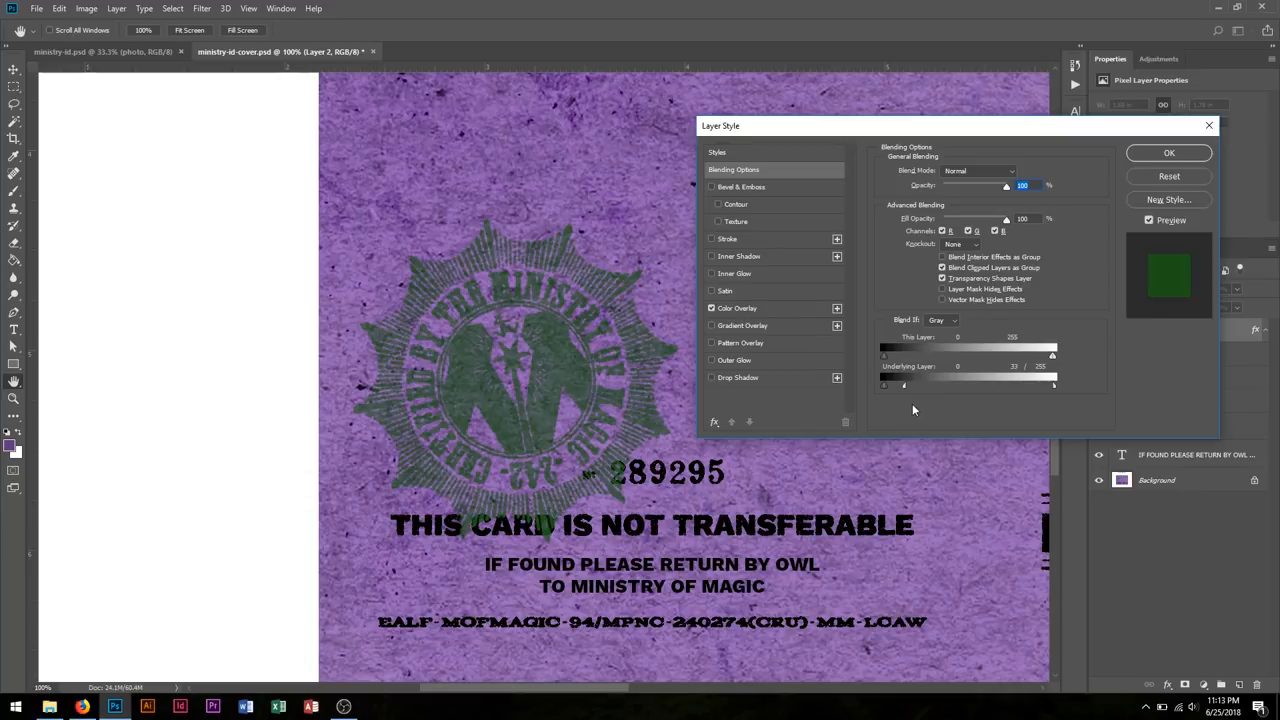
left_click_drag(903, 384, 912, 384)
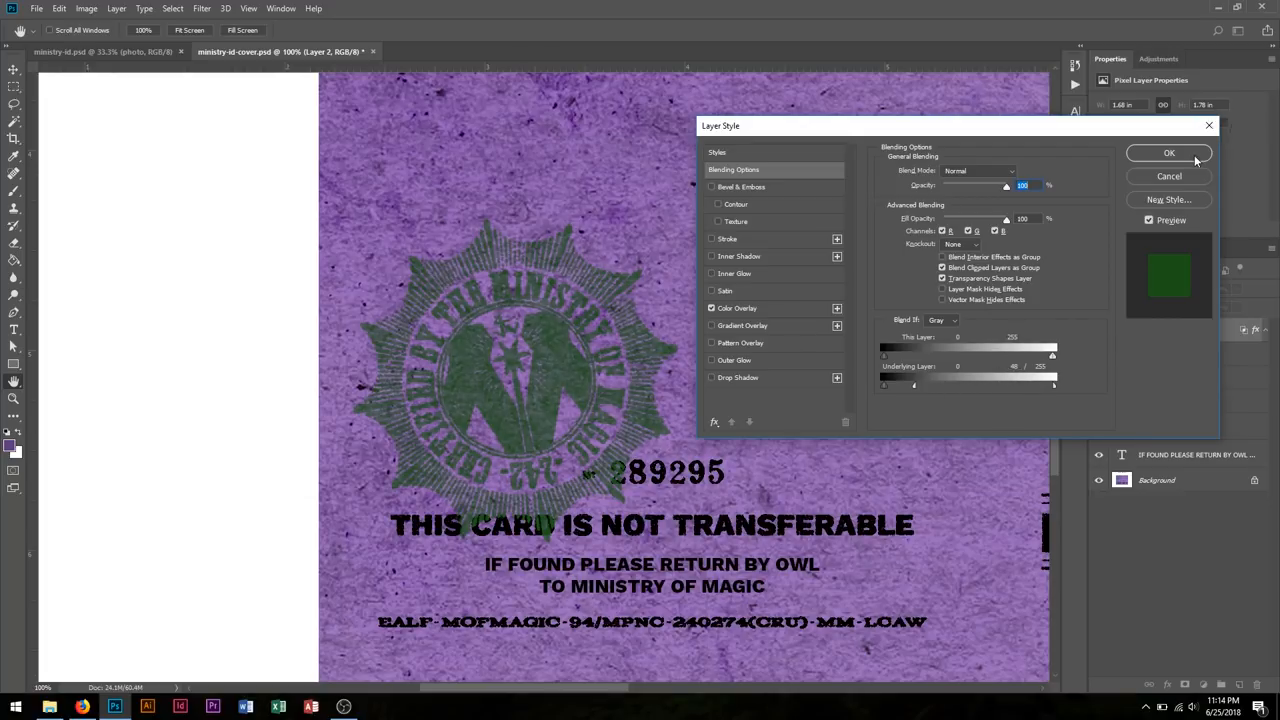
left_click(1169, 153)
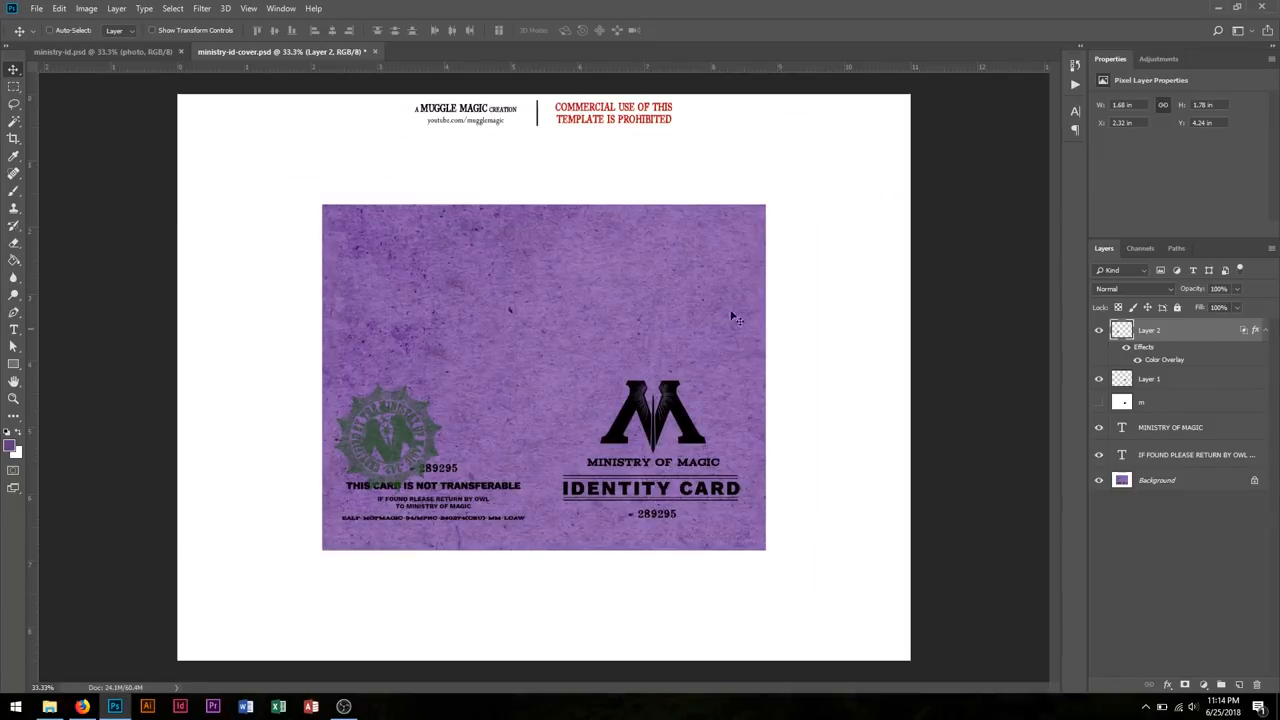
mouse_move(228, 77)
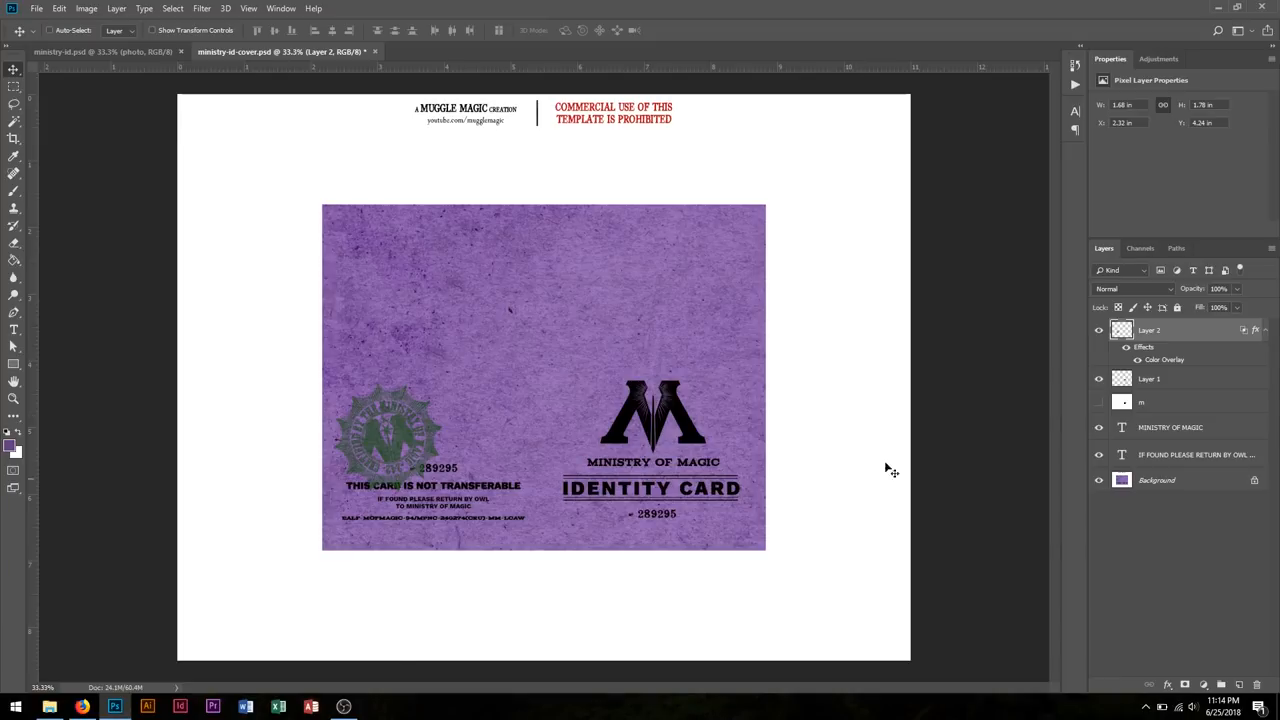
mouse_move(548, 240)
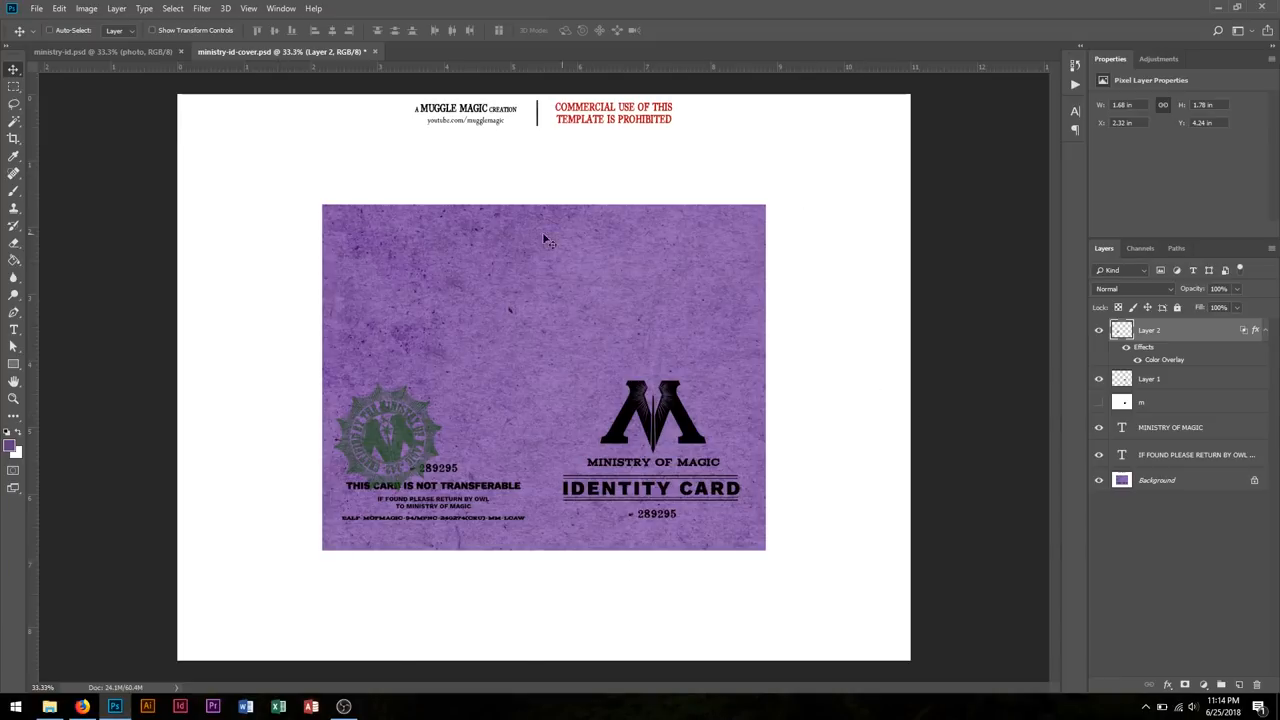
mouse_move(465, 462)
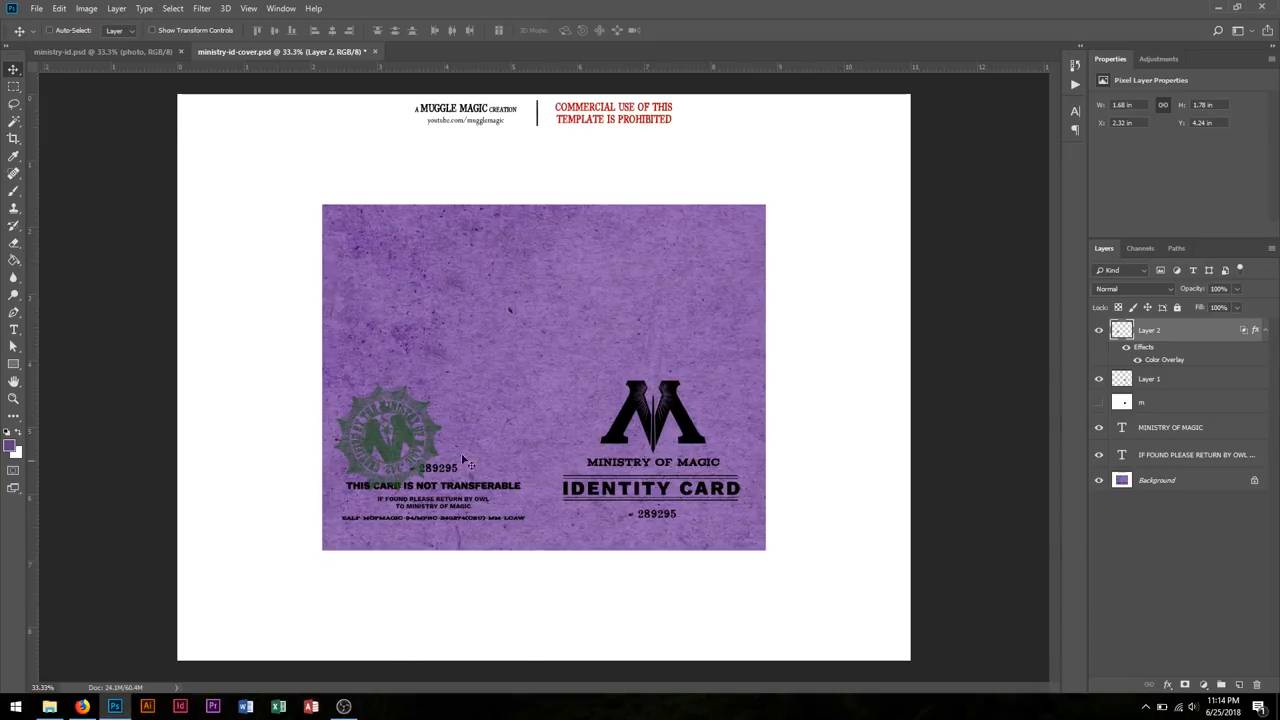
mouse_move(573, 322)
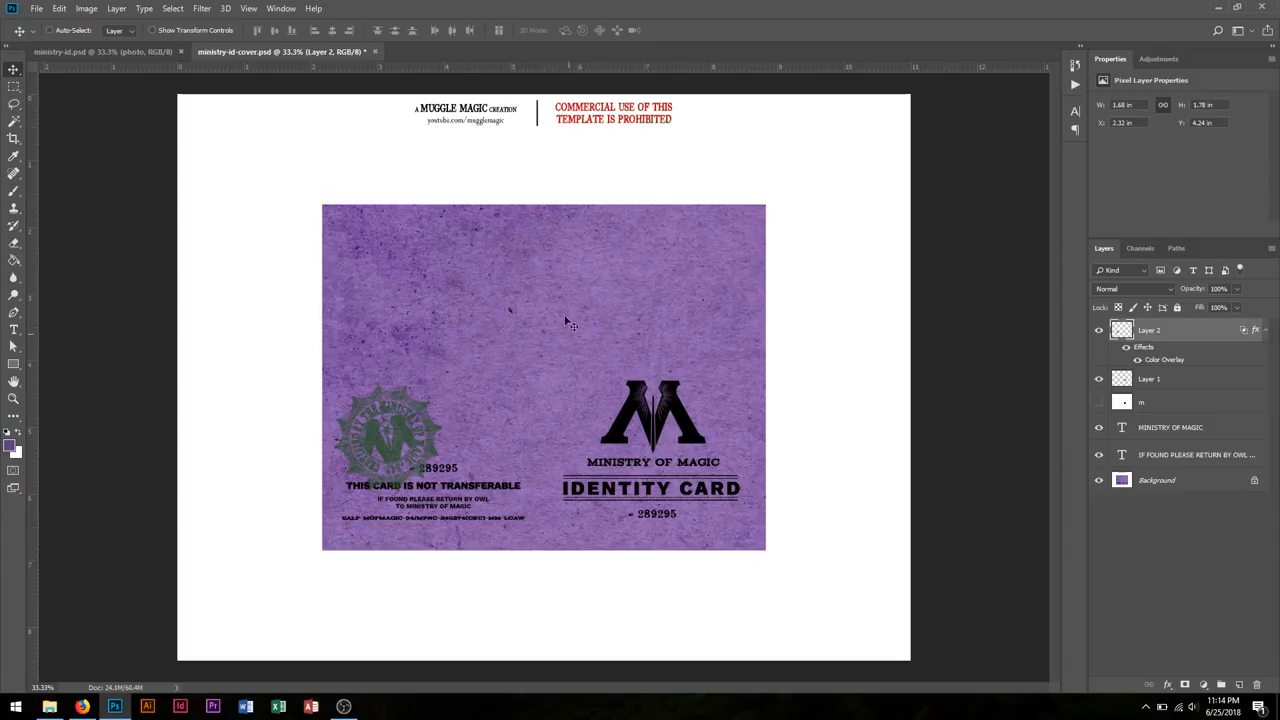
mouse_move(530, 480)
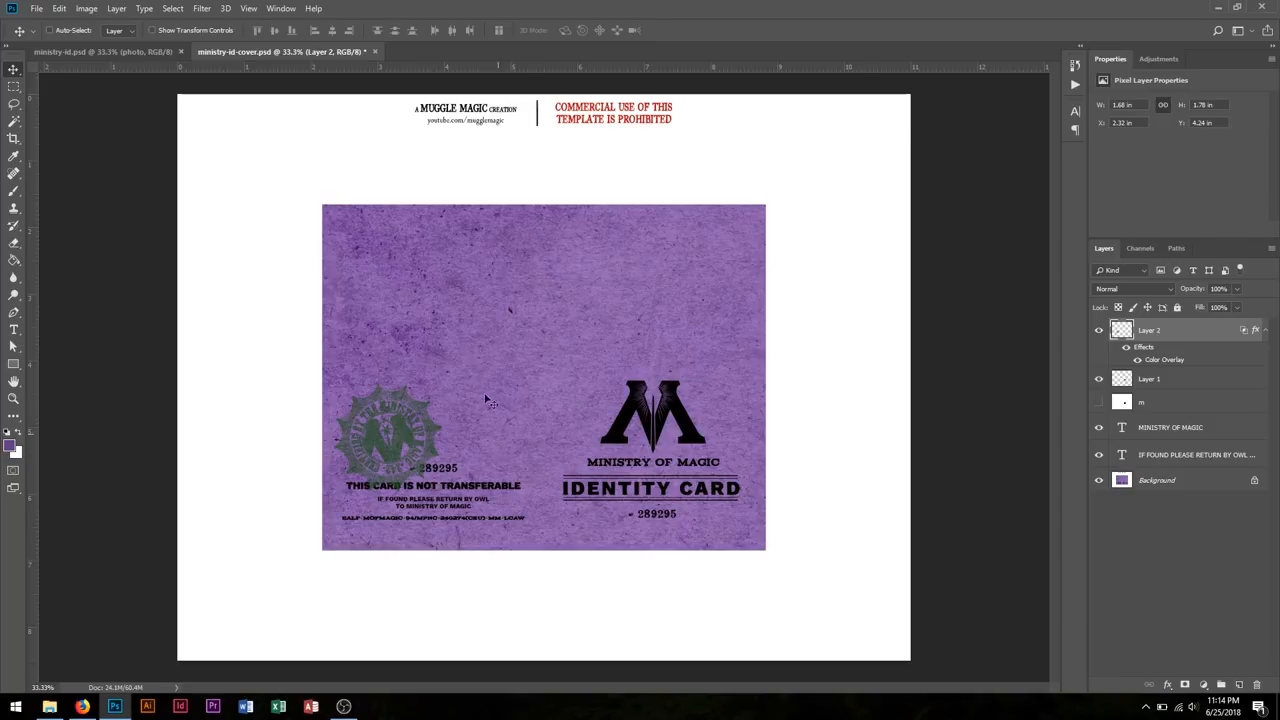
mouse_move(460, 355)
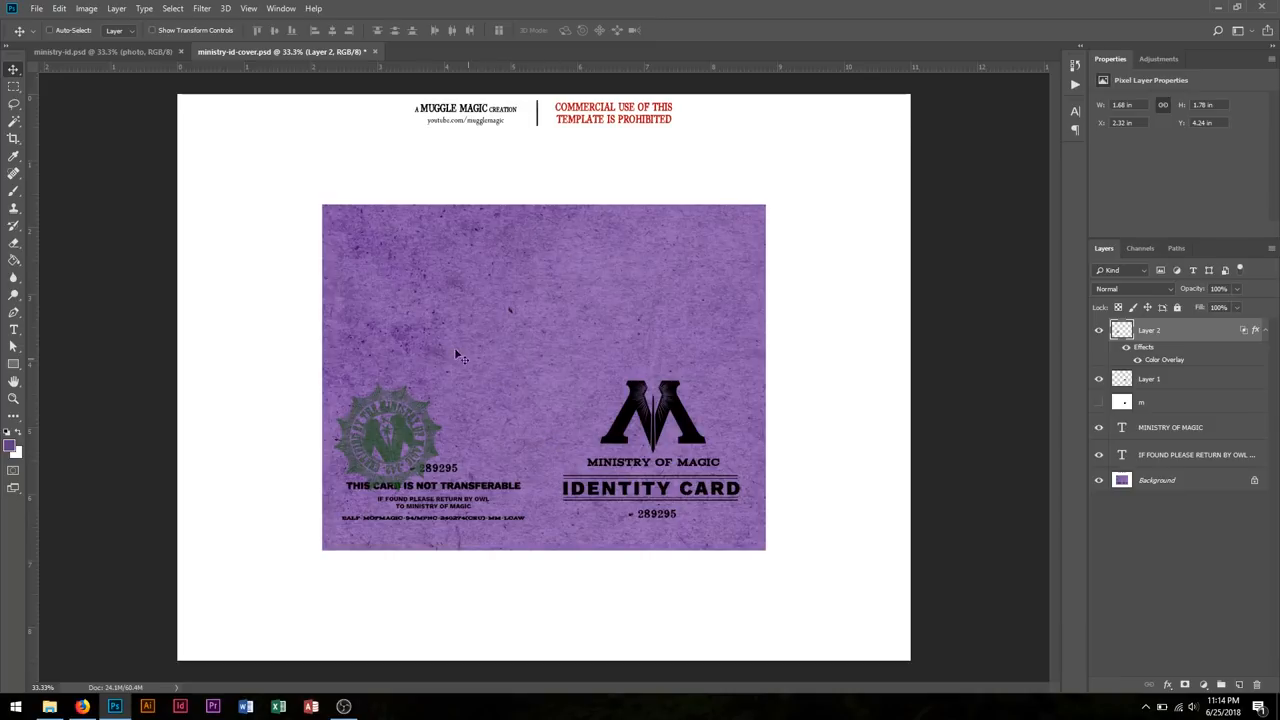
mouse_move(322, 460)
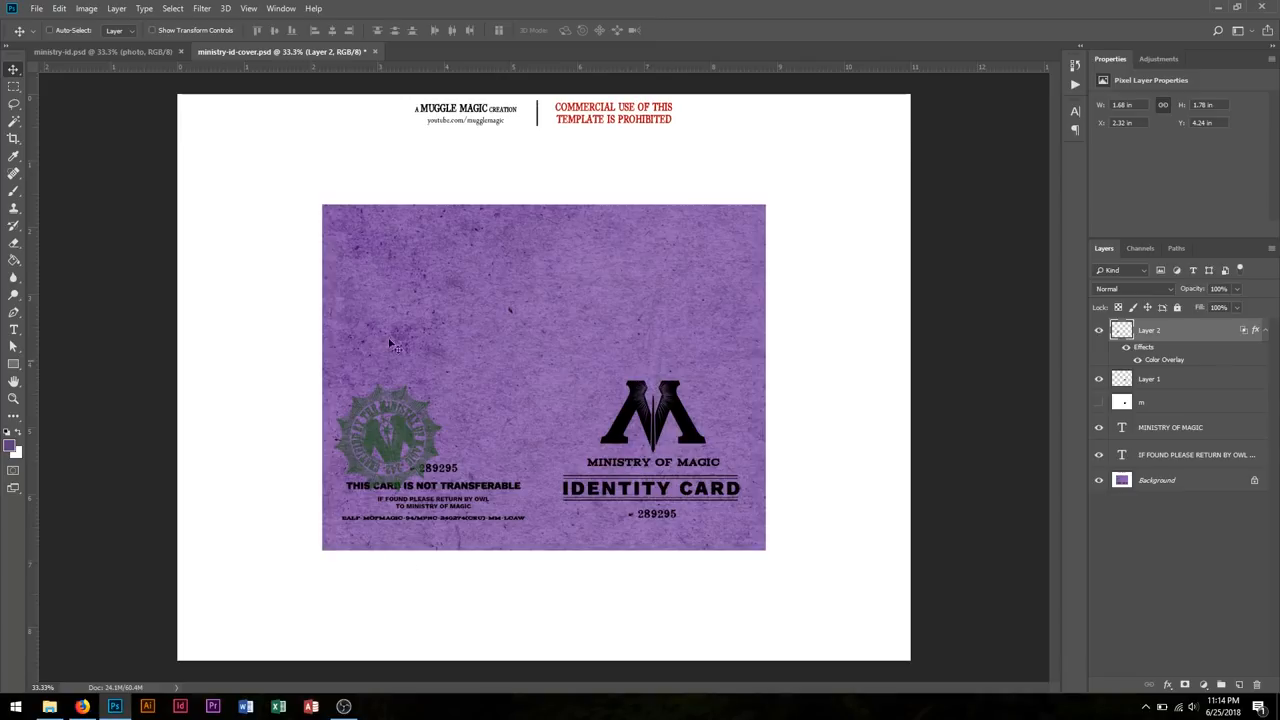
mouse_move(538, 408)
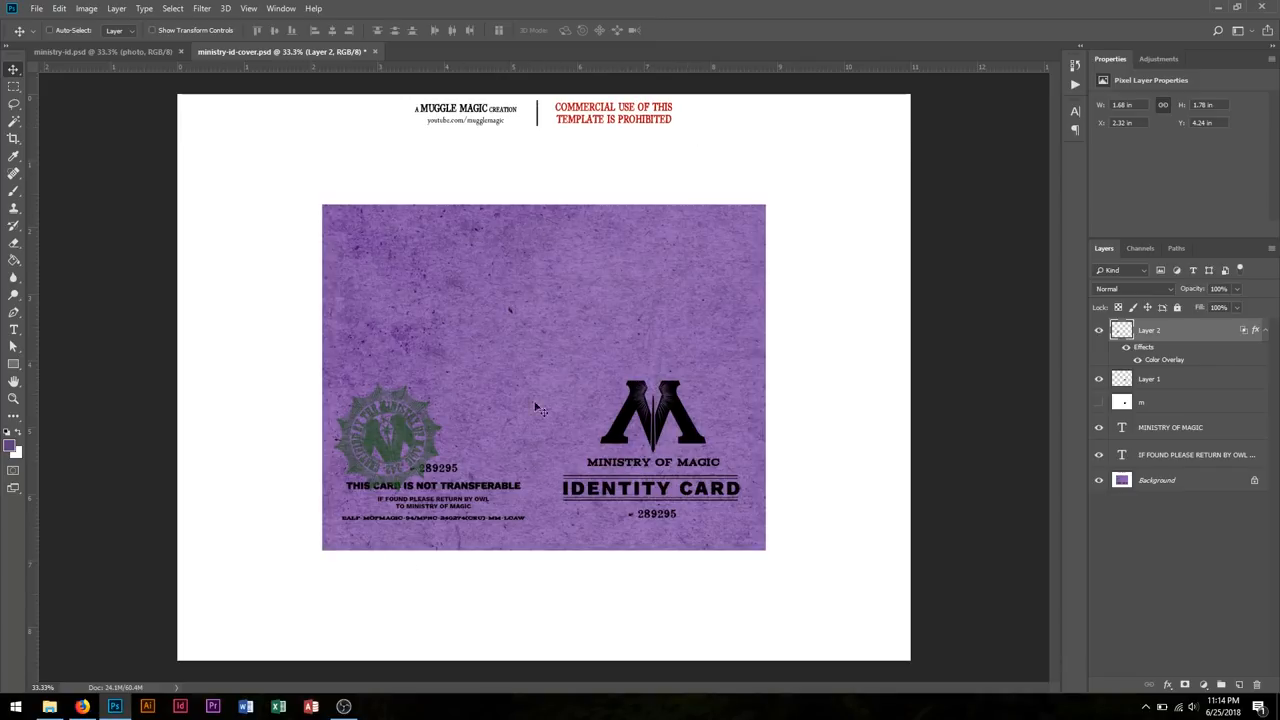
mouse_move(590, 448)
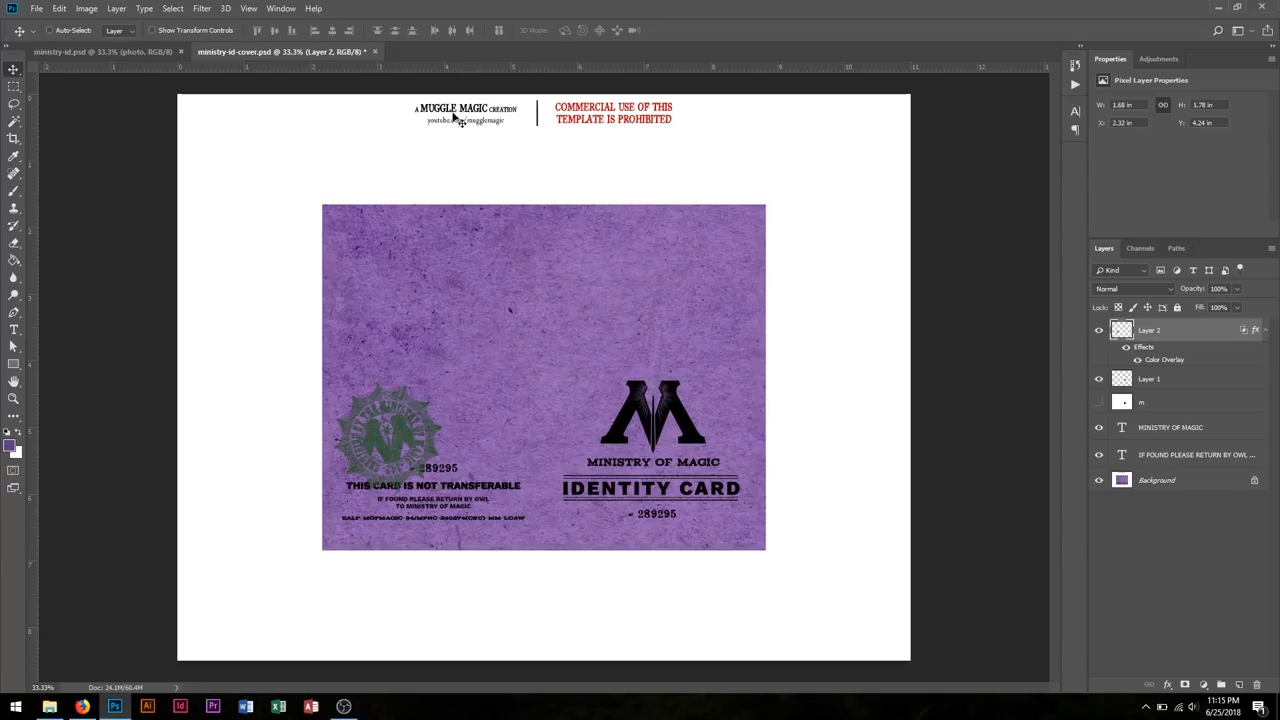
mouse_move(427, 56)
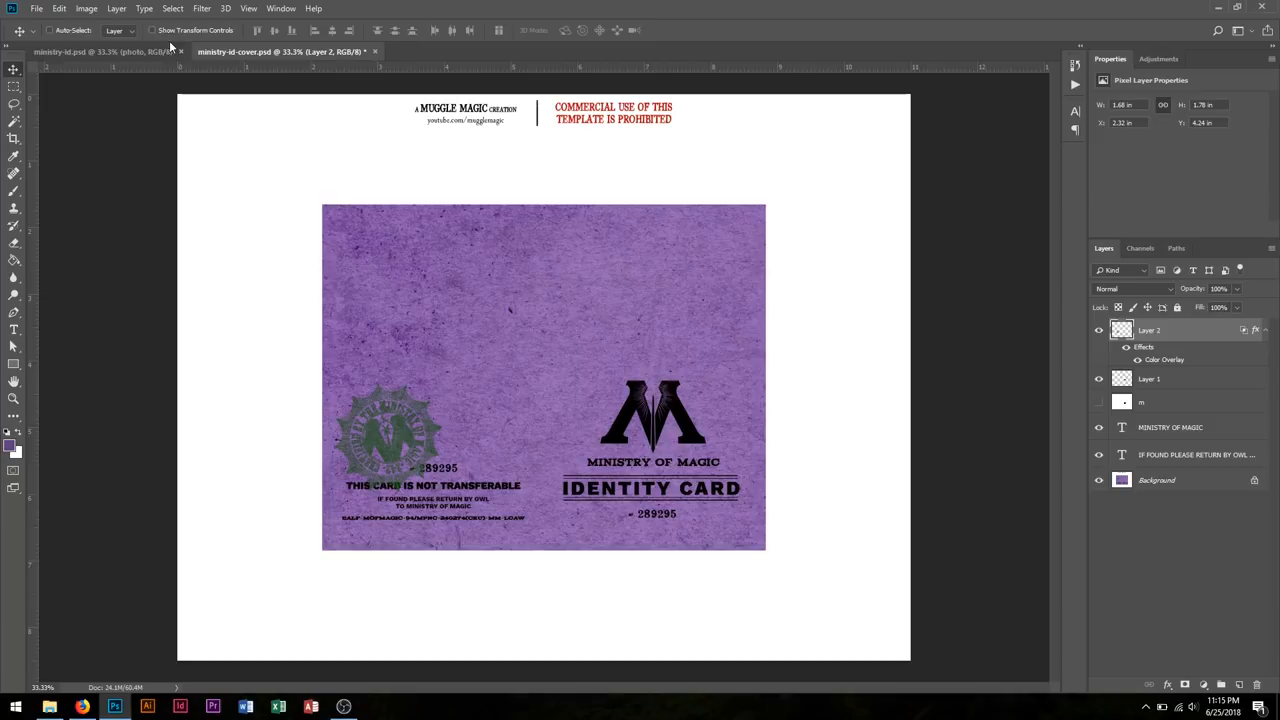
left_click(100, 51)
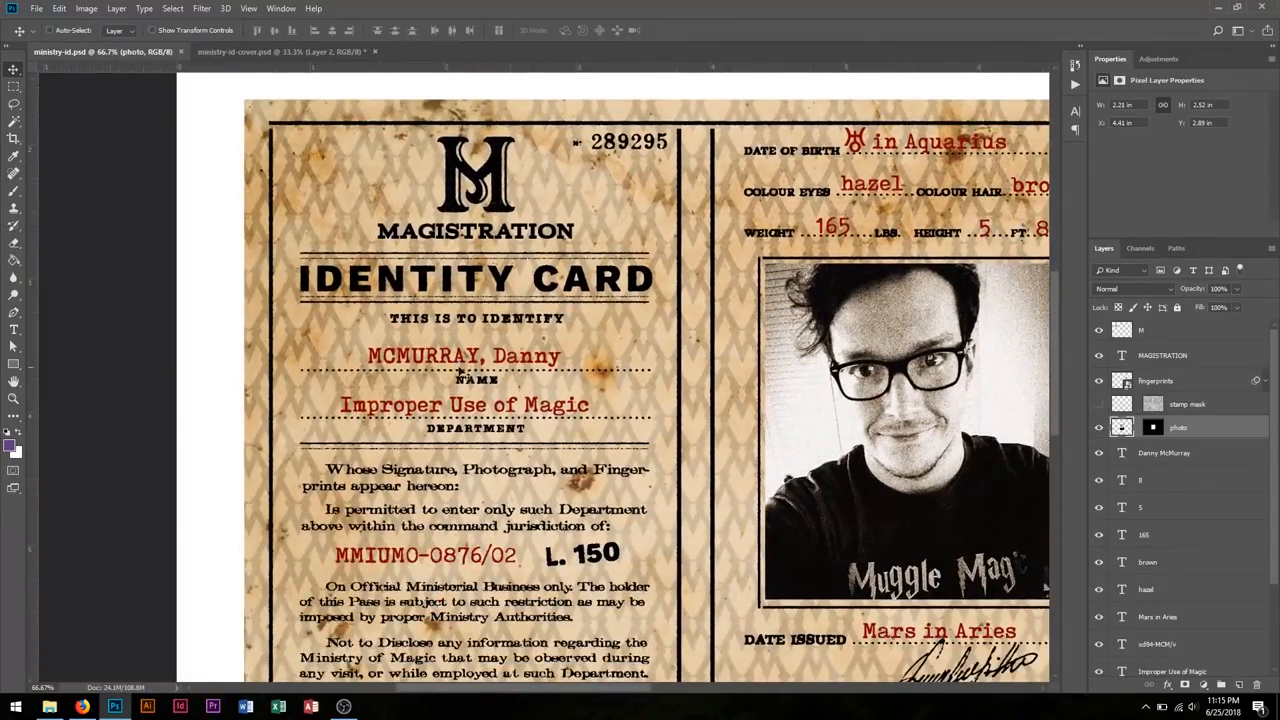
scroll("down", 3)
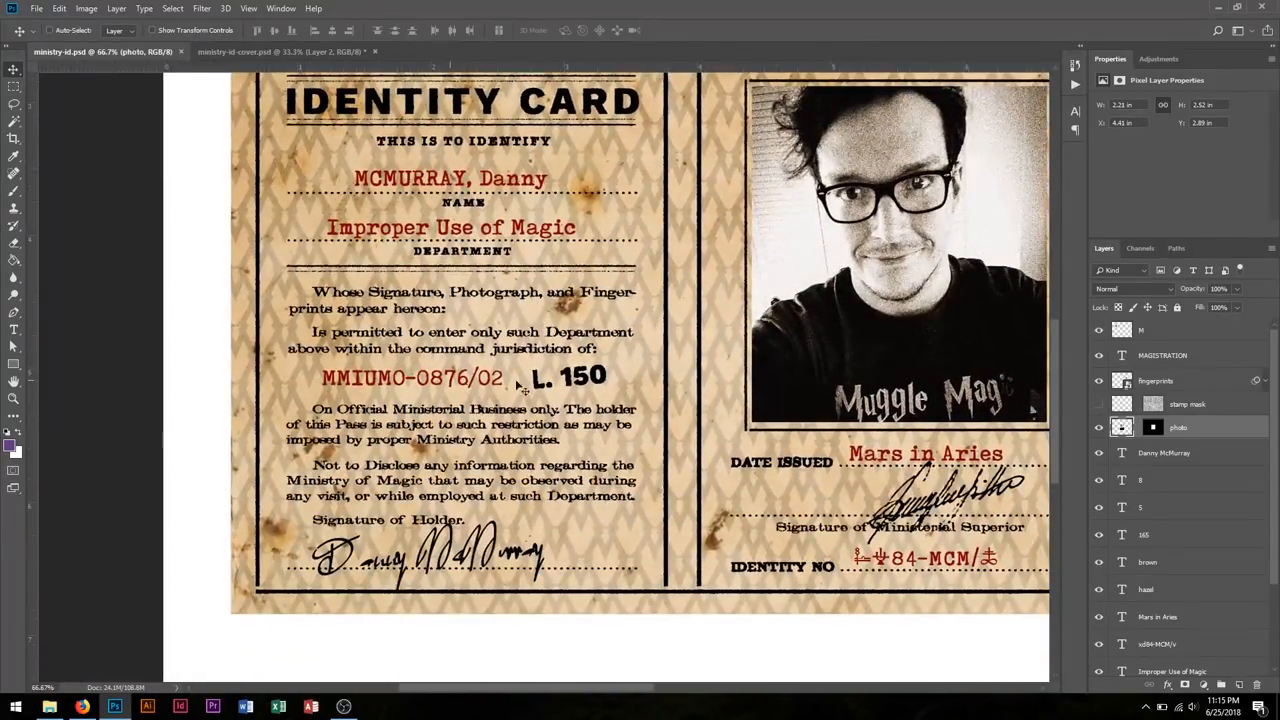
mouse_move(560, 540)
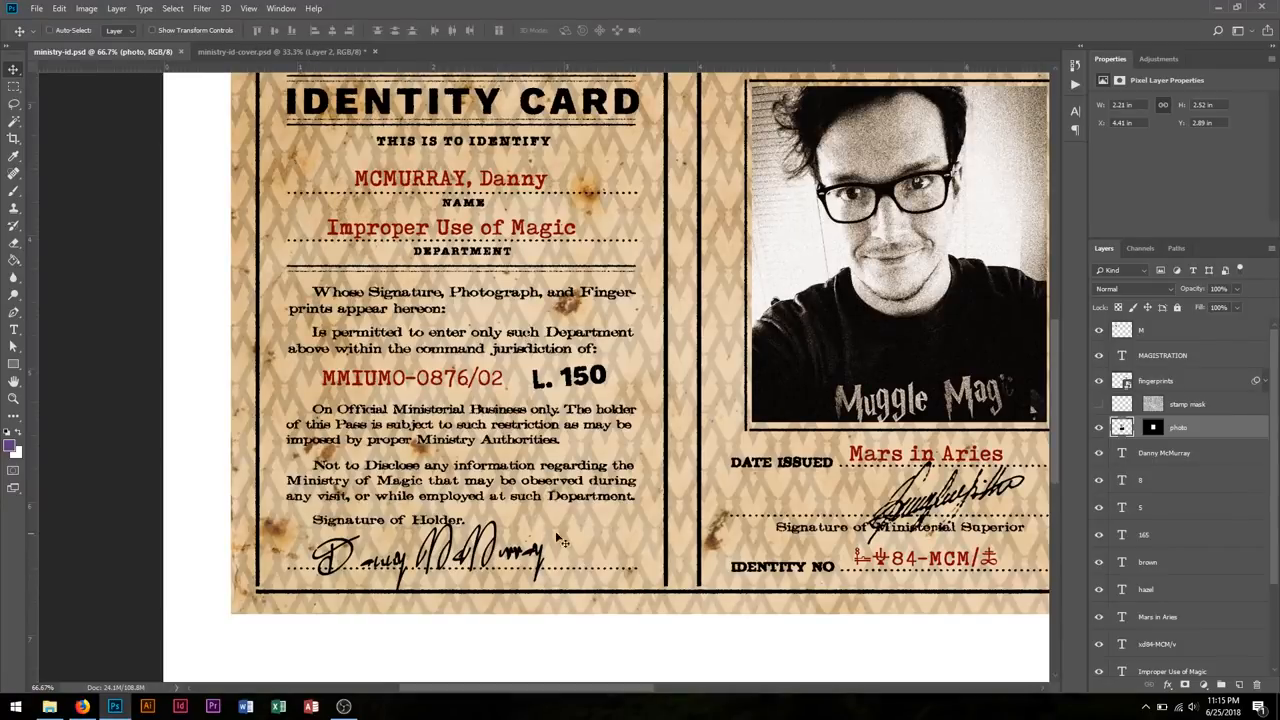
mouse_move(455, 582)
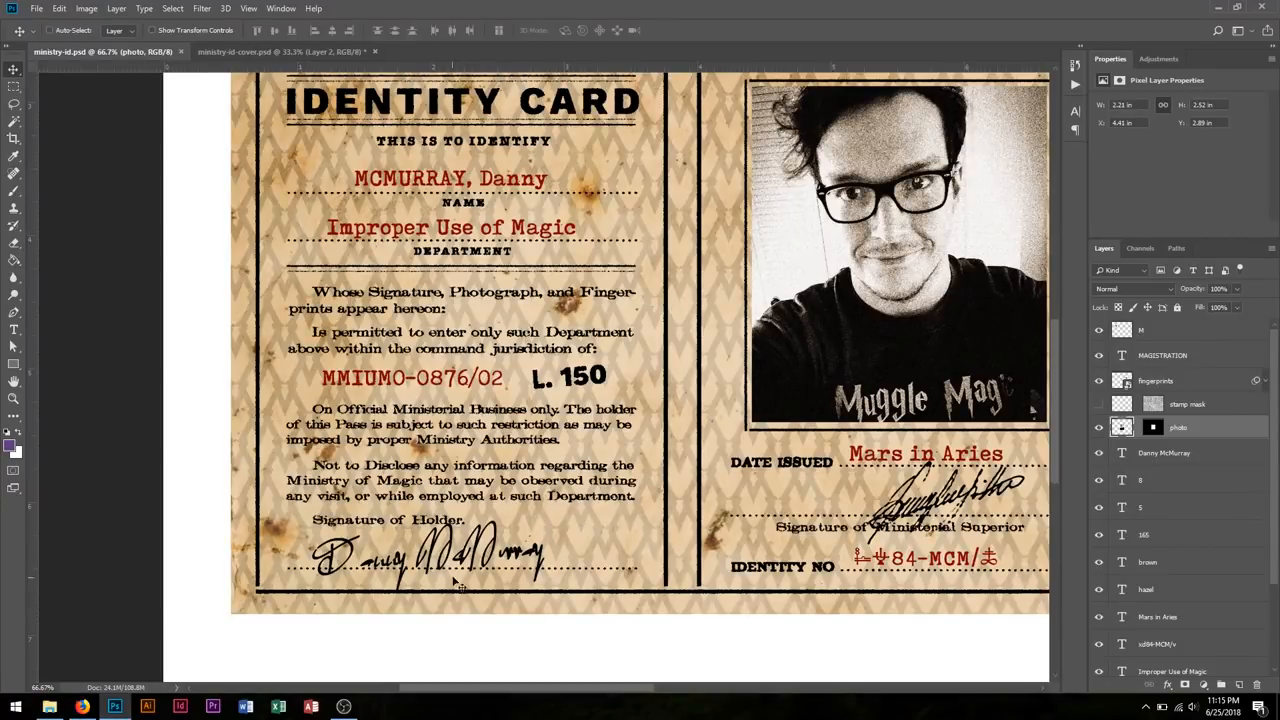
scroll("down", 3)
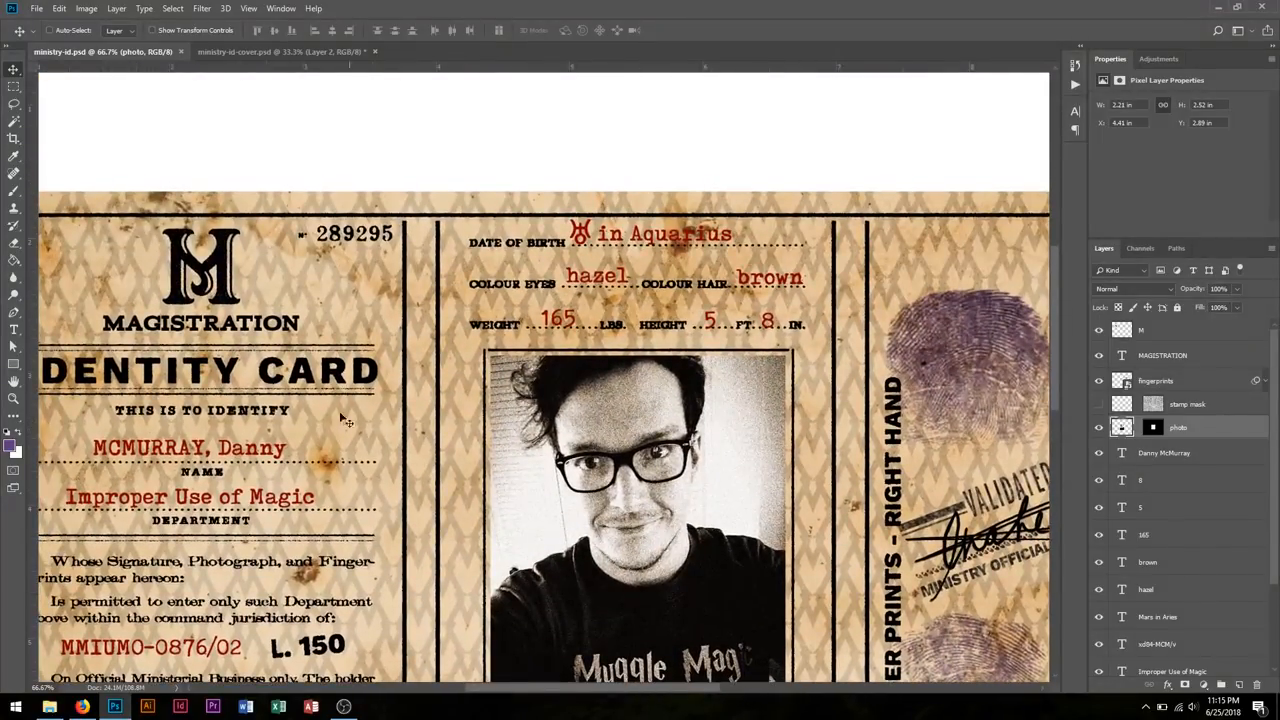
scroll("down", 3)
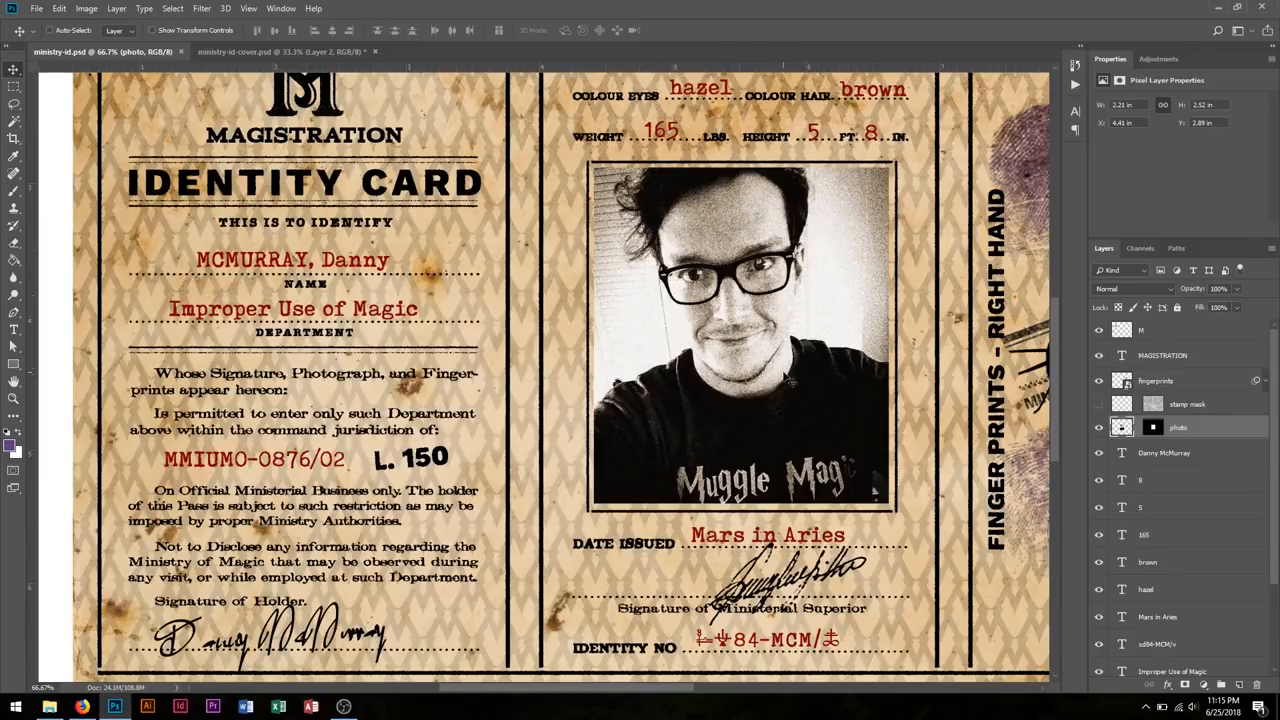
mouse_move(800, 310)
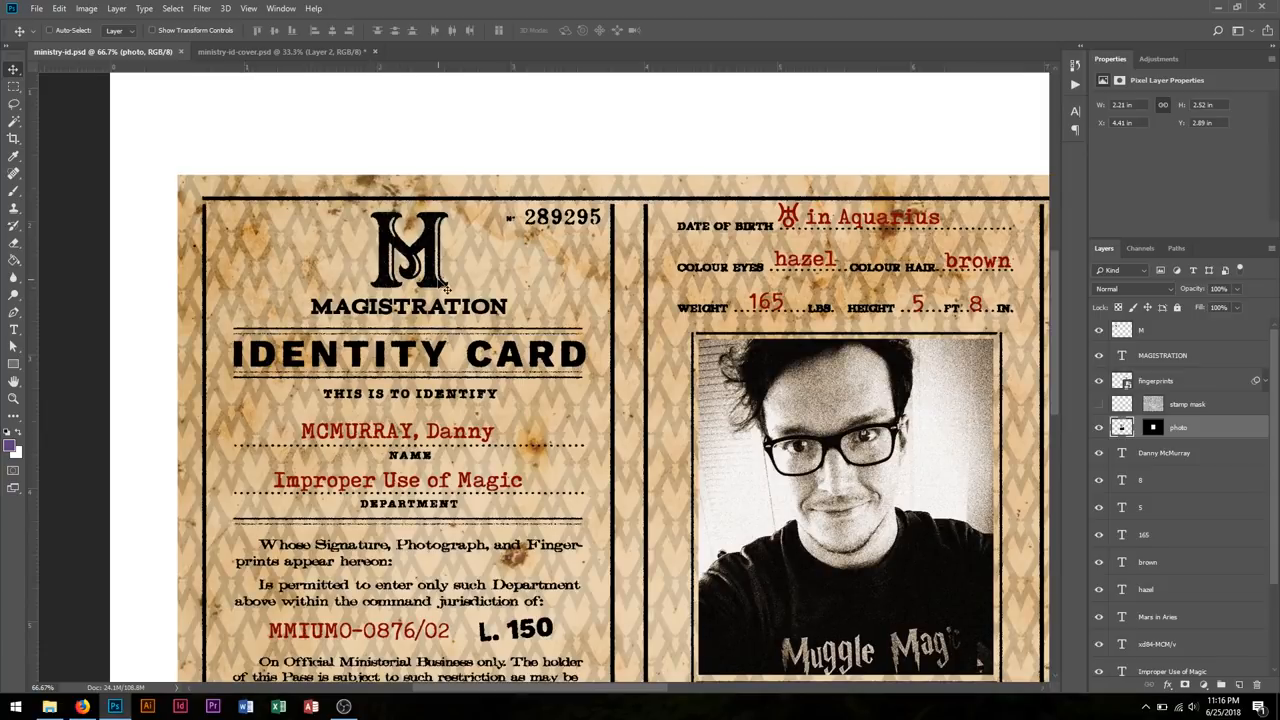
left_click(280, 51)
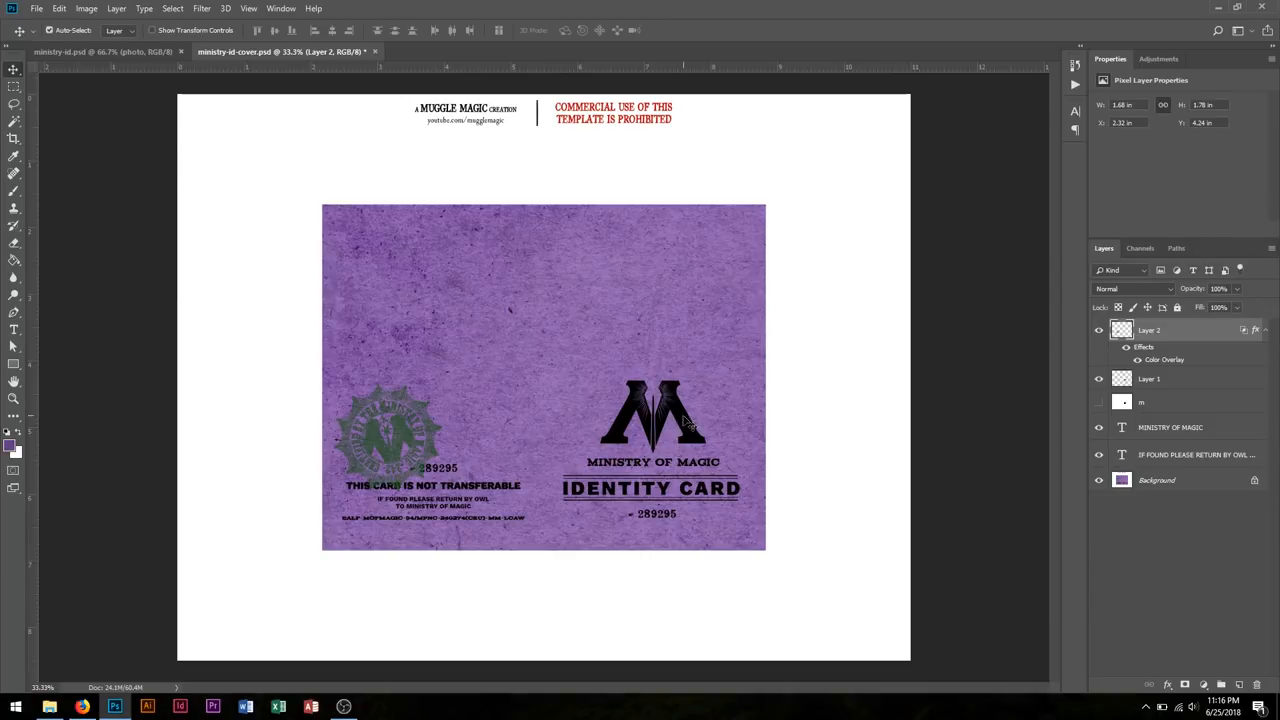
left_click(1149, 378)
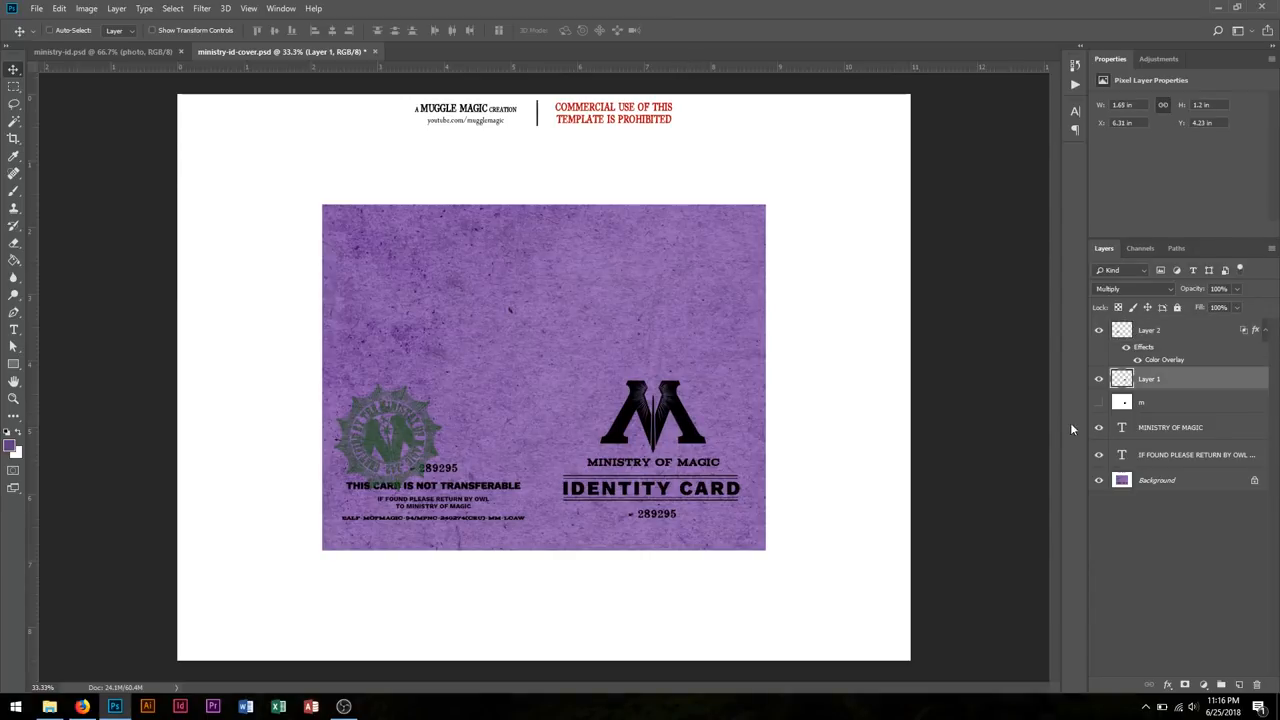
left_click(1099, 387)
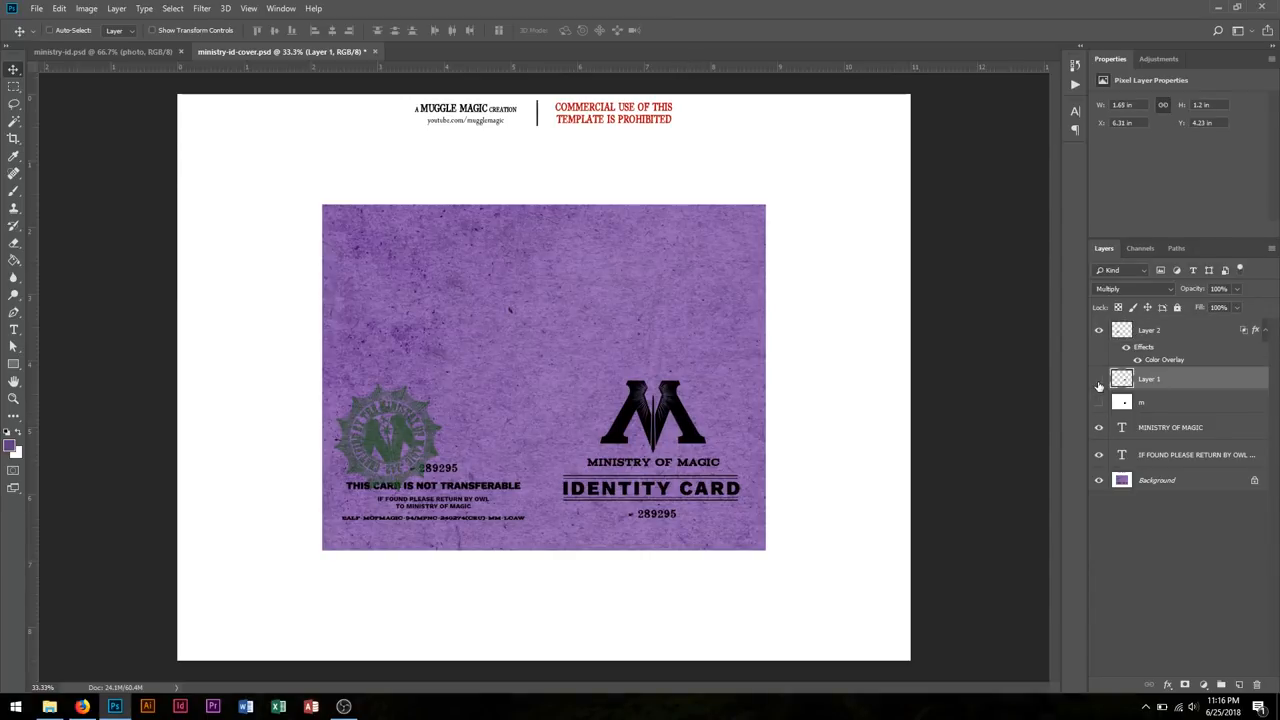
left_click(1098, 379)
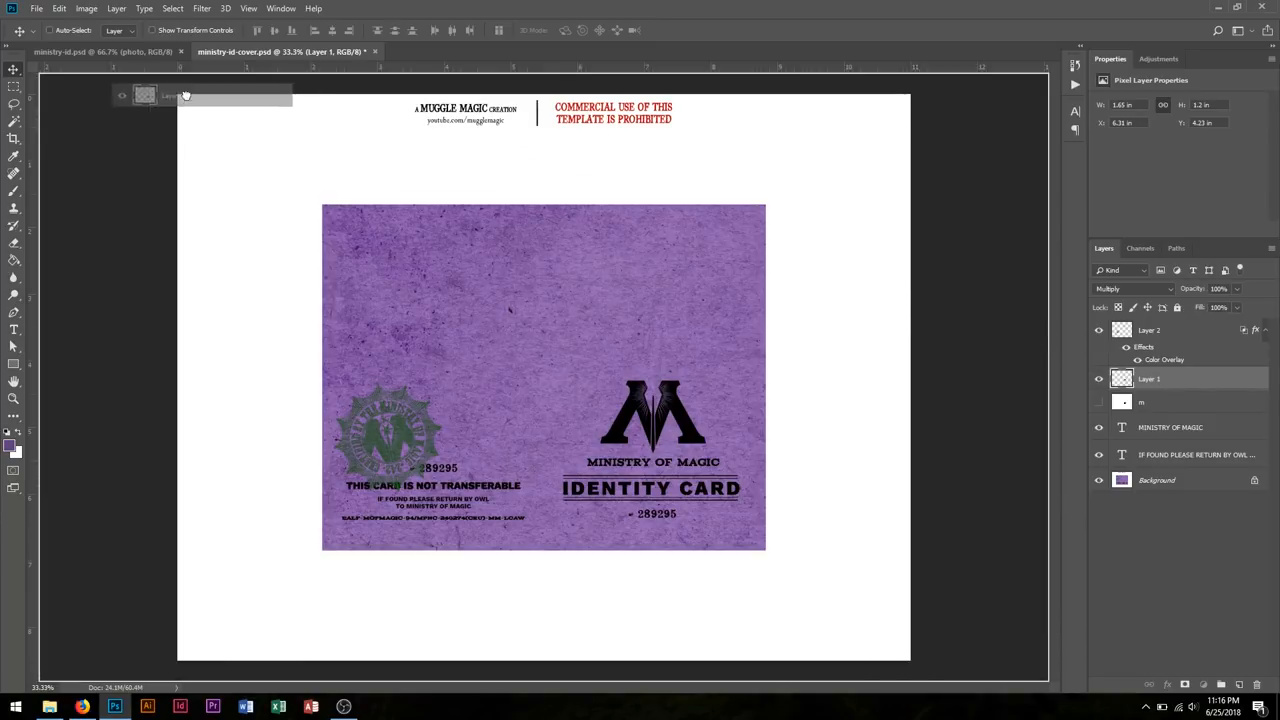
Step: Bring Layer 1's M logo onto the ministry-id.psd inner page and hide the old MM monogram
left_click(100, 51)
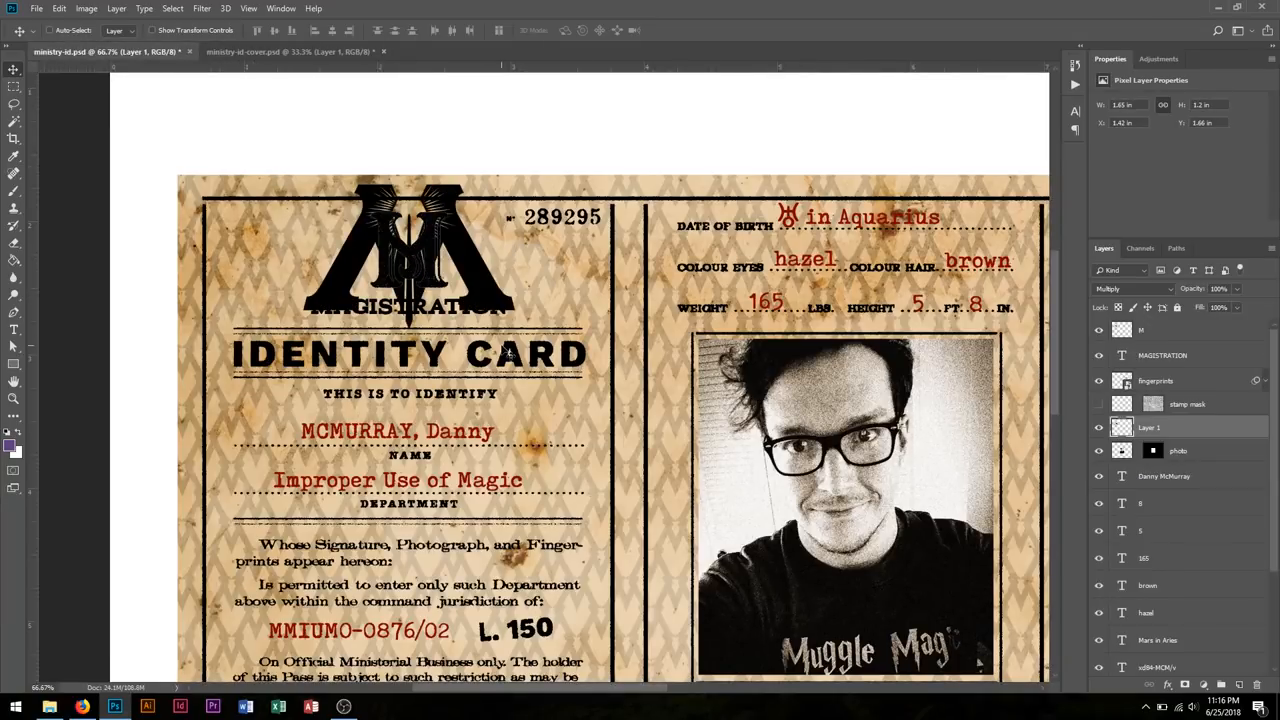
mouse_move(540, 312)
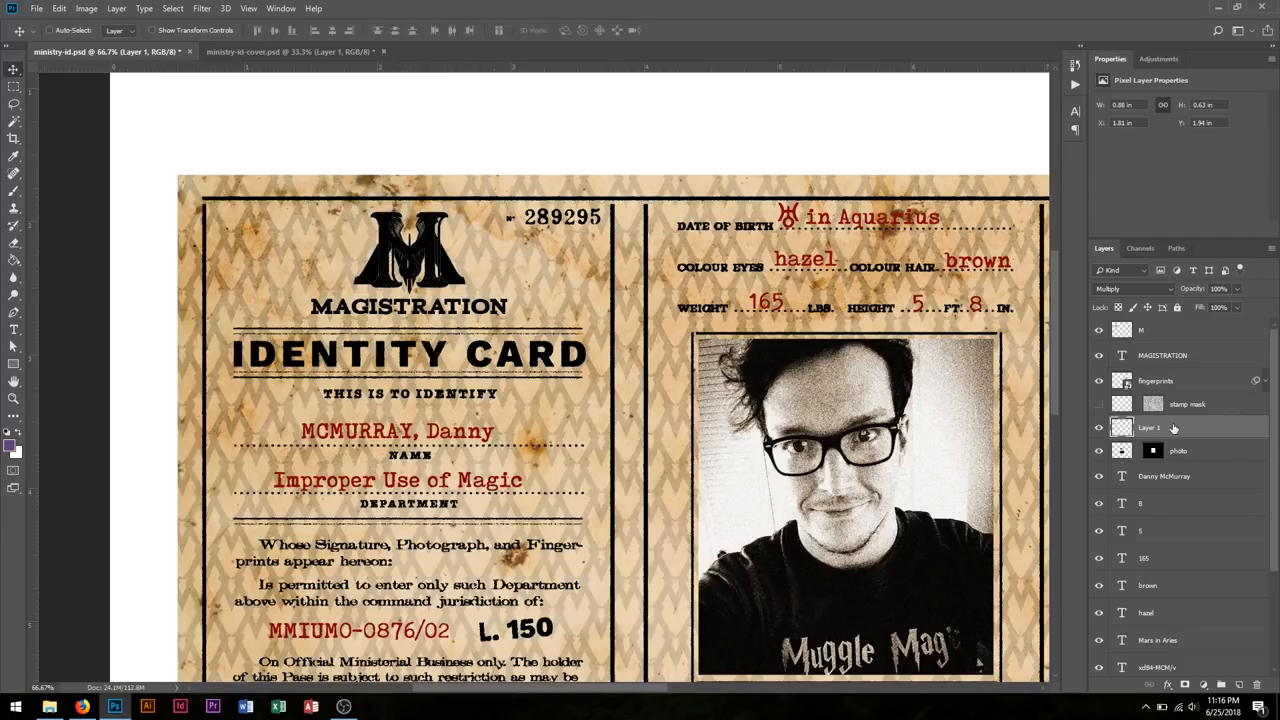
left_click(1160, 330)
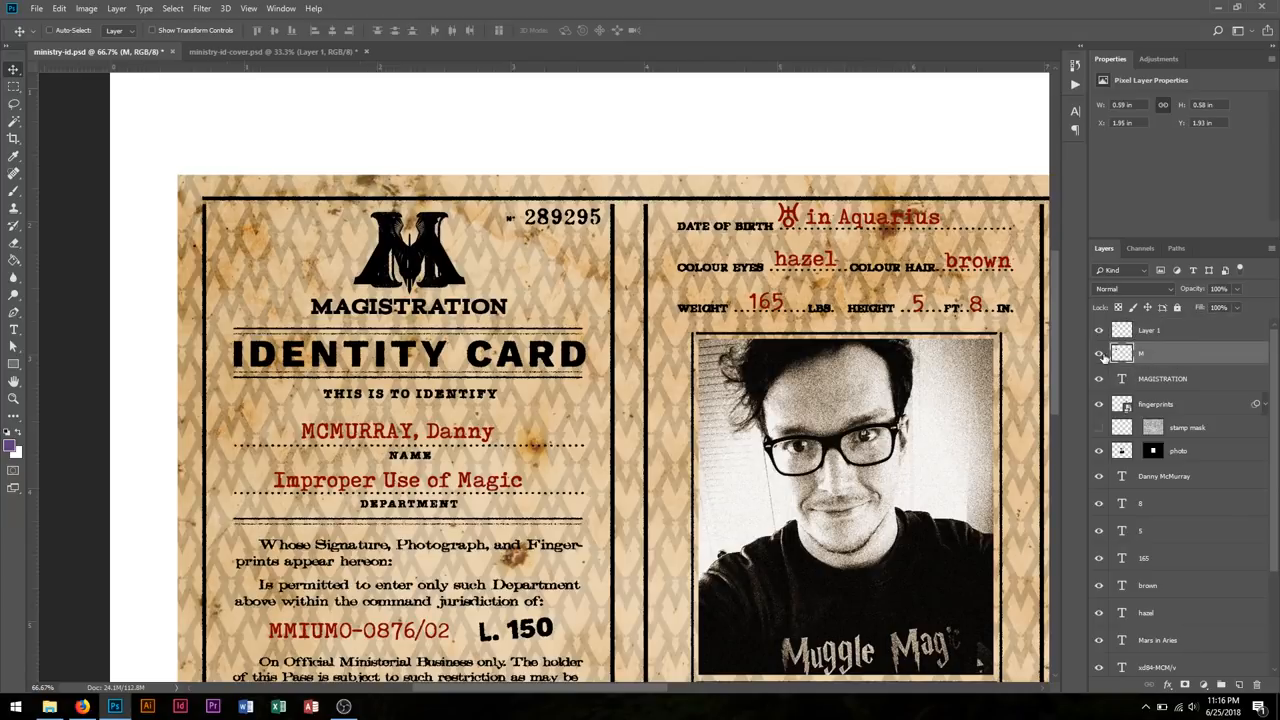
left_click(1099, 353)
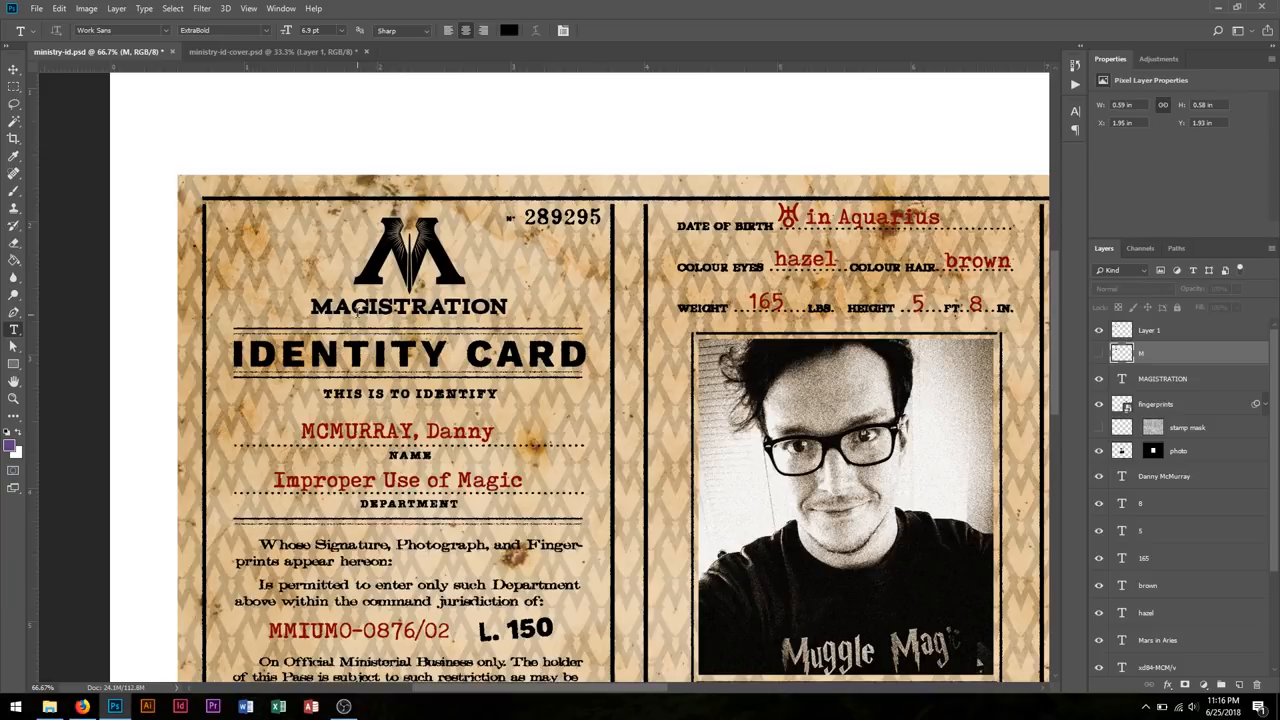
Step: Edit the MAGISTRATION heading to read MINISTRY OF MAGIC
double_click(408, 306)
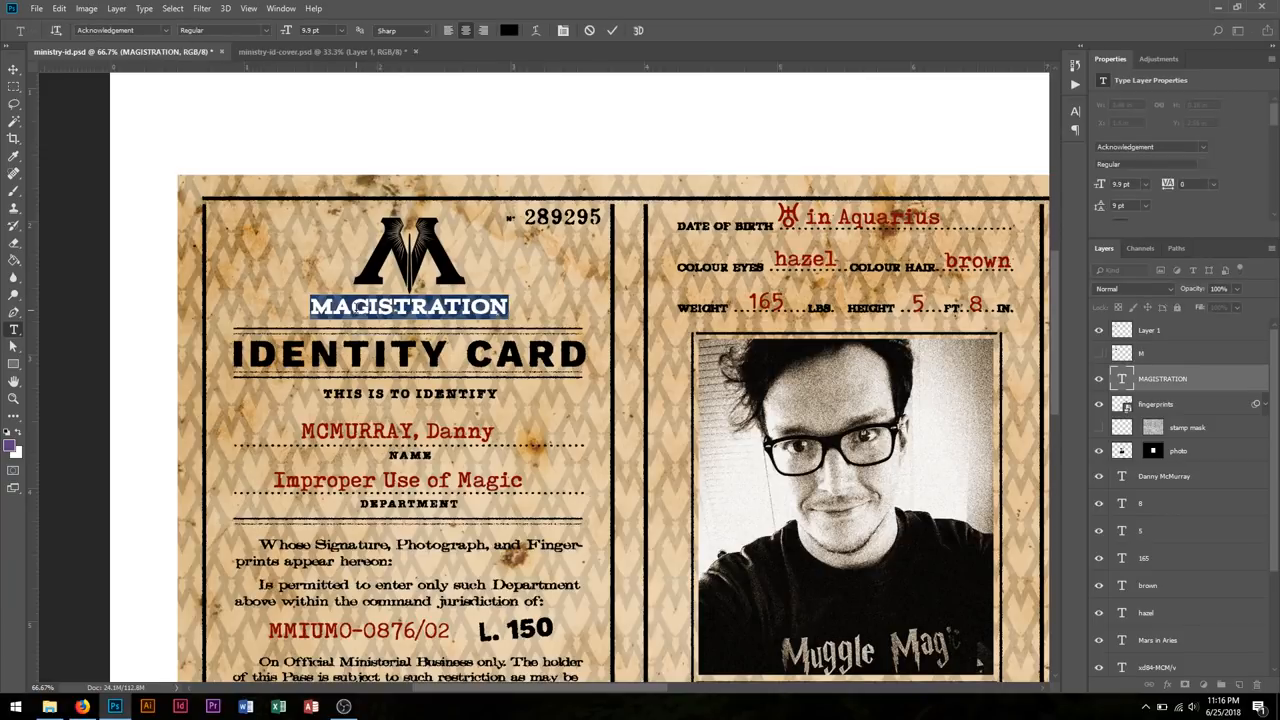
type("MINISTRY OF MAGIC")
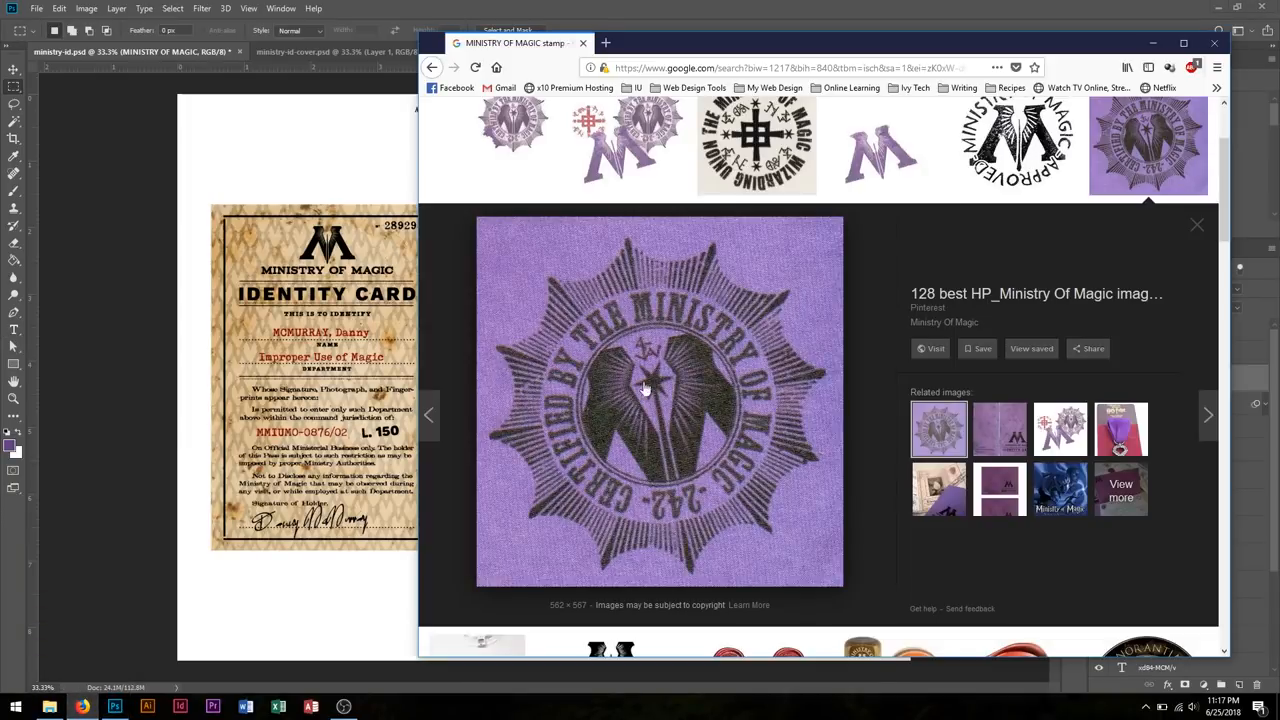
Step: Scroll the stamp results and open the black Wizarding Union stamp image
scroll("up", 3)
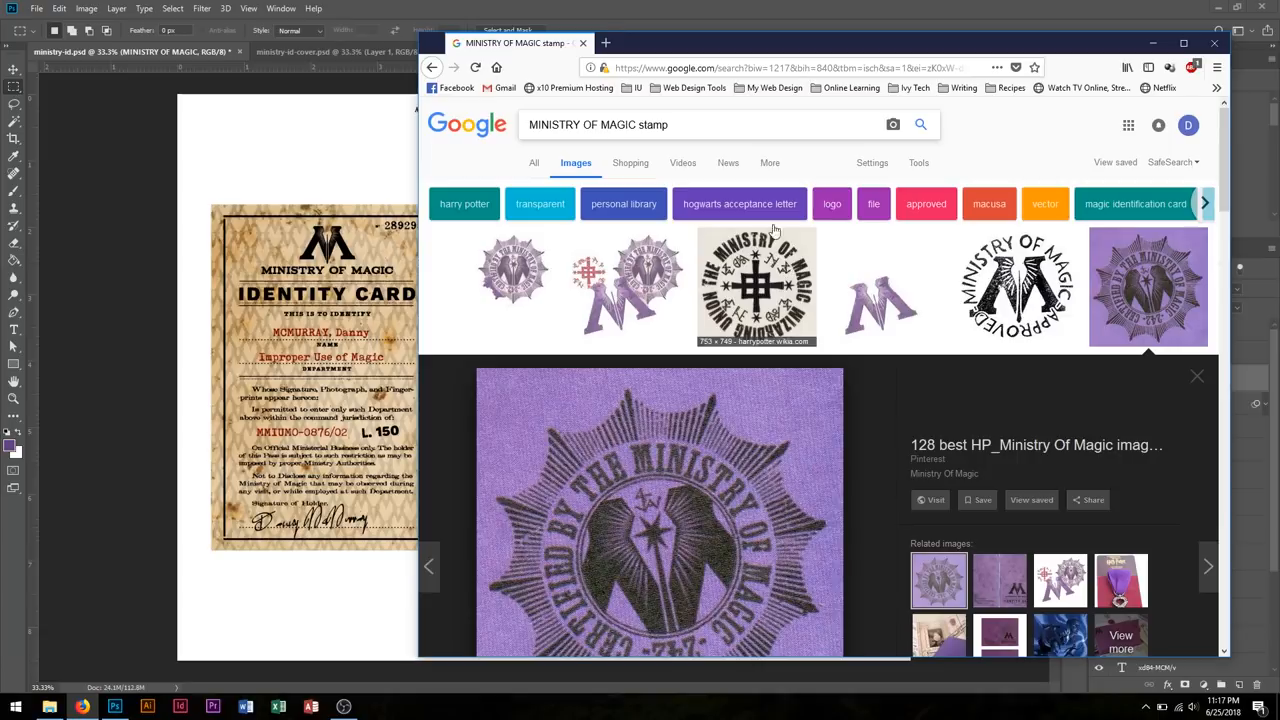
left_click(755, 285)
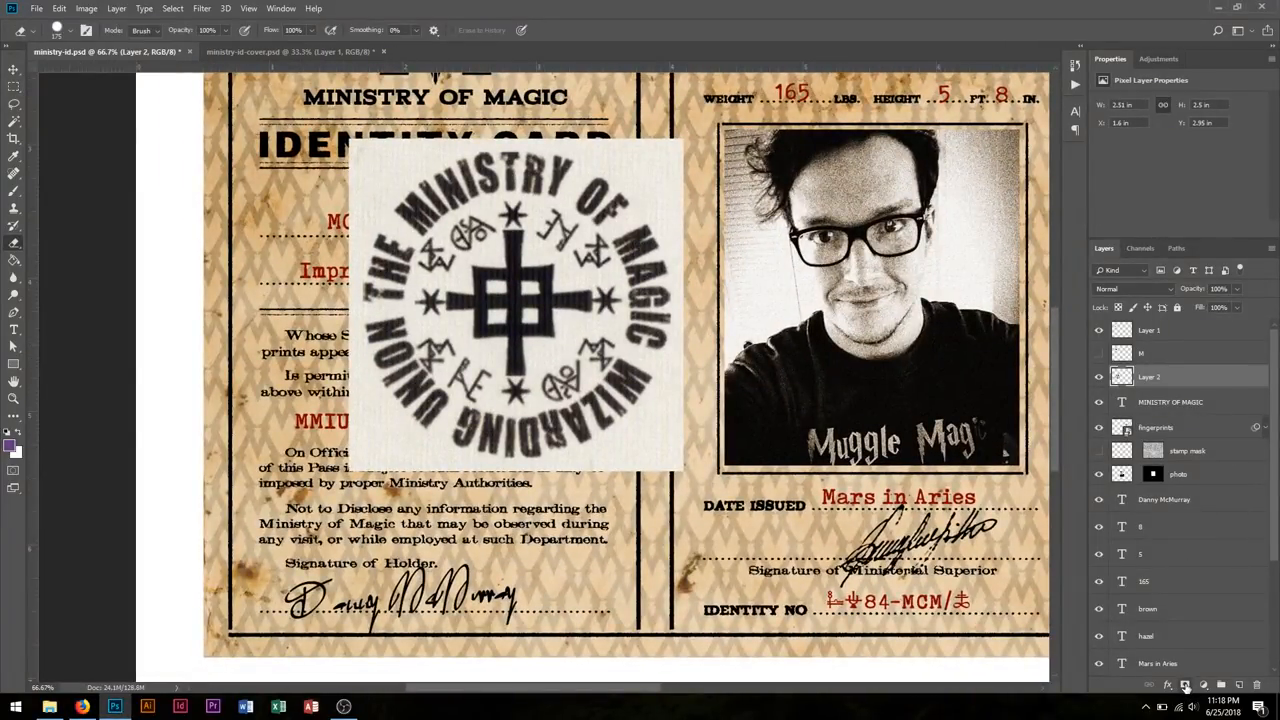
Step: Add a layer mask to the union stamp layer and set the foreground colour to black
left_click(1186, 684)
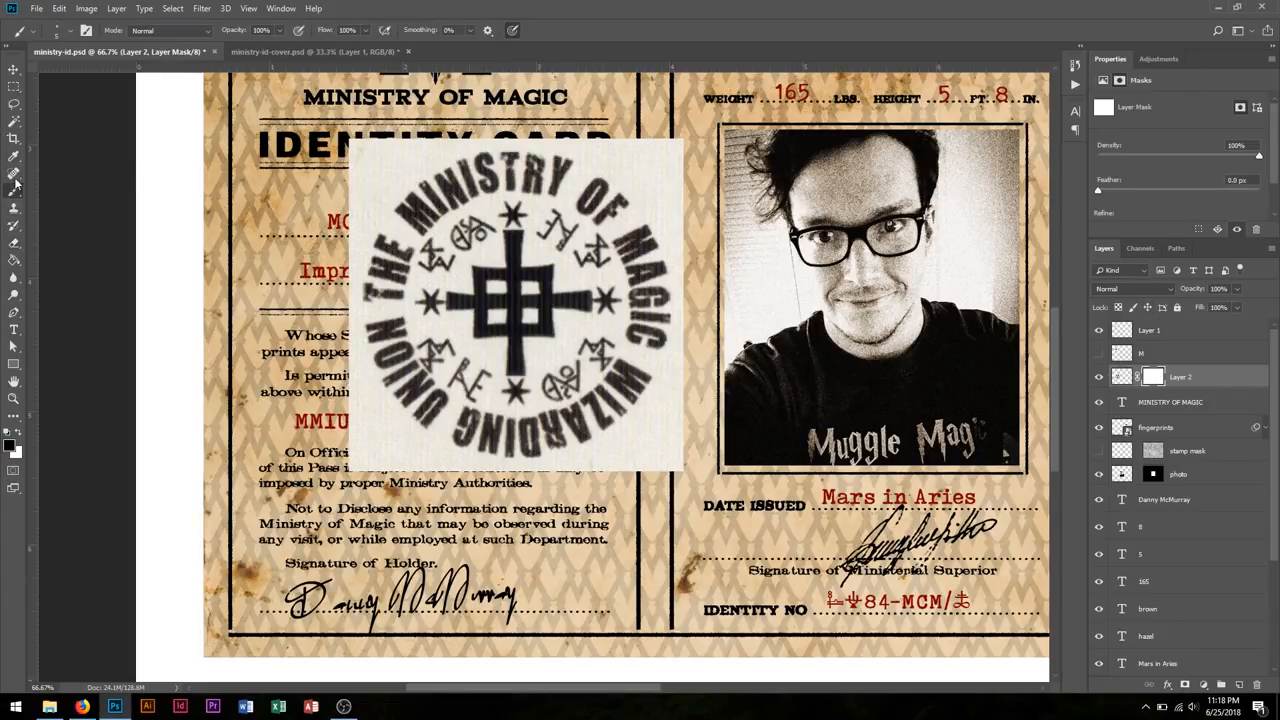
mouse_move(10, 447)
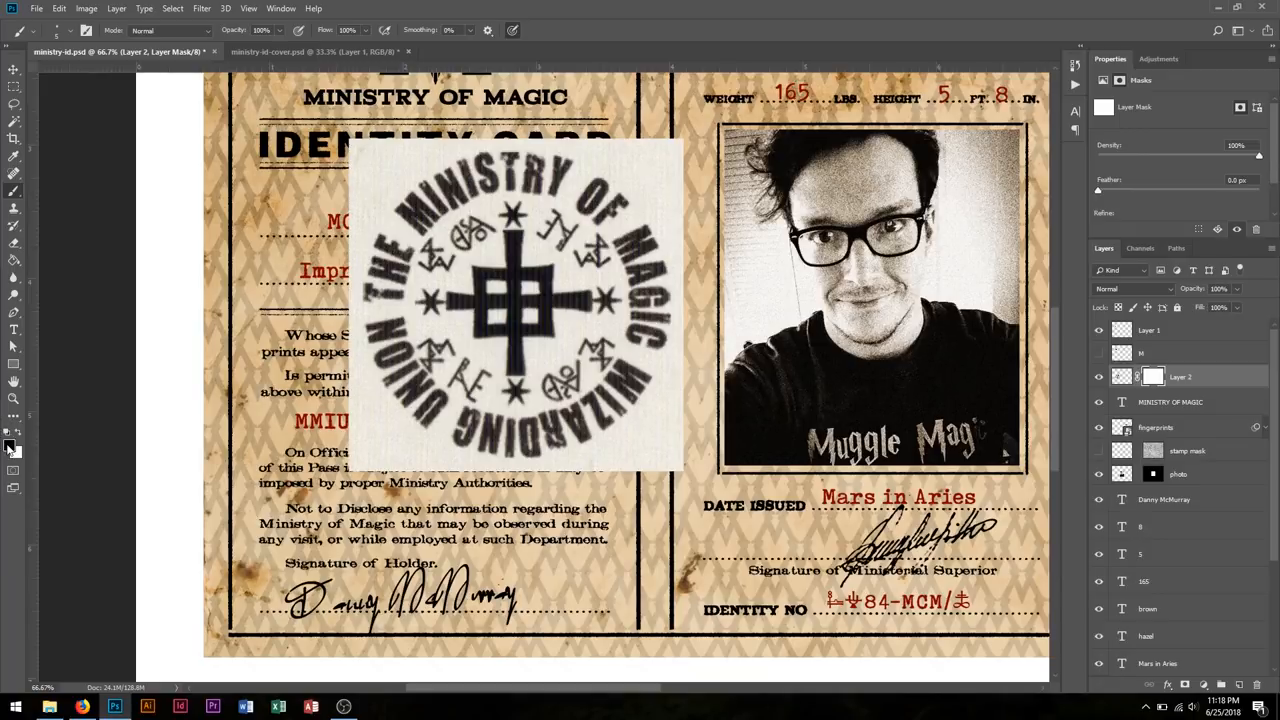
left_click(13, 440)
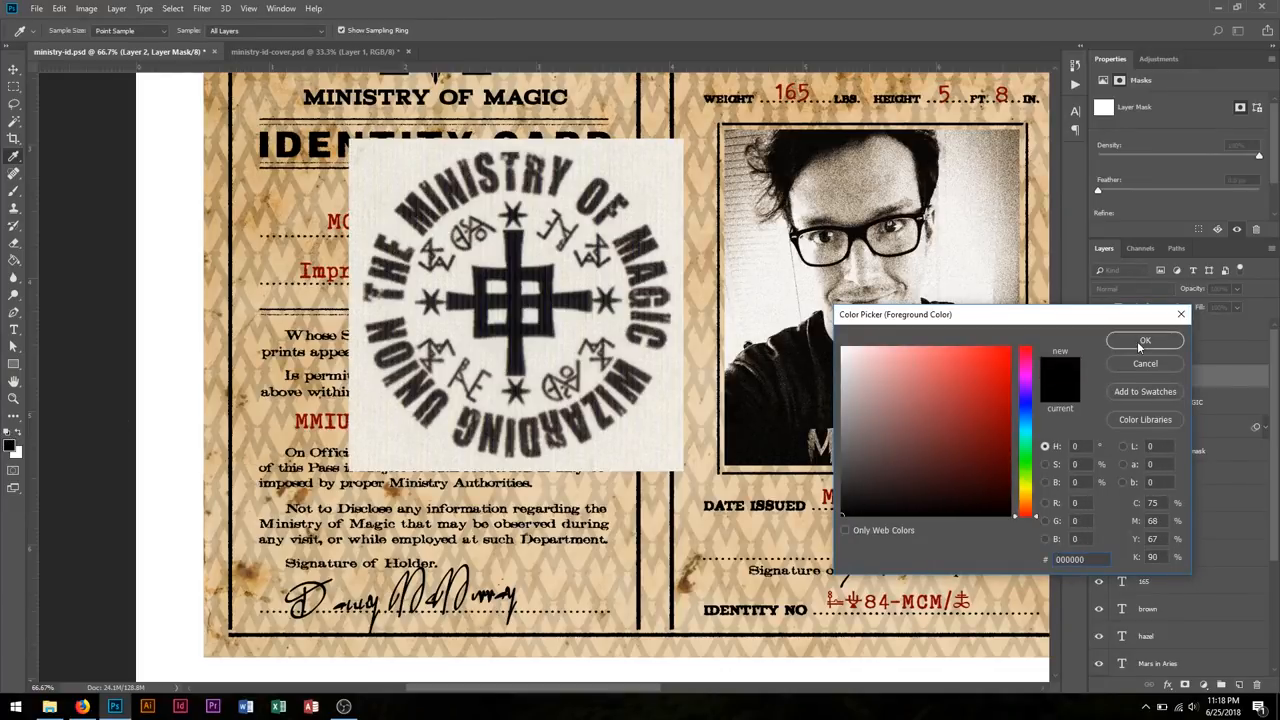
left_click(1145, 340)
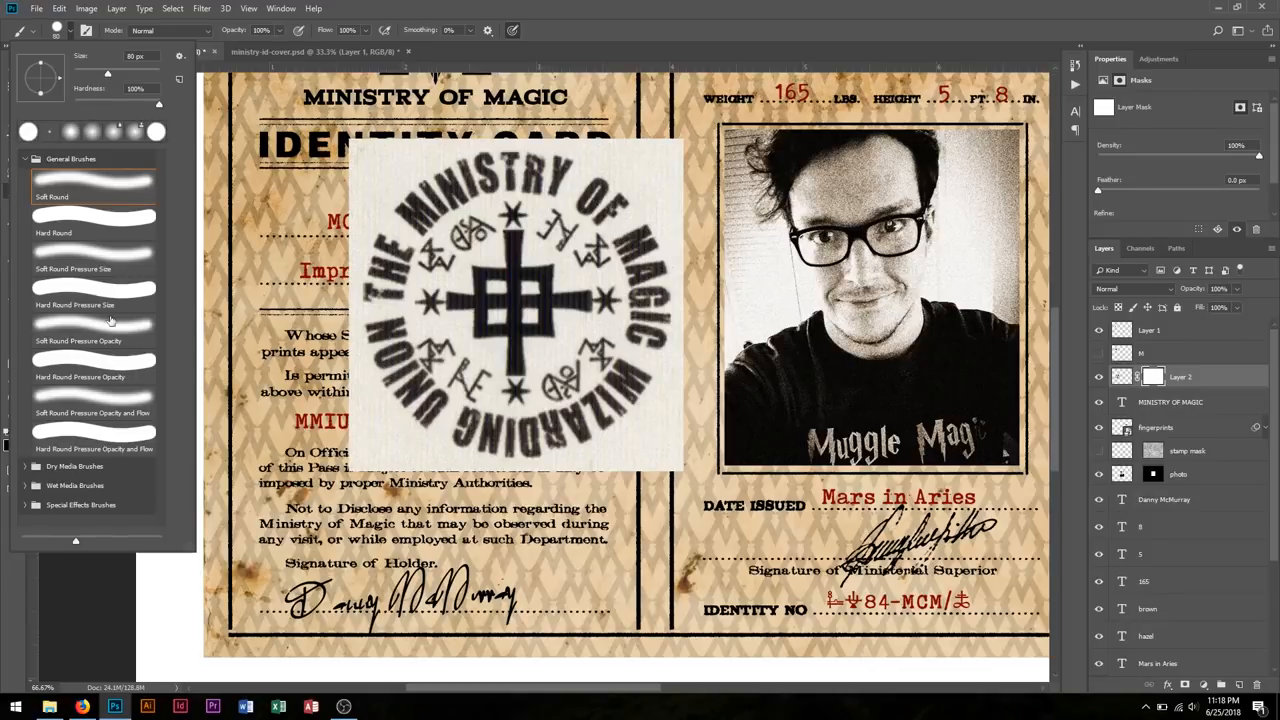
mouse_move(155, 103)
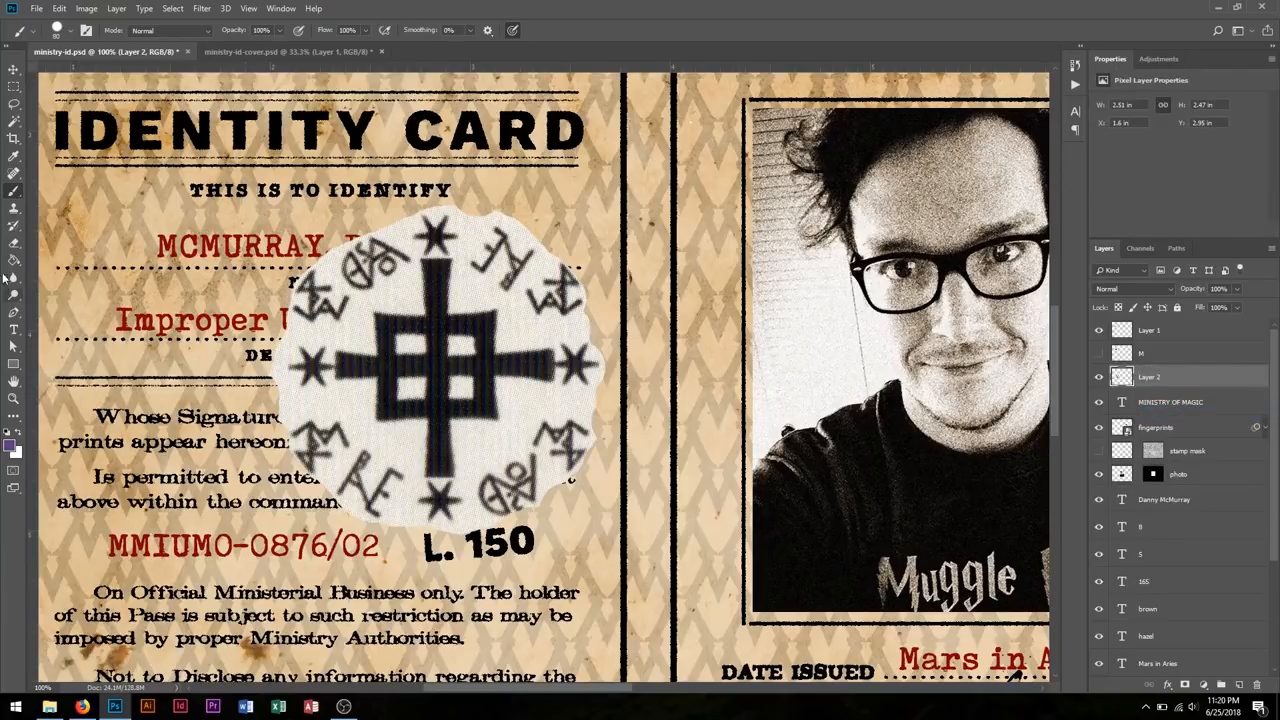
Step: Mask out the stamp's white background and scale the emblem down beside the signature line
left_click(14, 120)
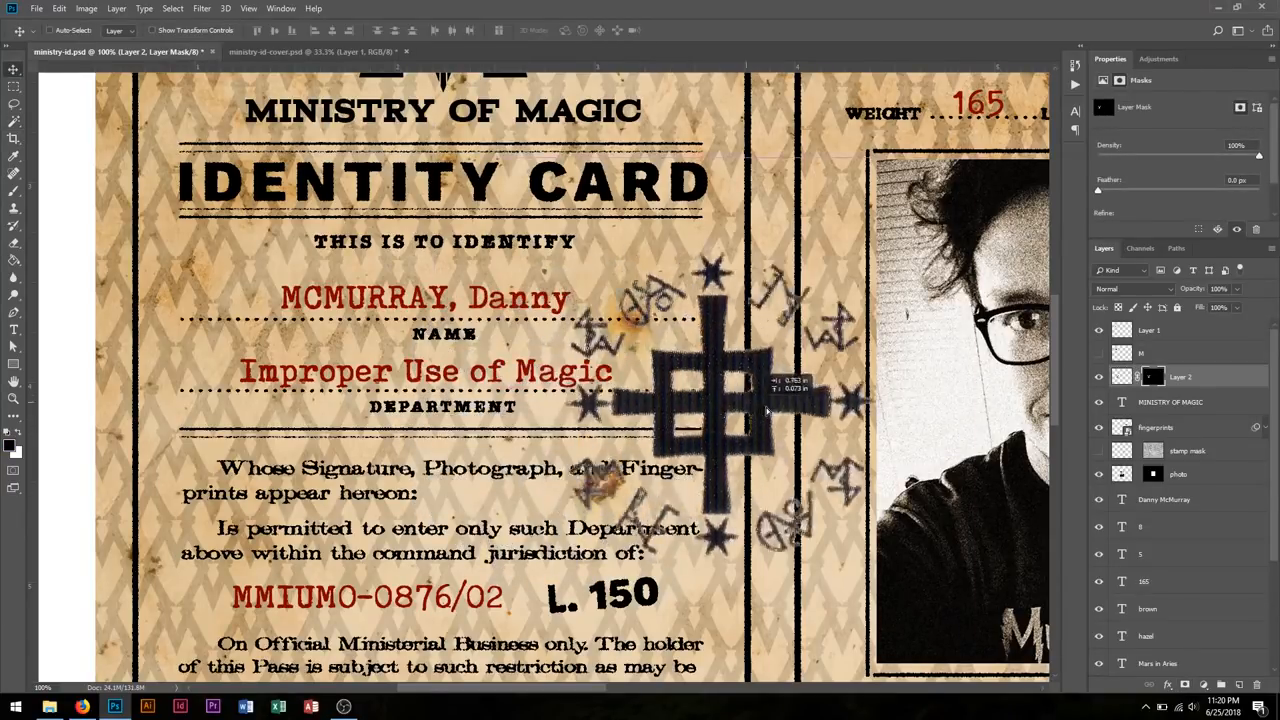
scroll("down", 3)
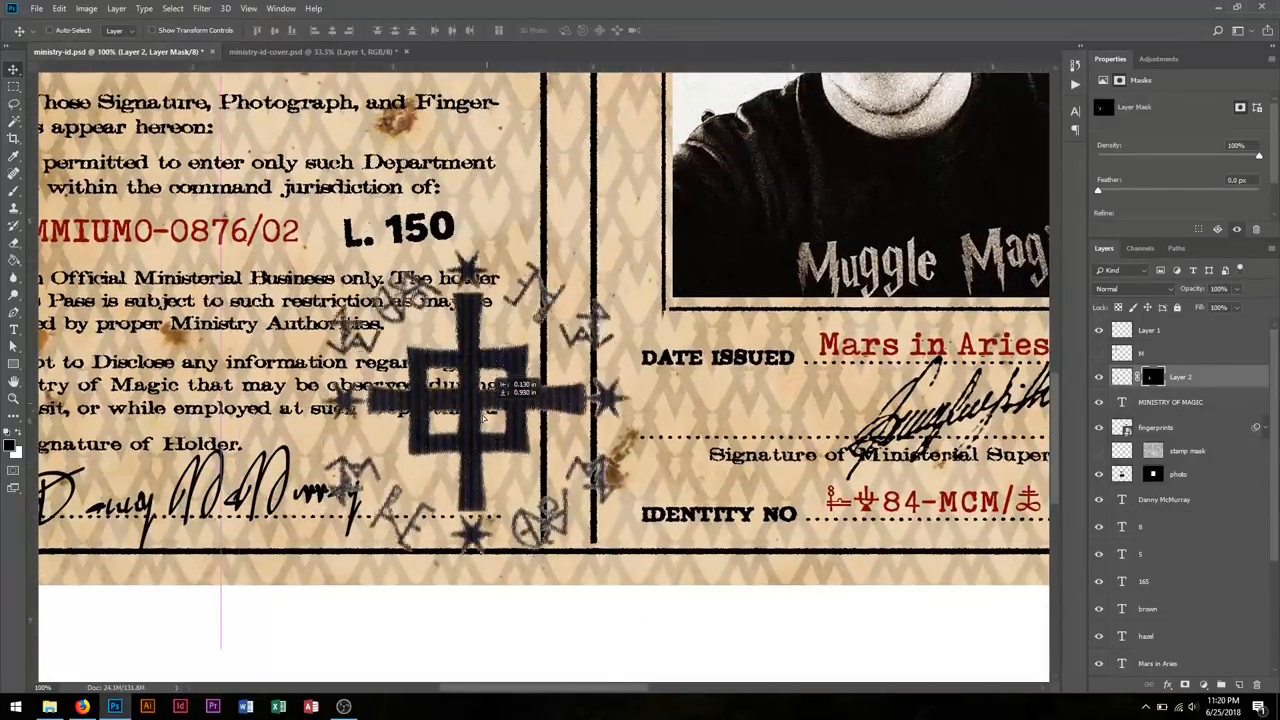
right_click(1152, 377)
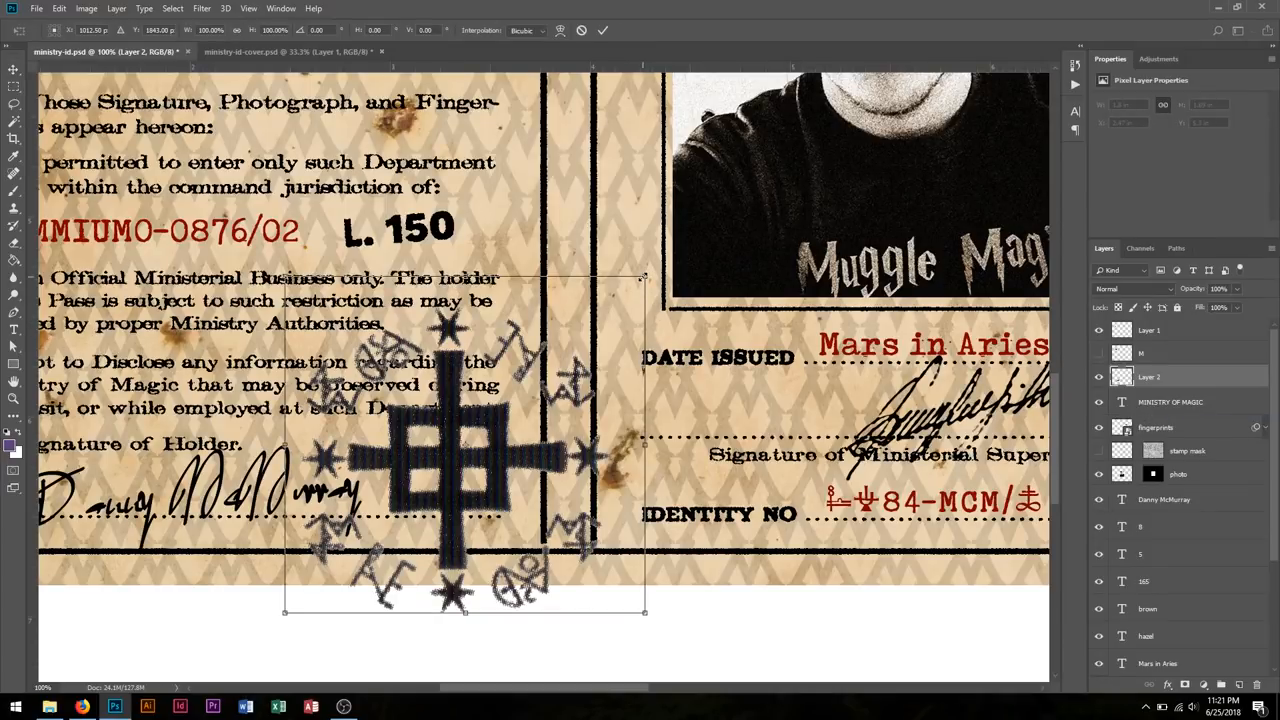
left_click_drag(645, 612, 560, 535)
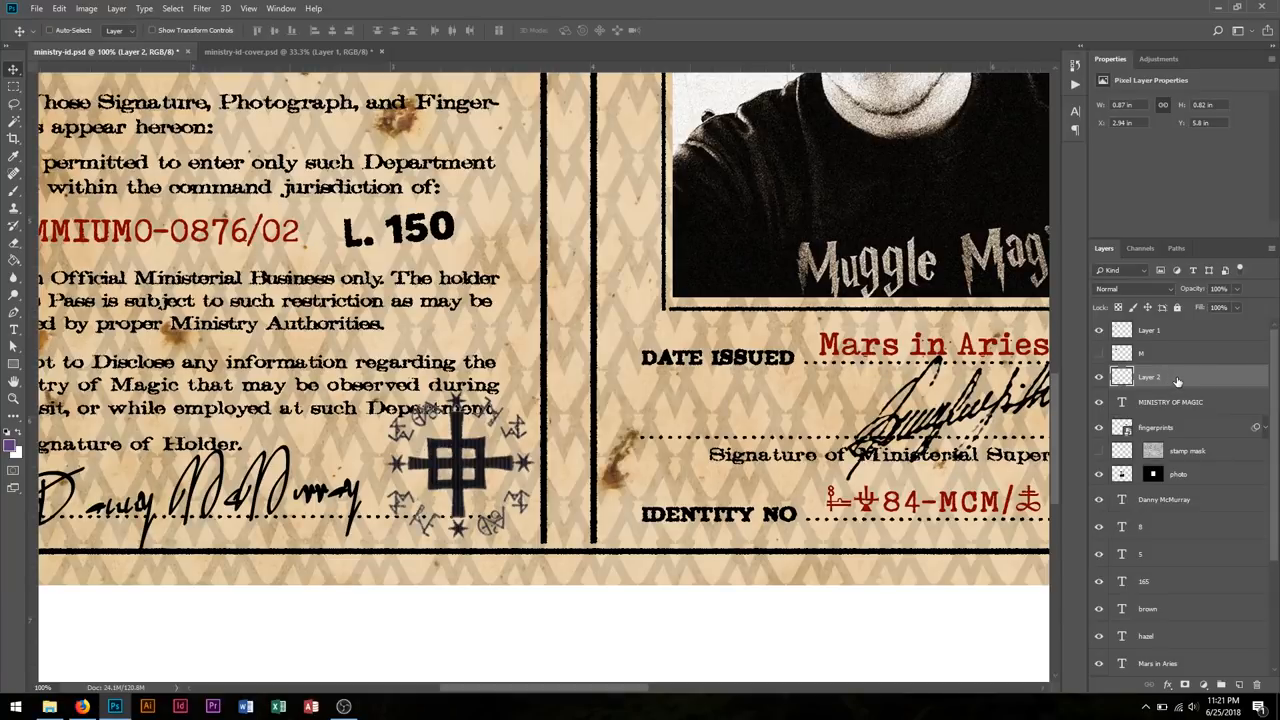
Step: Give the emblem on Layer 2 a green Color Overlay layer style
double_click(1148, 377)
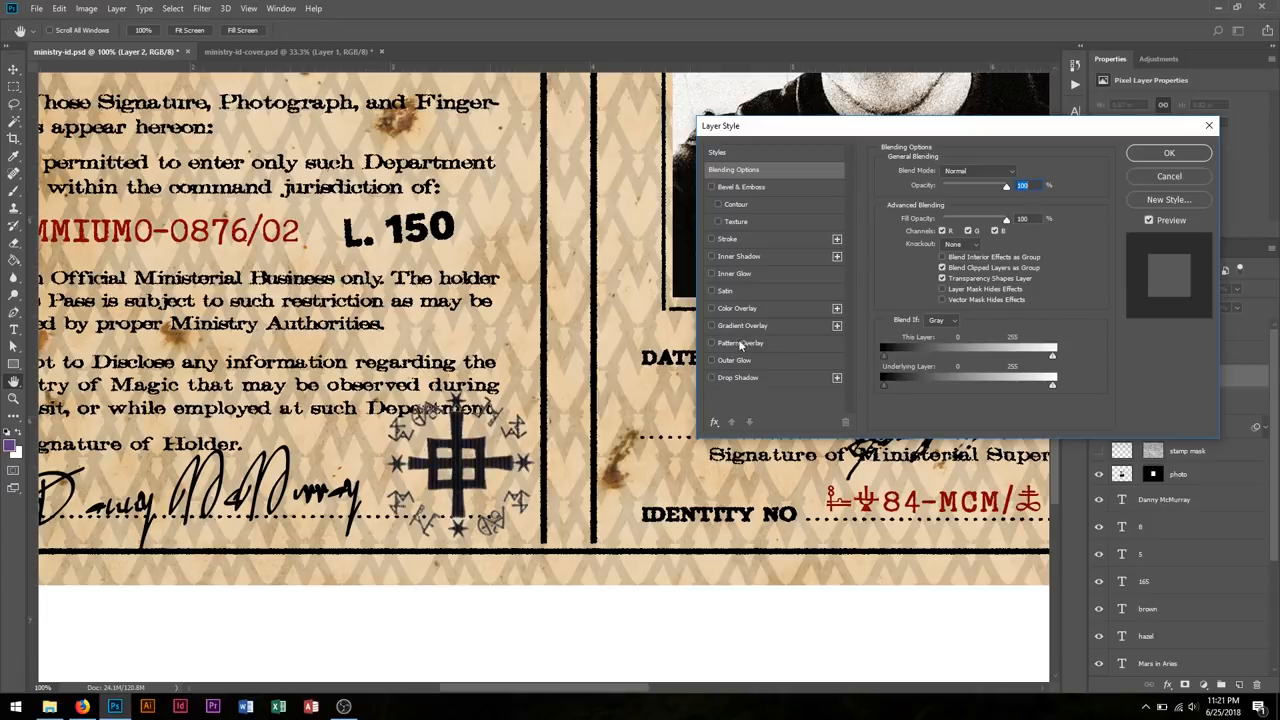
left_click(711, 308)
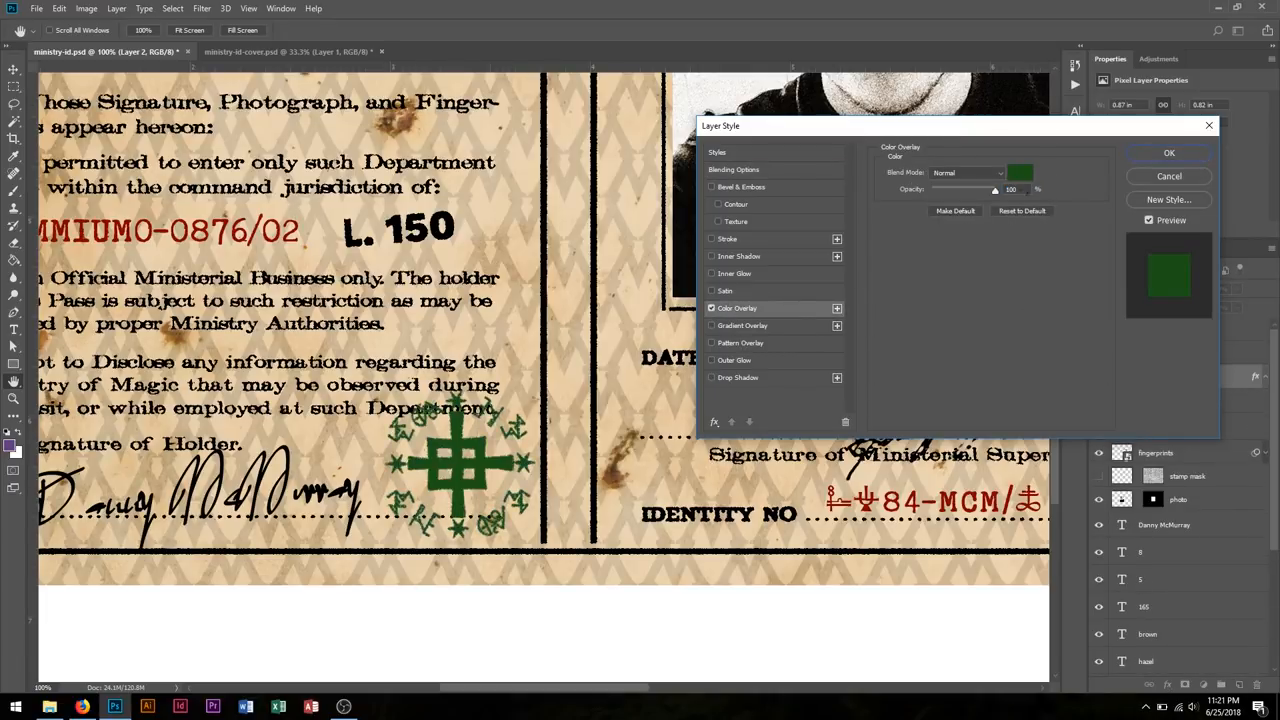
left_click(1168, 152)
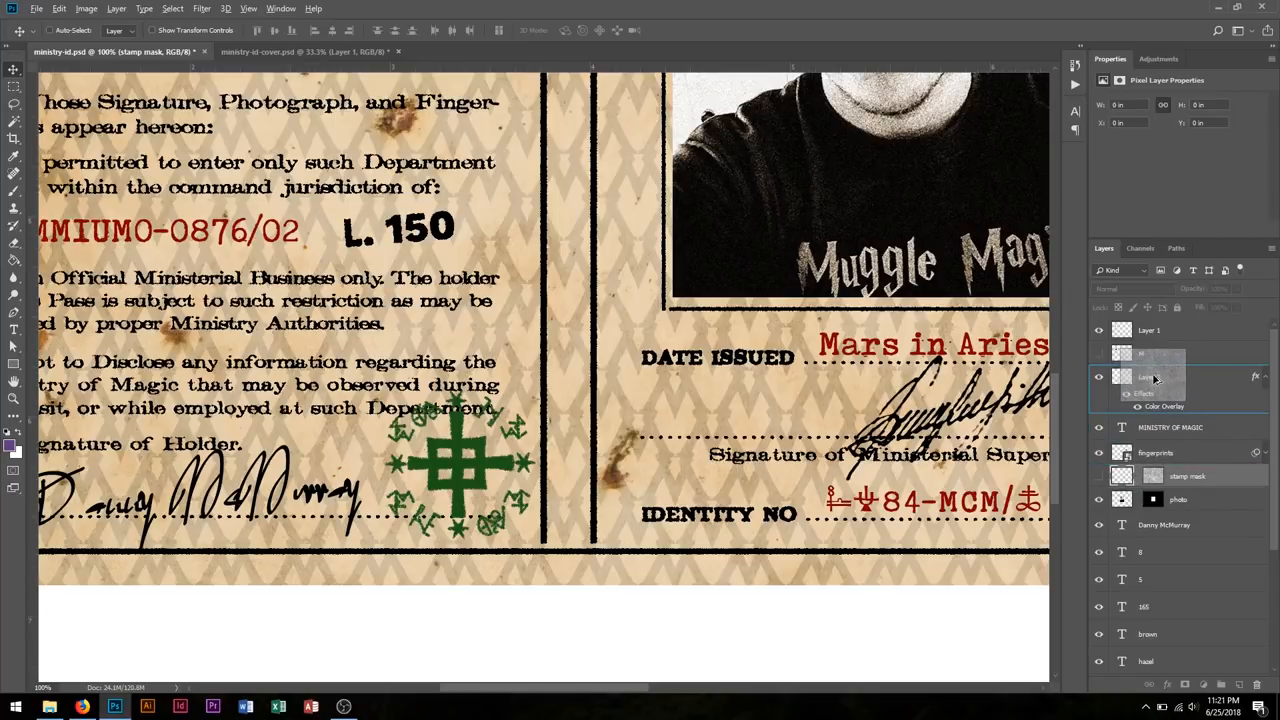
Step: Copy the grunge stamp mask onto Layer 2 and reselect the green emblem layer
left_click(1180, 377)
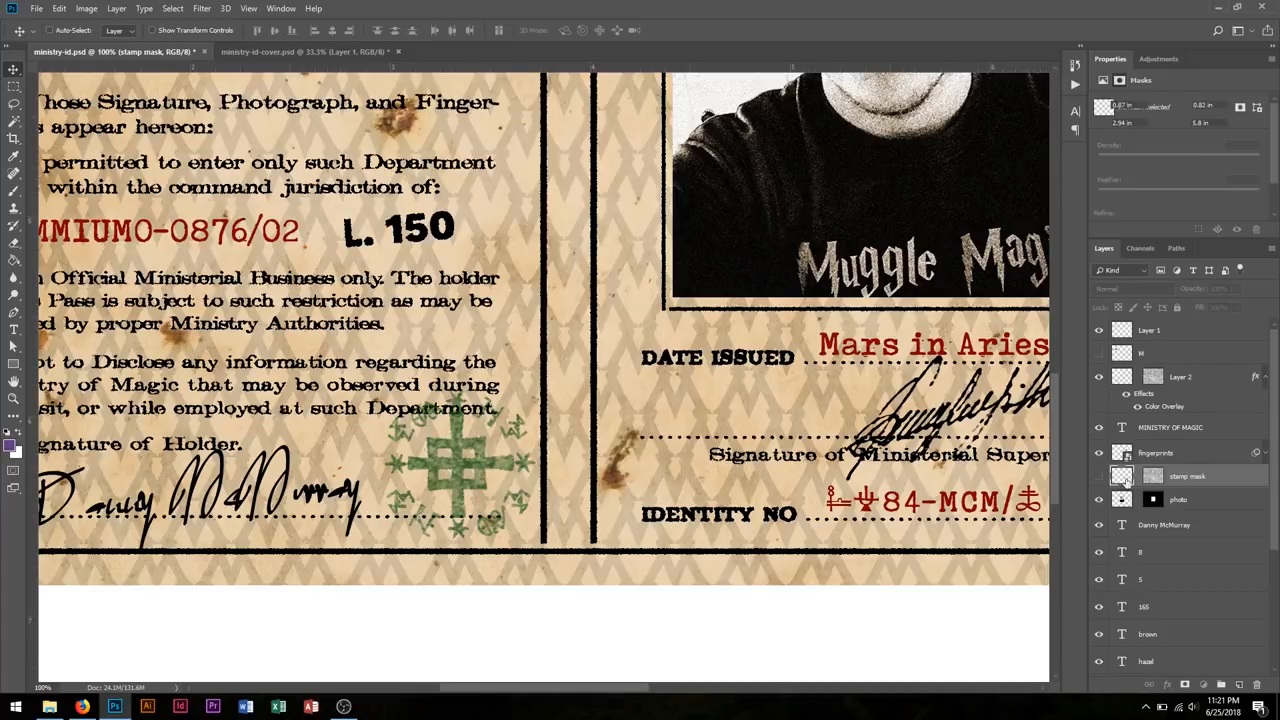
left_click(1180, 377)
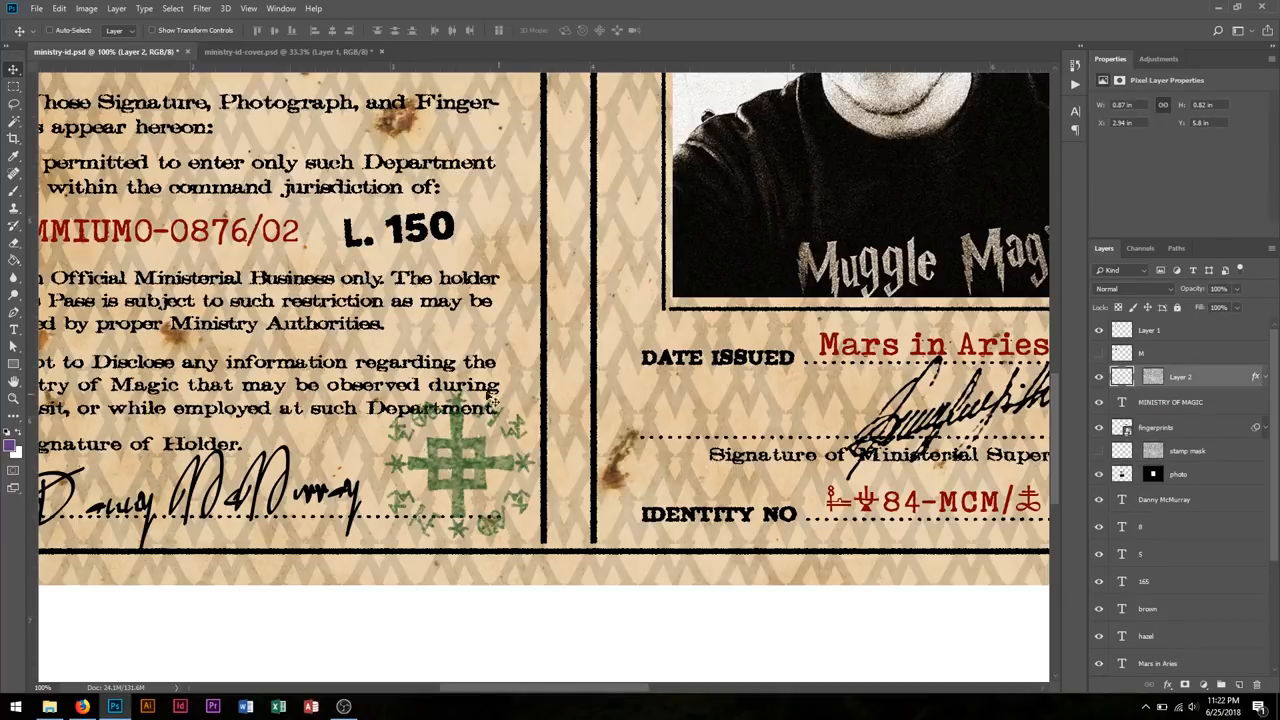
mouse_move(845, 418)
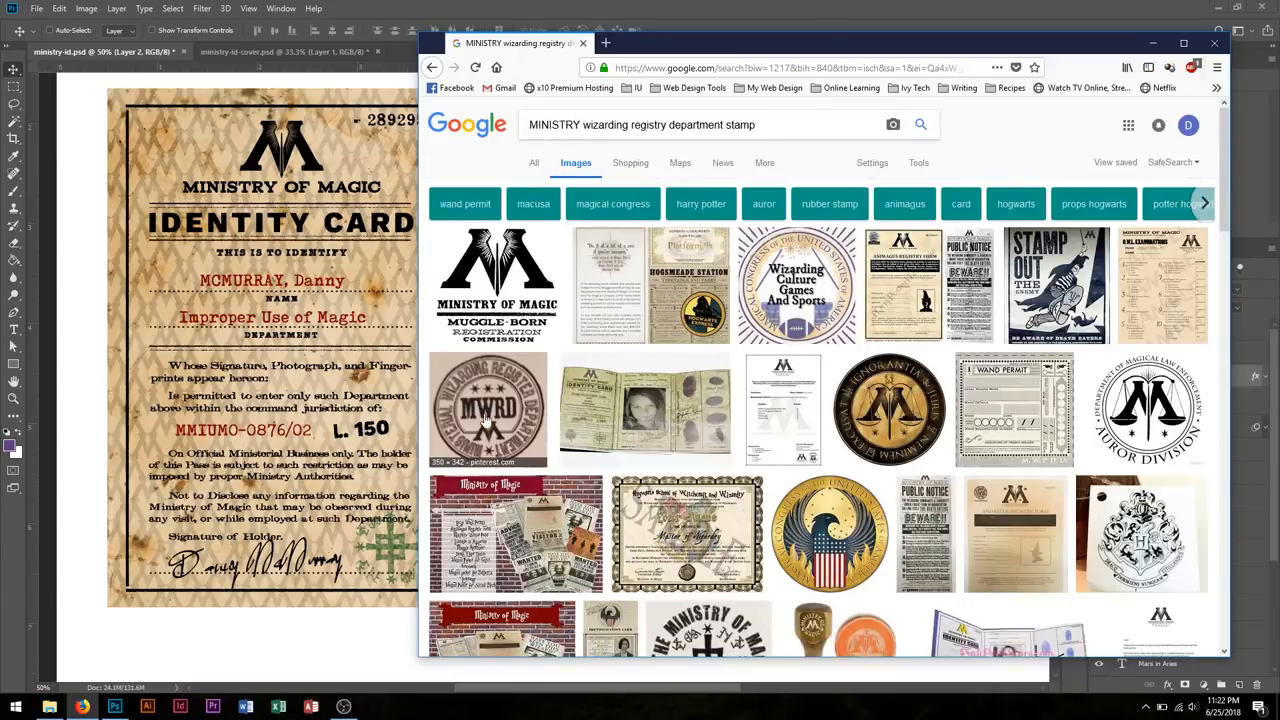
Step: Enlarge the round MWRD registry seal from the Google Images results into the preview panel
left_click(488, 410)
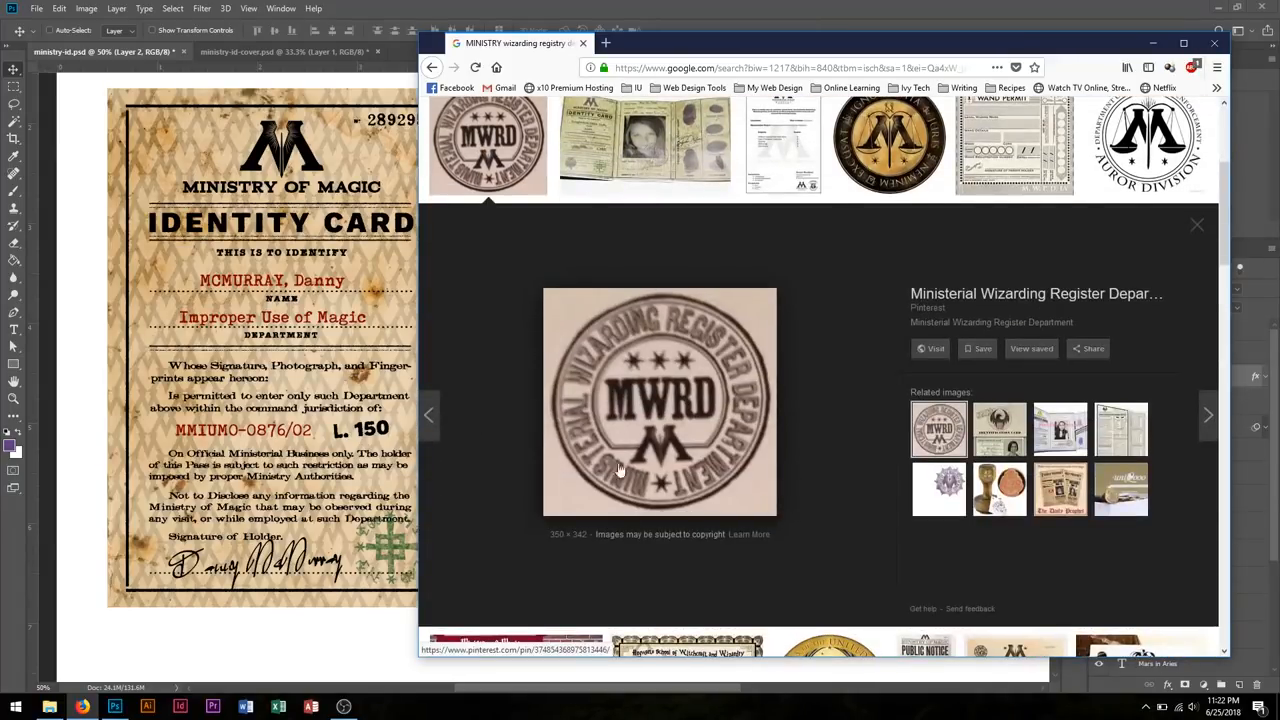
mouse_move(588, 433)
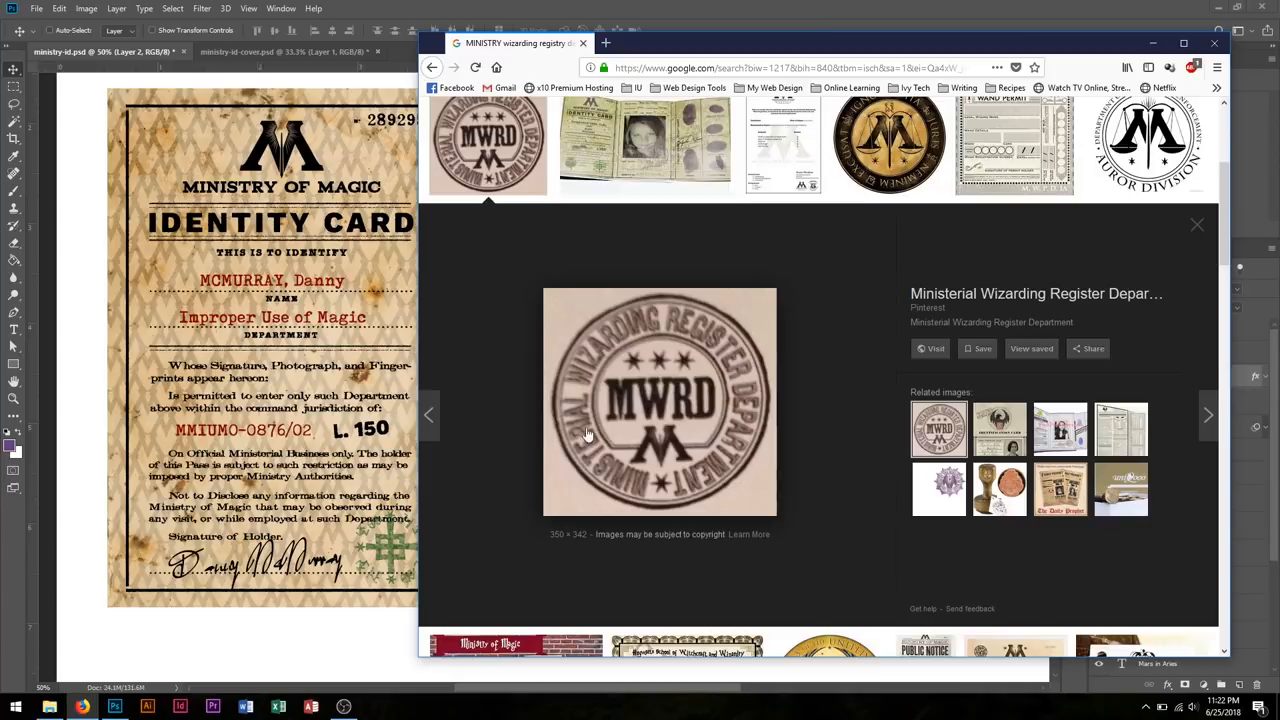
mouse_move(575, 244)
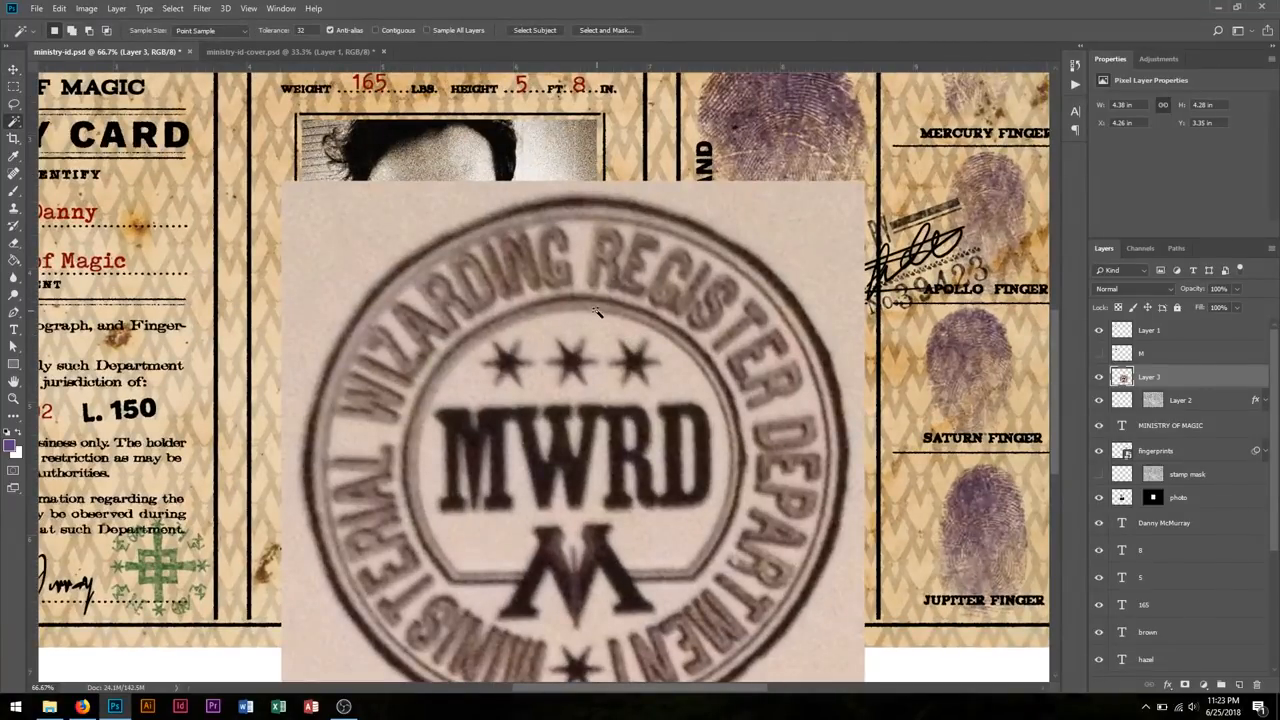
Step: Scroll down while adding the MWRD image as Layer 3, masked to its ink
scroll("down", 3)
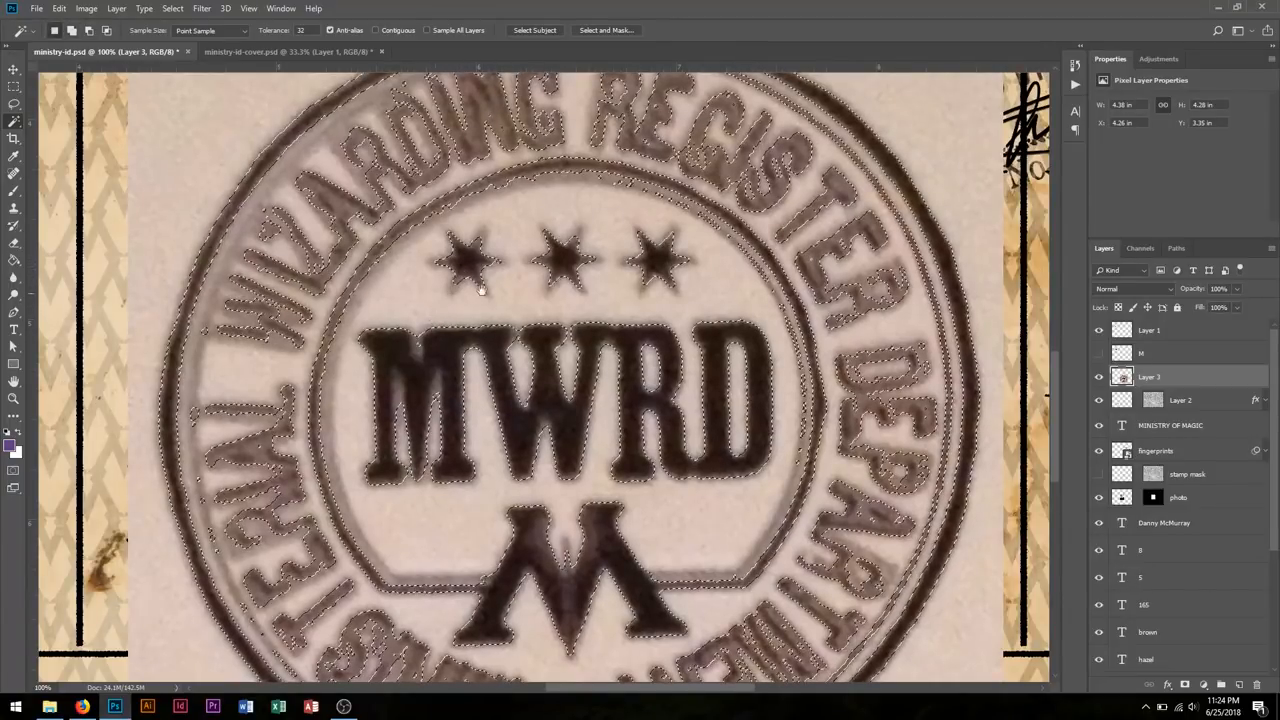
scroll("down", 3)
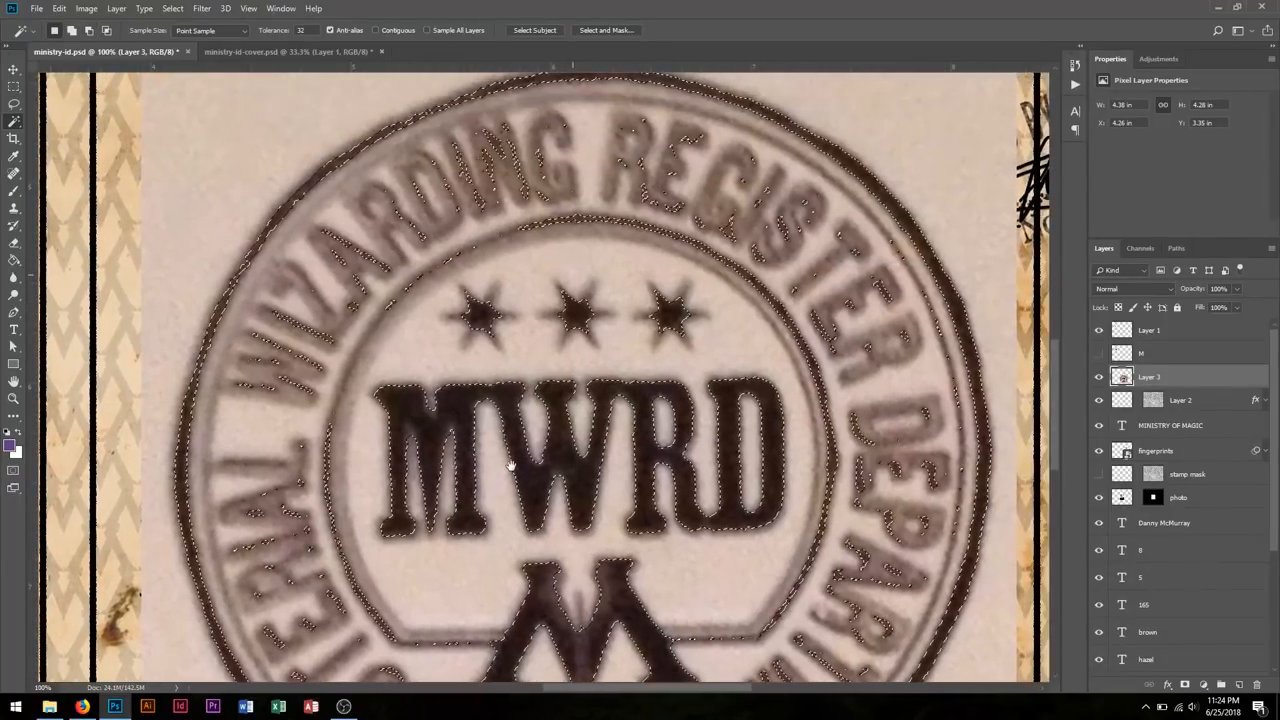
scroll("down", 3)
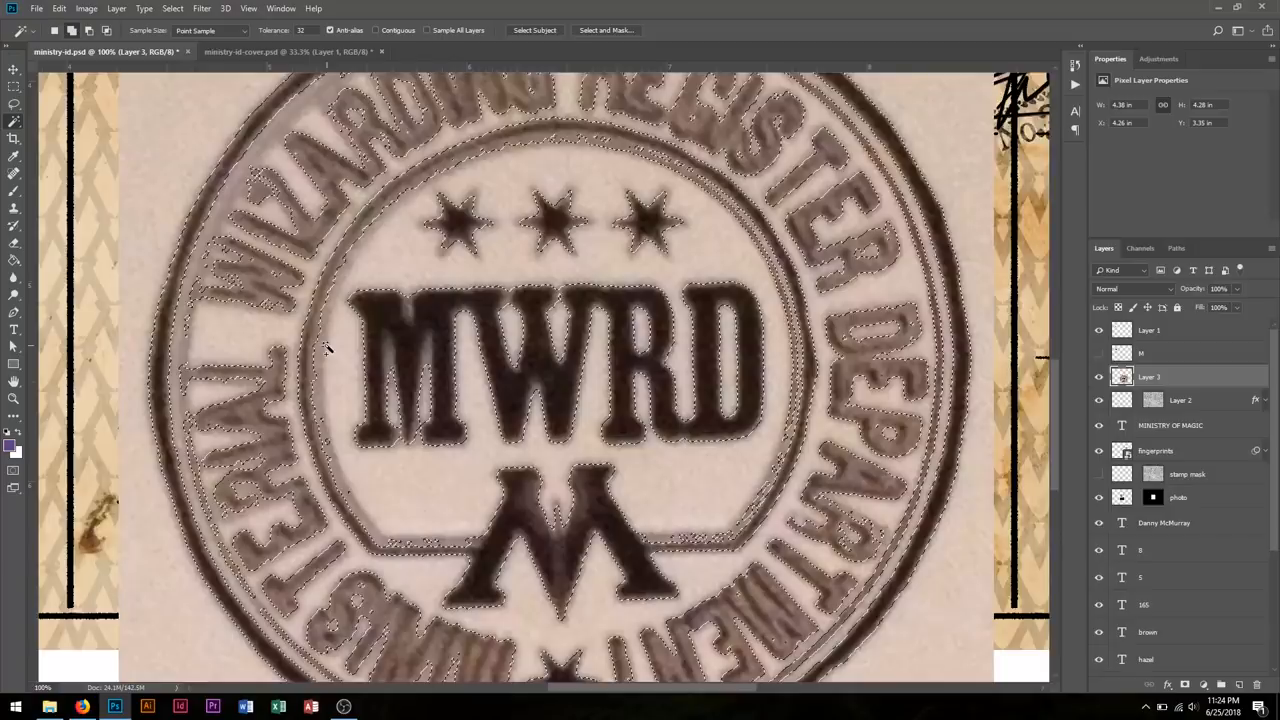
scroll("down", 3)
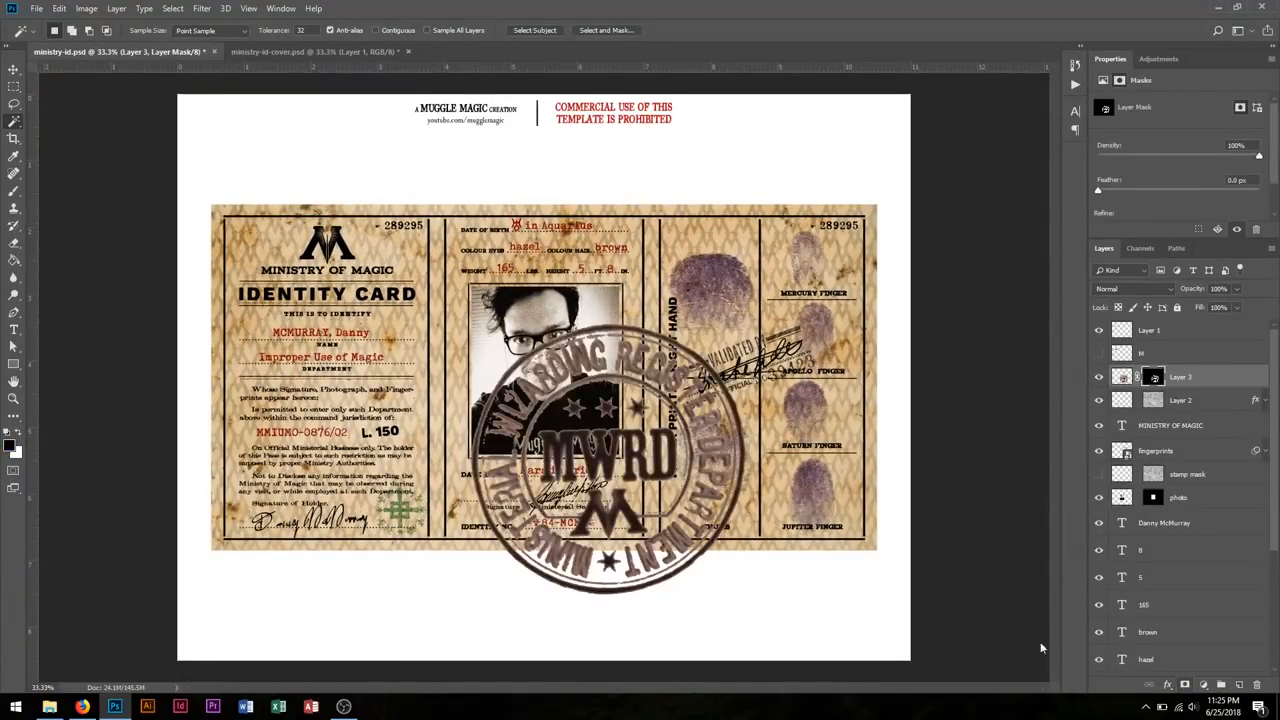
Step: Move the MWRD stamp over the middle photo panel and bring up Layer 3's style settings
left_click_drag(620, 450, 450, 490)
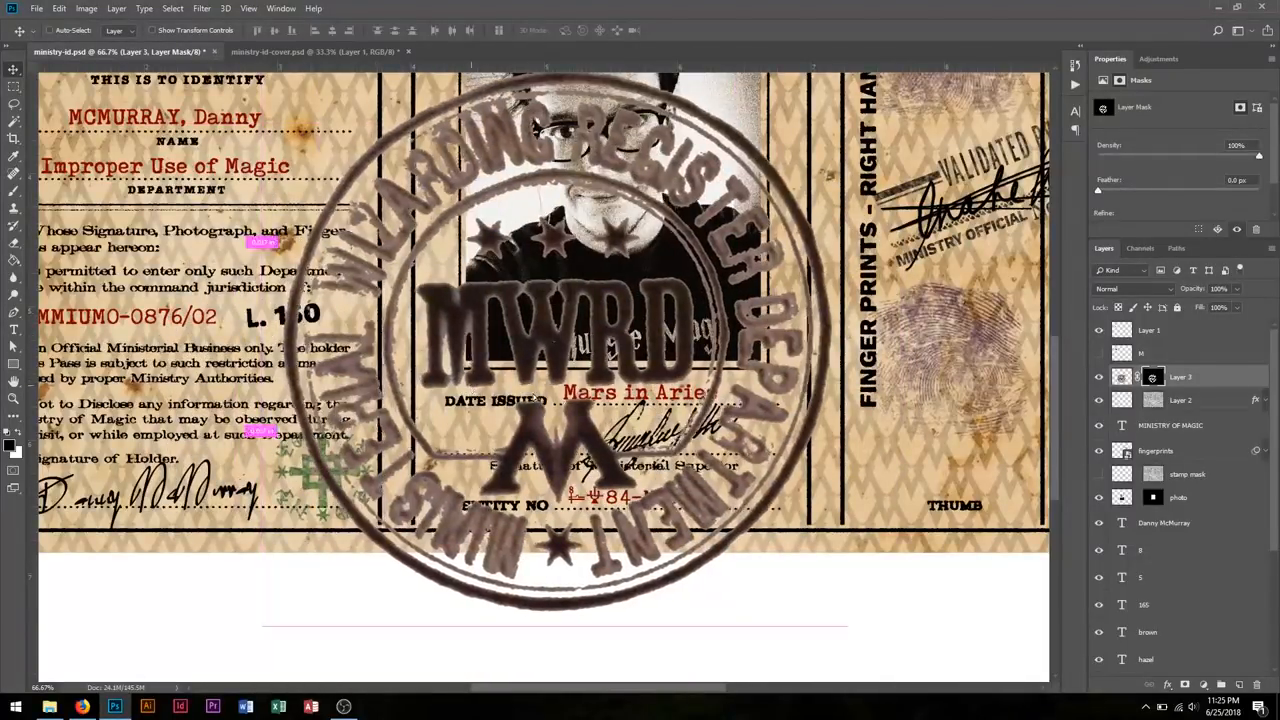
right_click(1152, 377)
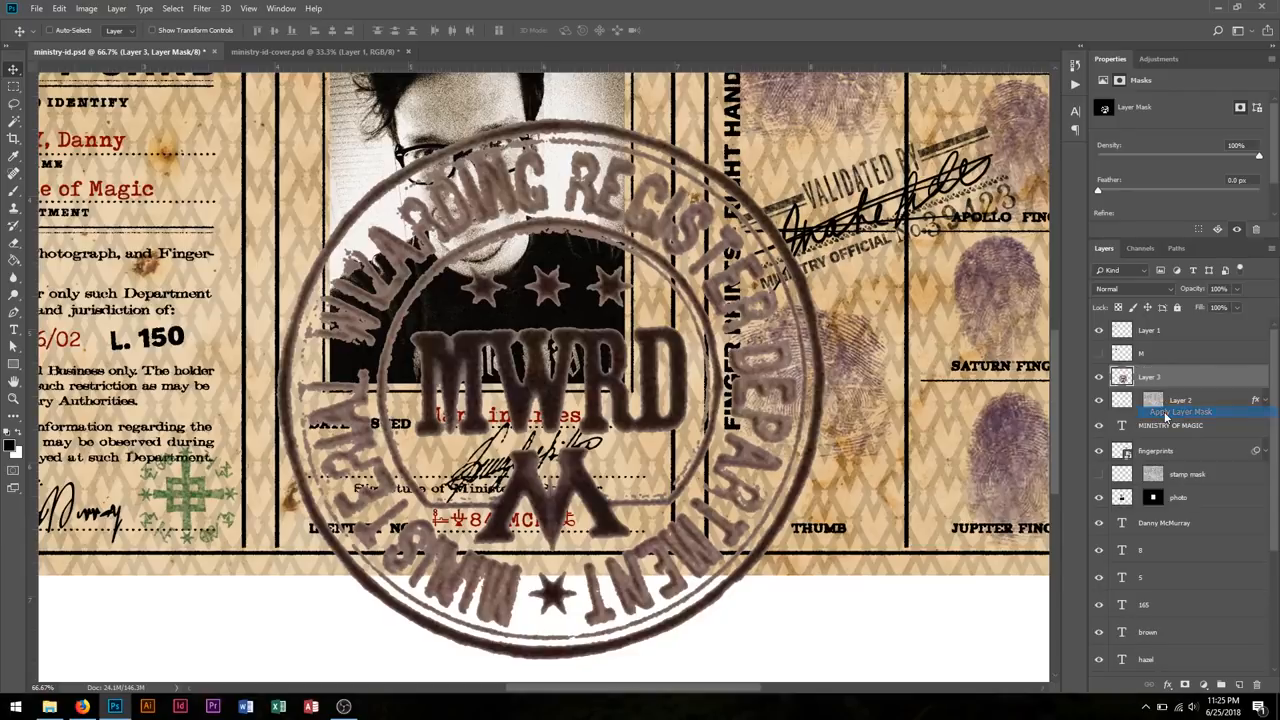
double_click(1180, 400)
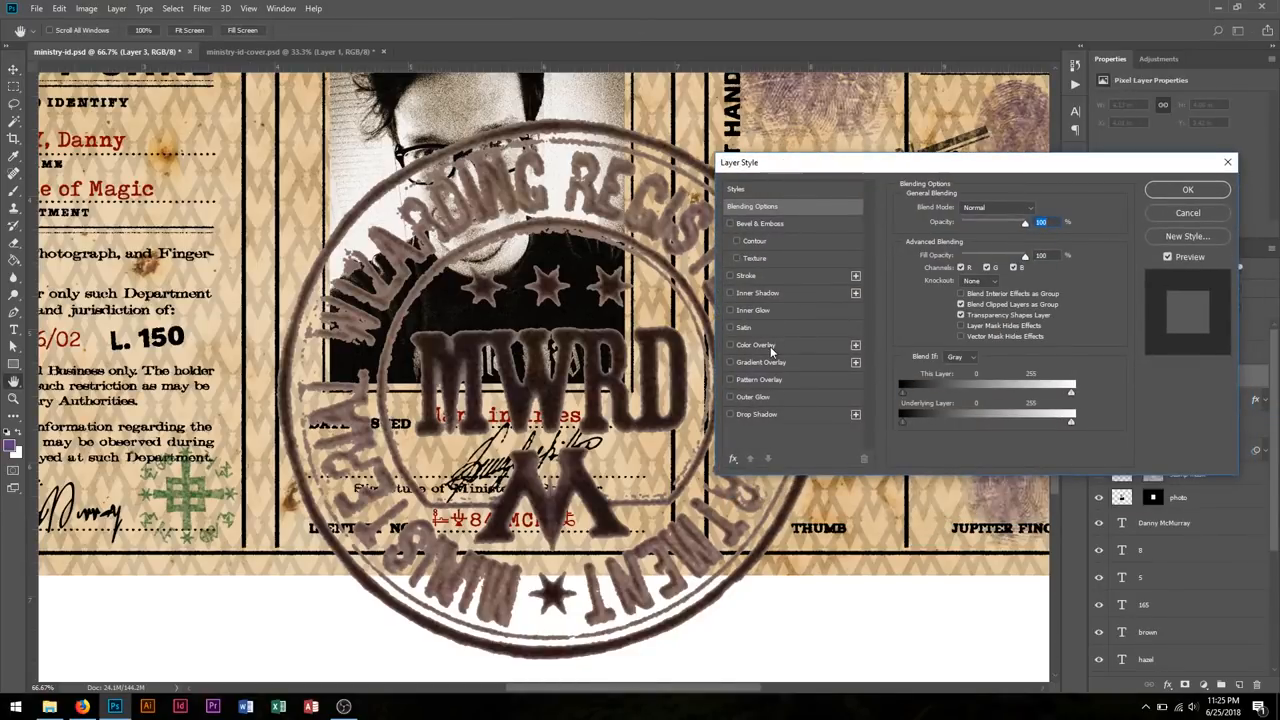
Step: Give the MWRD stamp a purple Color Overlay, around #4b2061
left_click(730, 345)
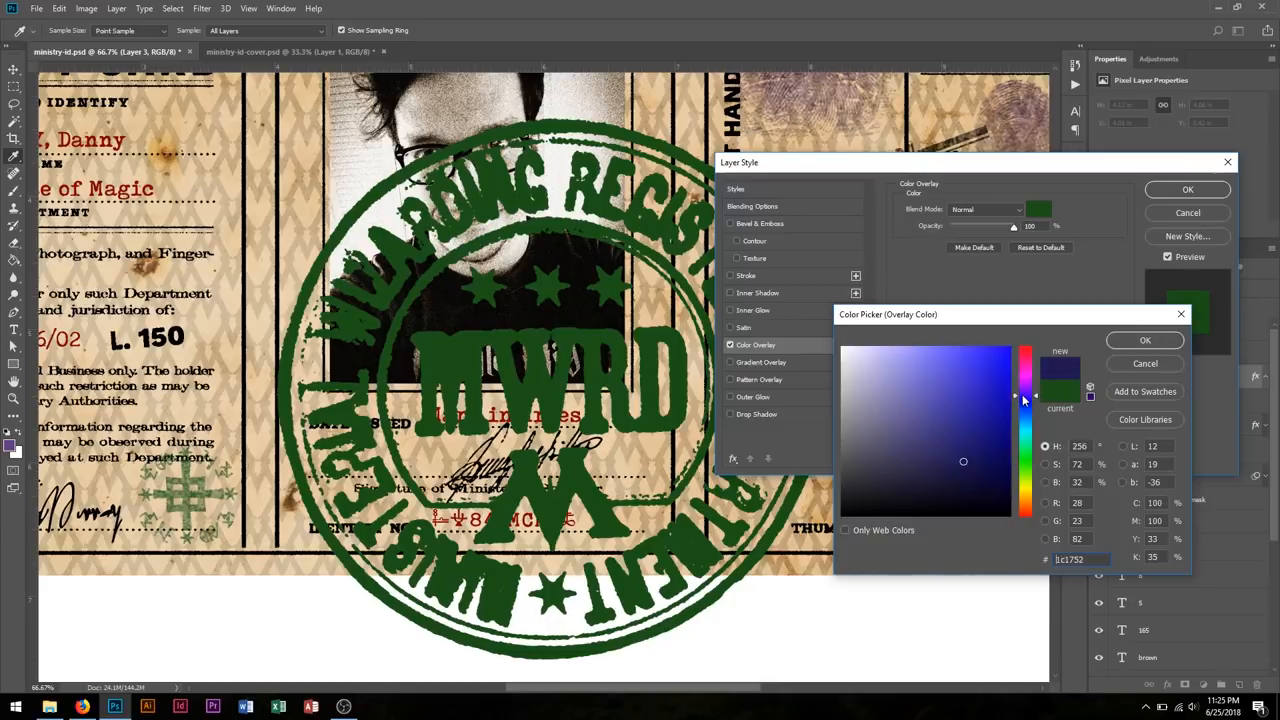
left_click(1027, 390)
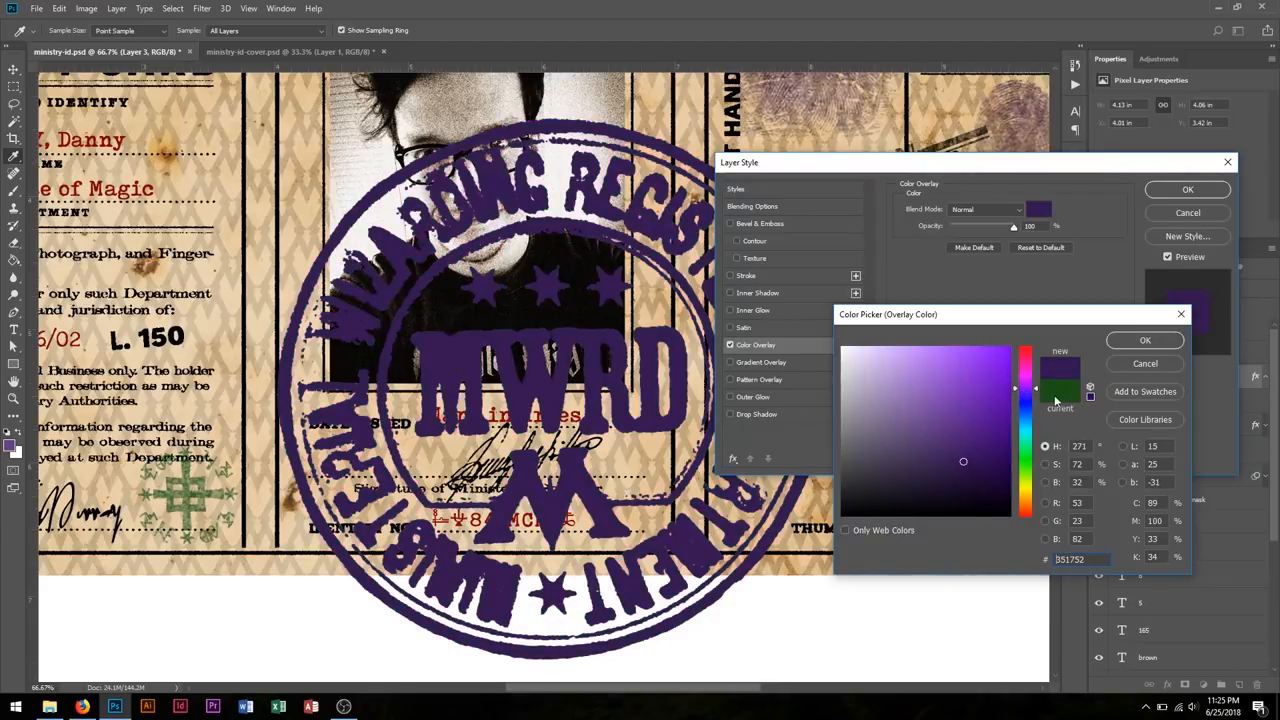
left_click(1035, 388)
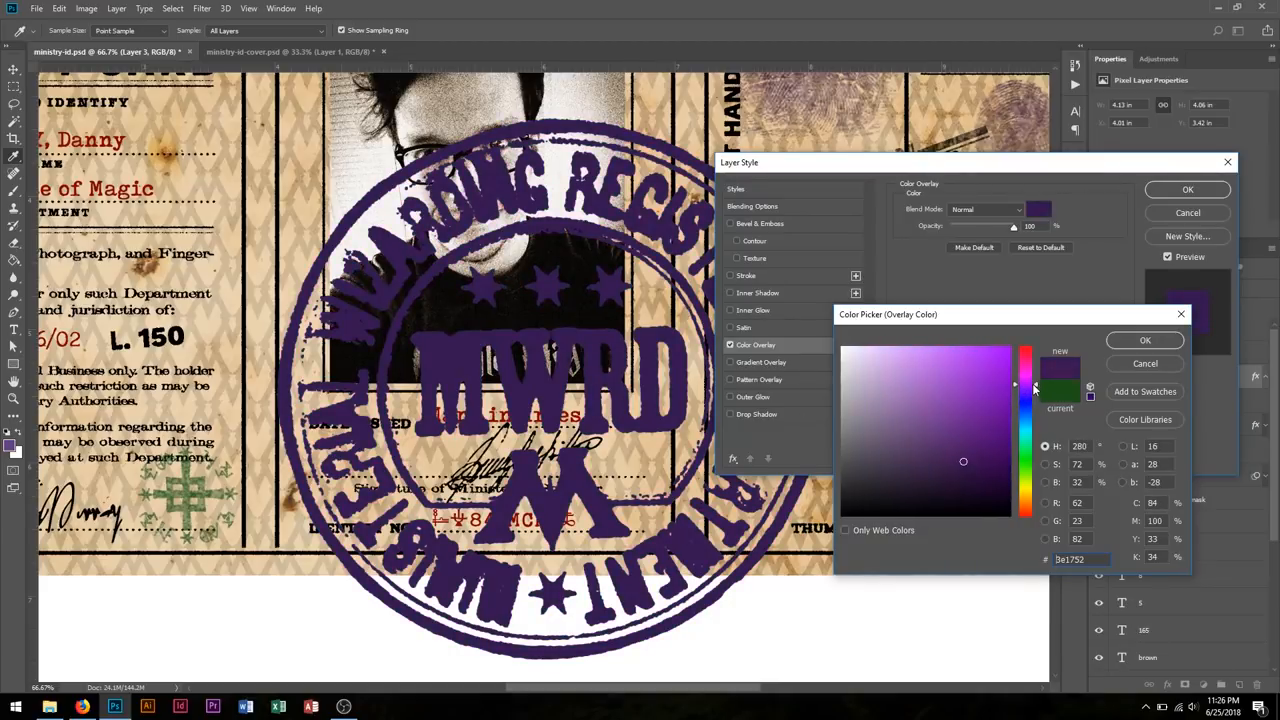
left_click(954, 451)
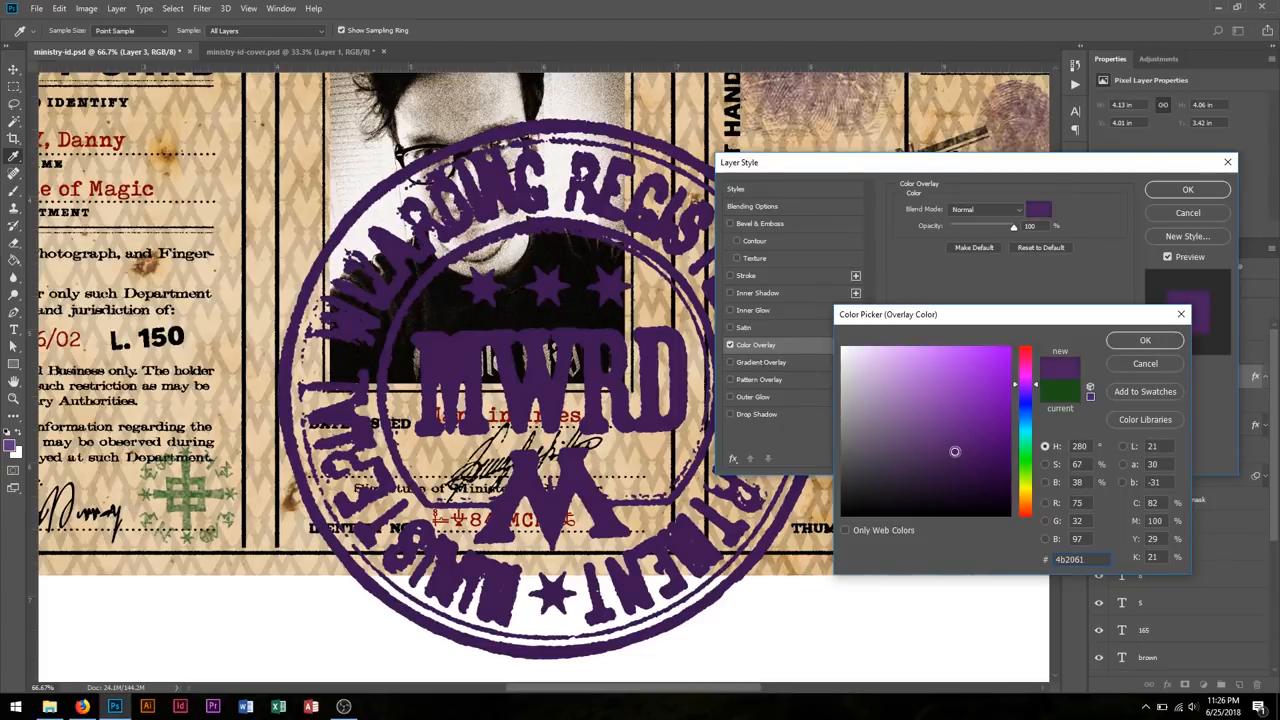
left_click(943, 444)
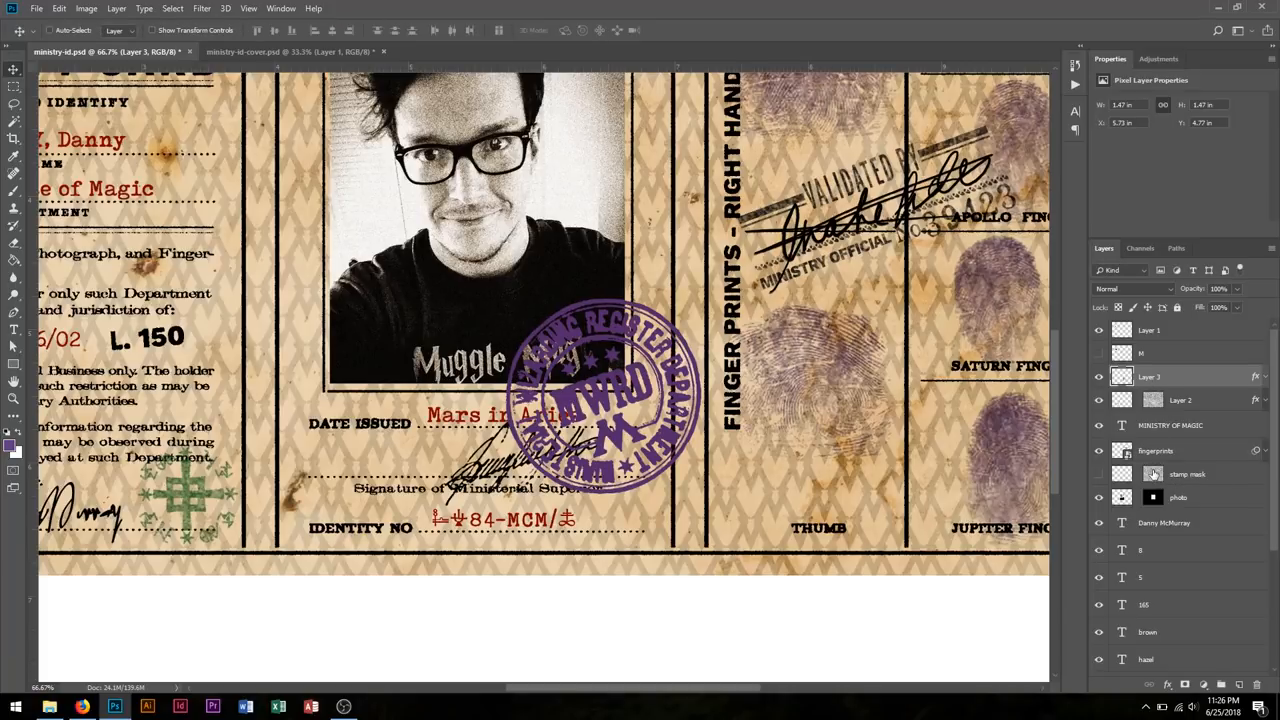
Step: Select Layer 3 to shrink the purple MWRD stamp onto the photo's lower-right corner
left_click(1175, 377)
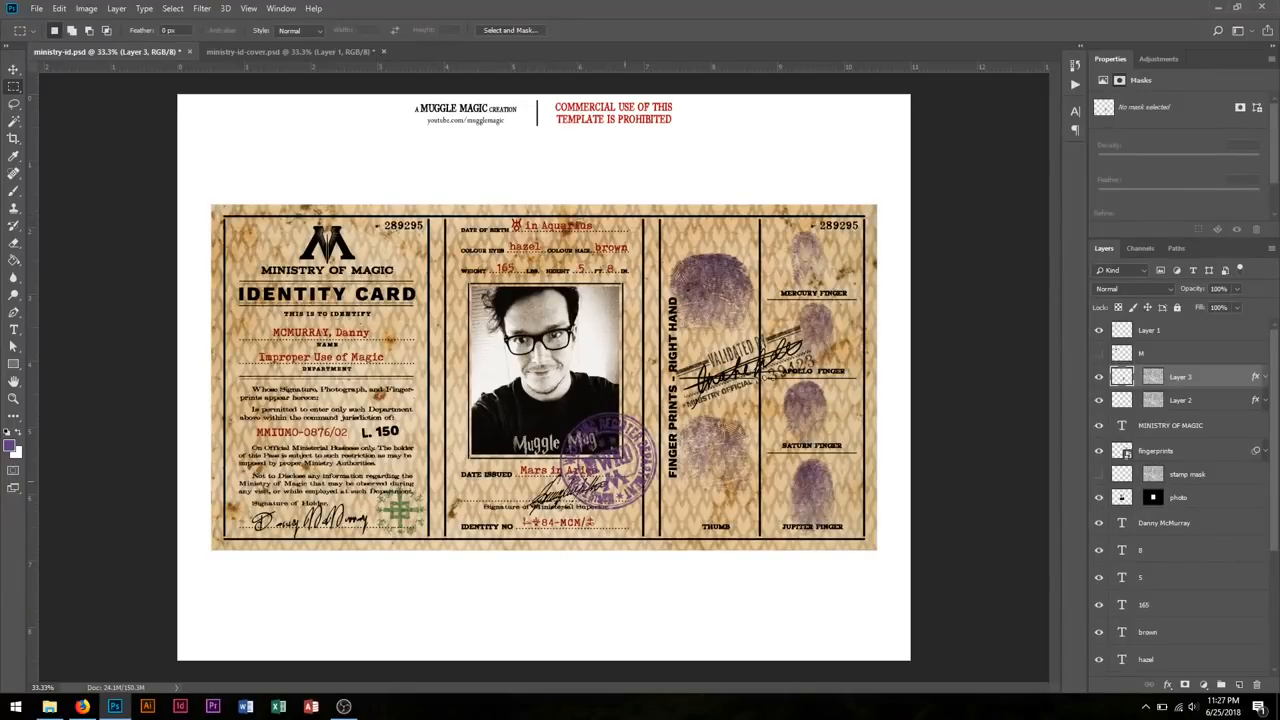
mouse_move(134, 190)
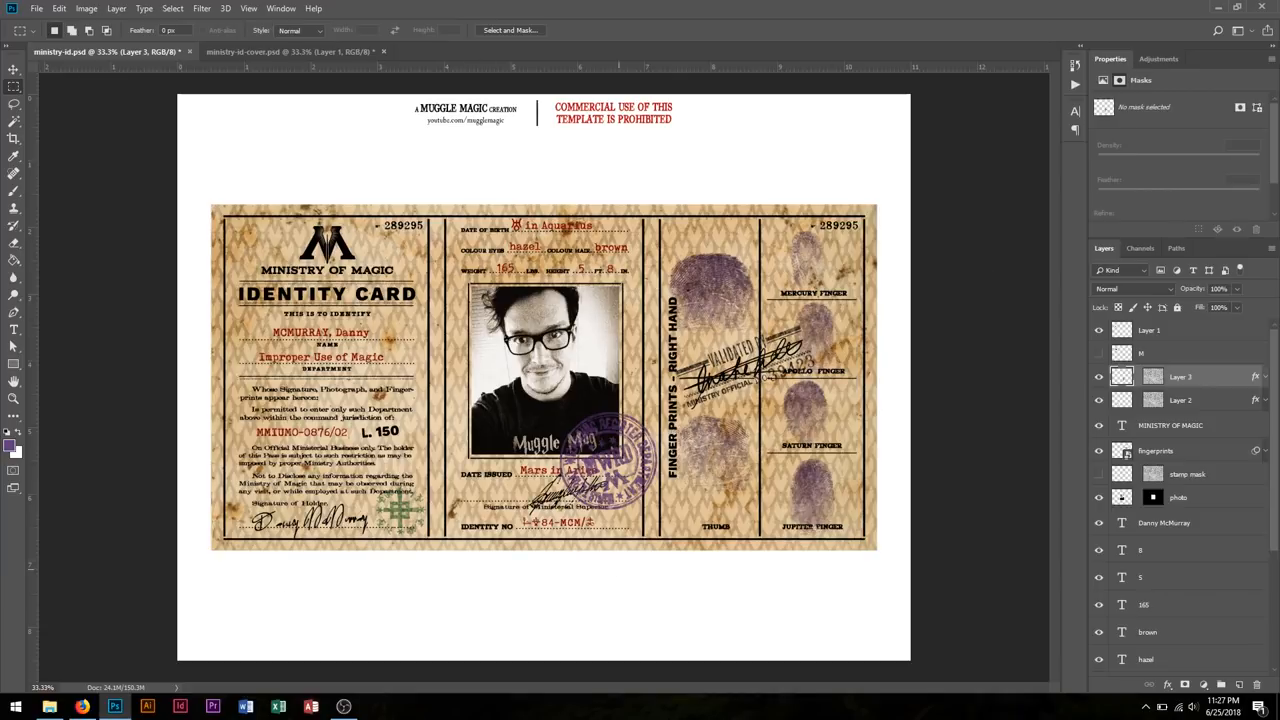
mouse_move(920, 469)
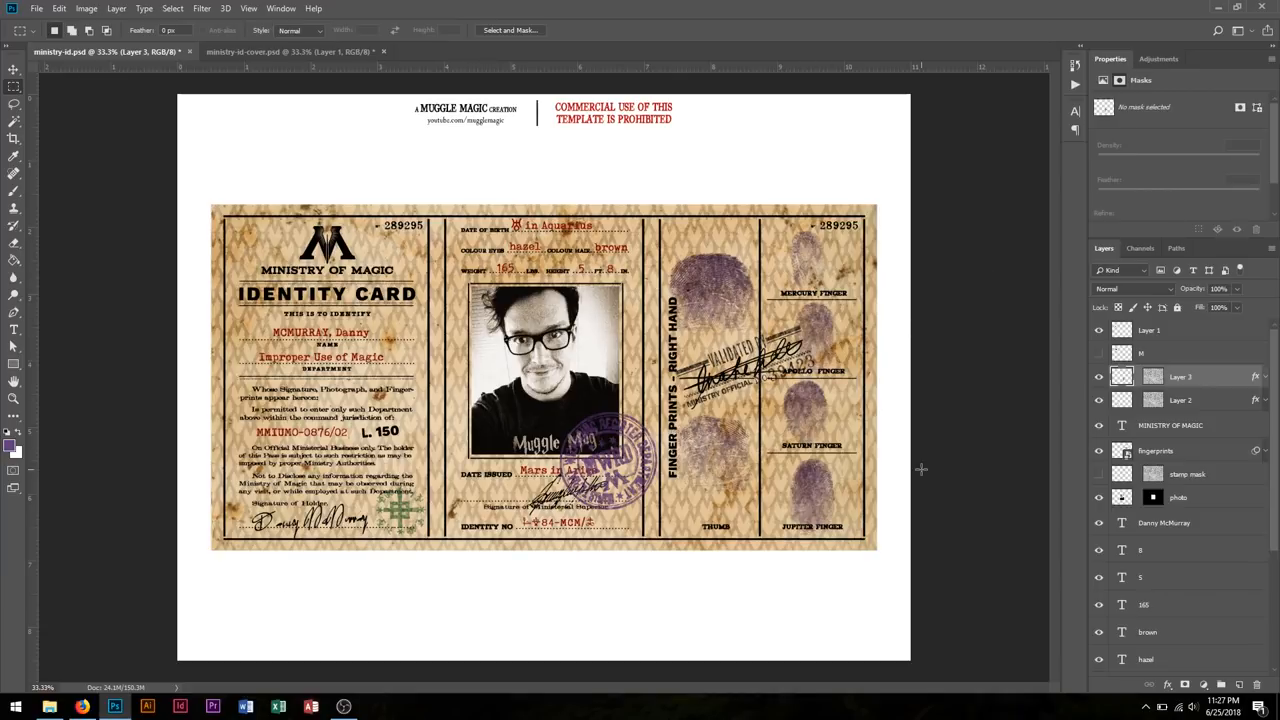